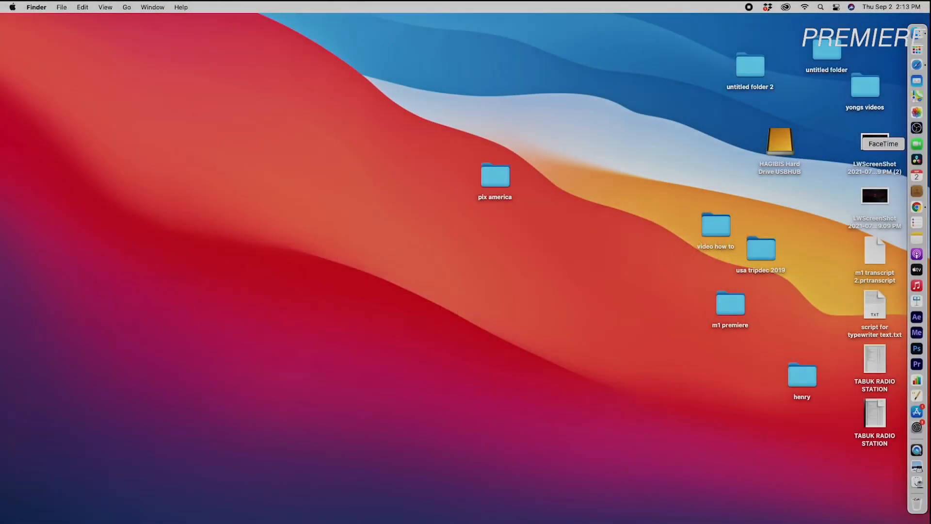
mouse_move(918, 364)
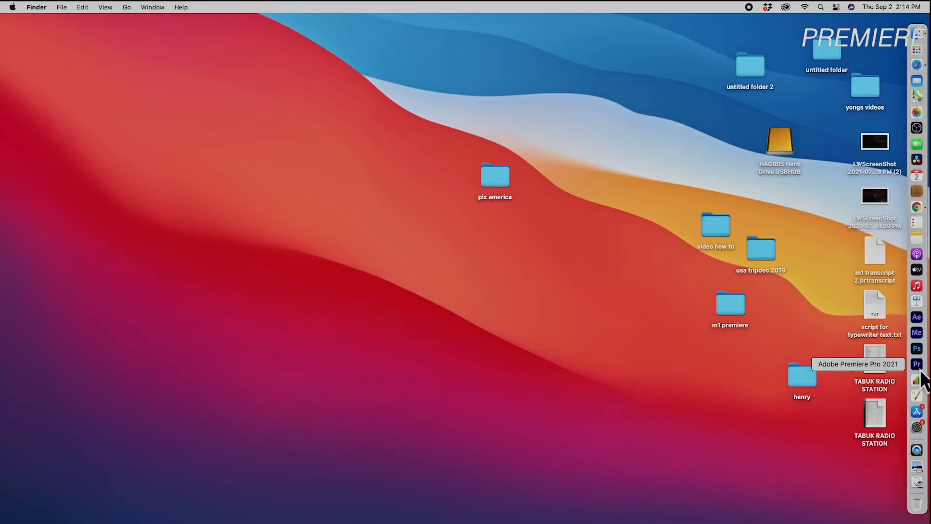
Launch Premiere Pro and create a new project named 'New Project'
click(916, 364)
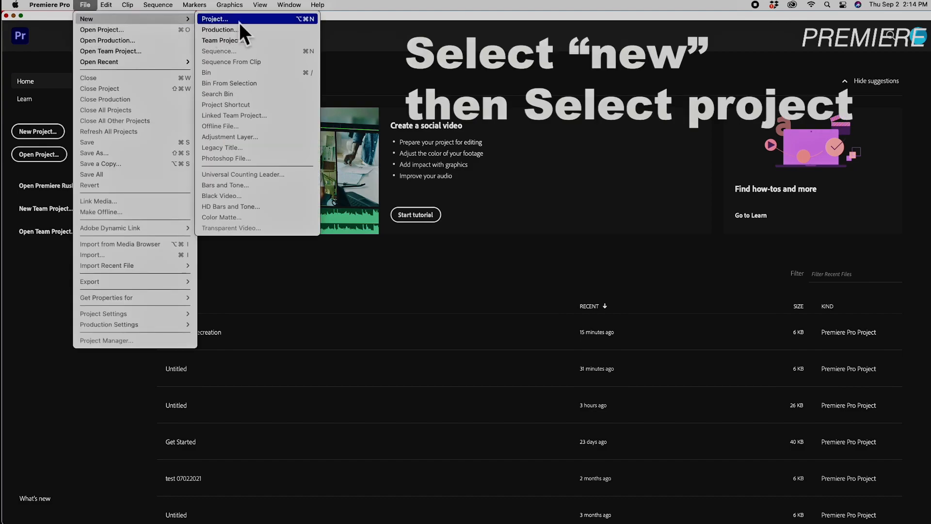
click(215, 19)
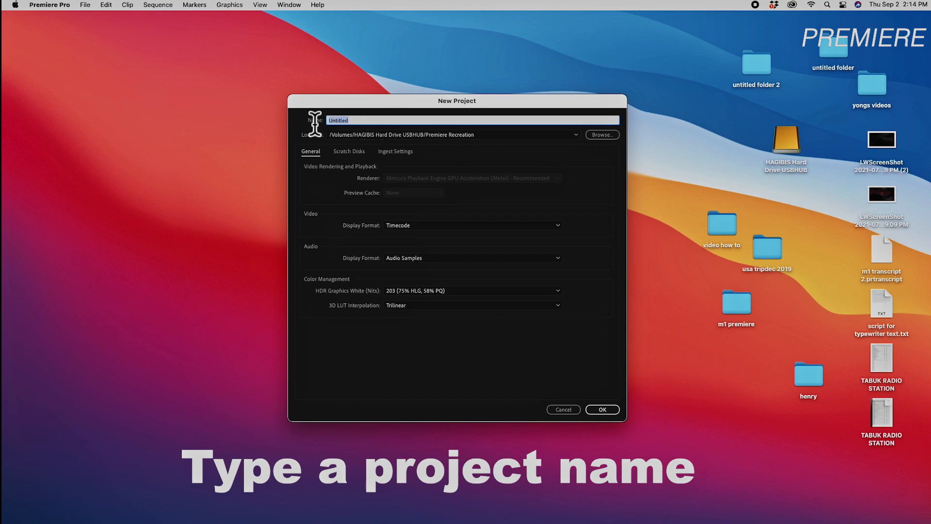
mouse_move(367, 130)
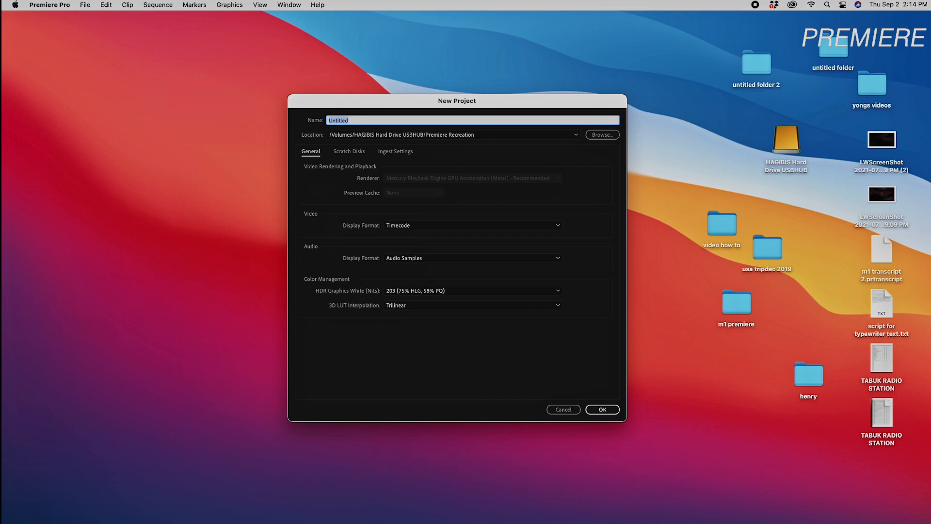
text(New Project)
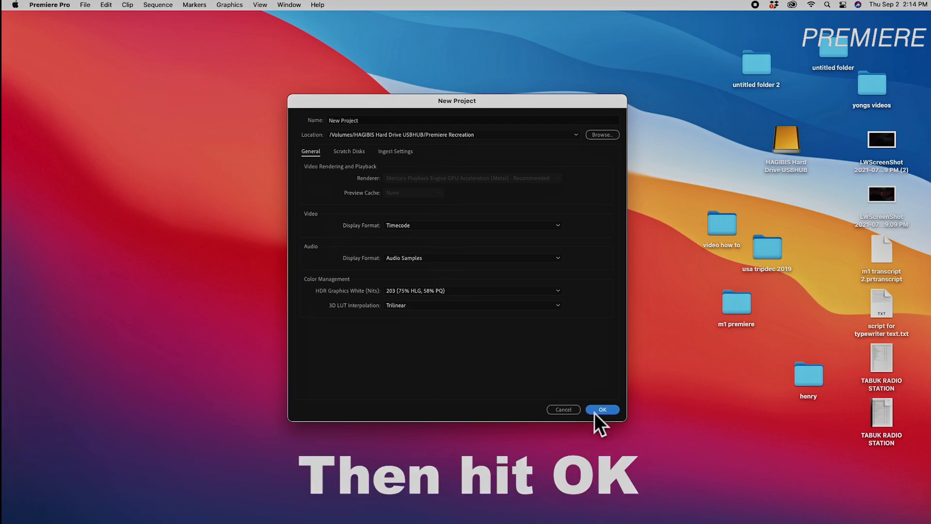
click(601, 409)
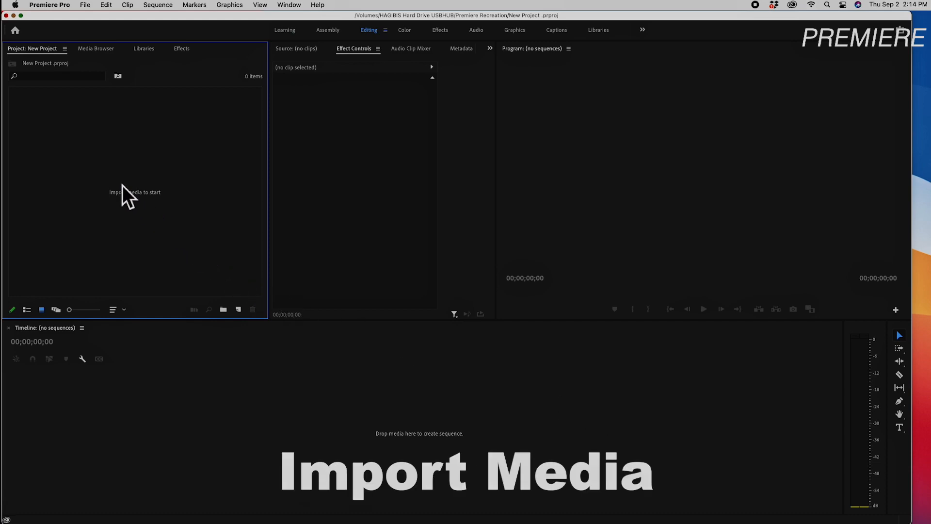
mouse_move(191, 246)
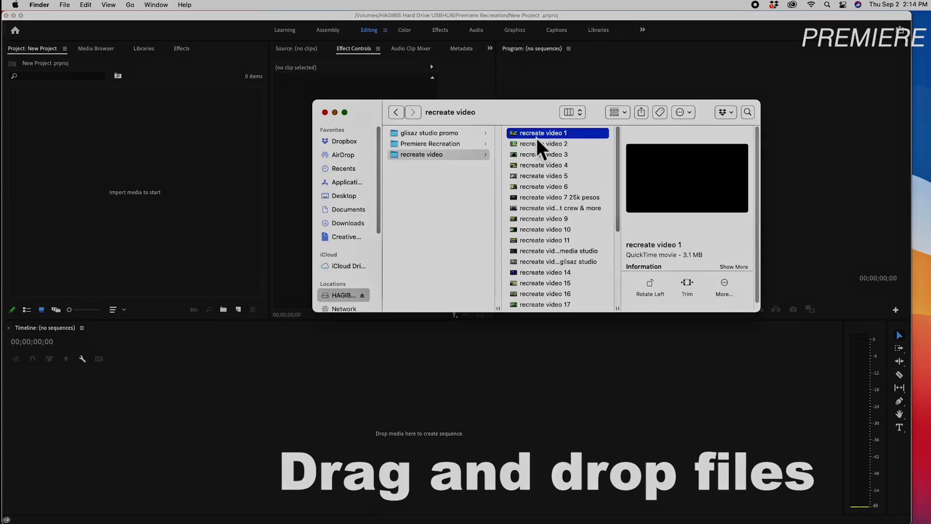
mouse_move(615, 222)
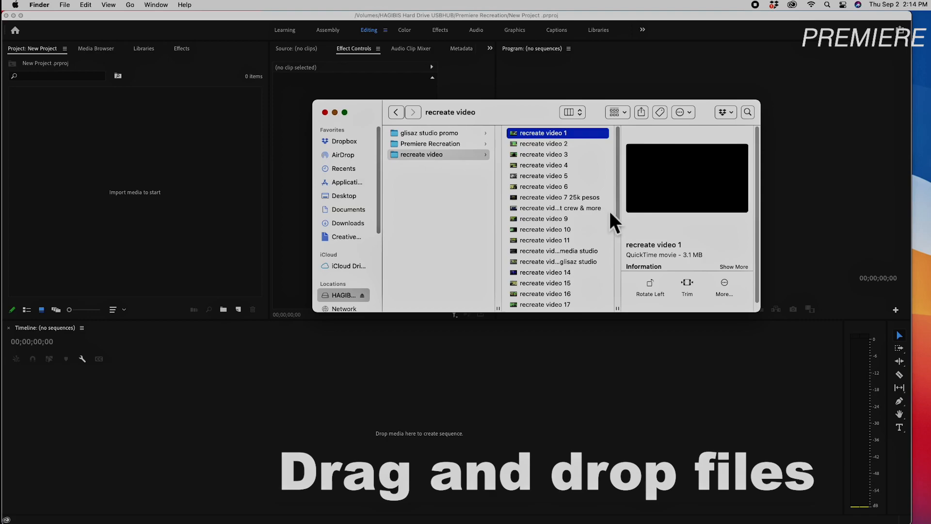
Select the recreate video clips in the Finder folder for import
click(542, 186)
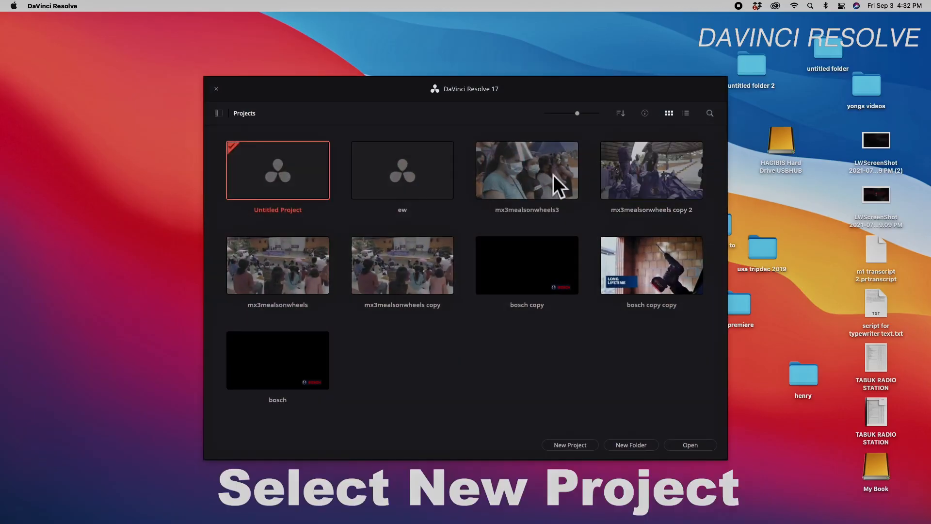
Create a new DaVinci Resolve project named 'new project'
click(568, 445)
text(n)
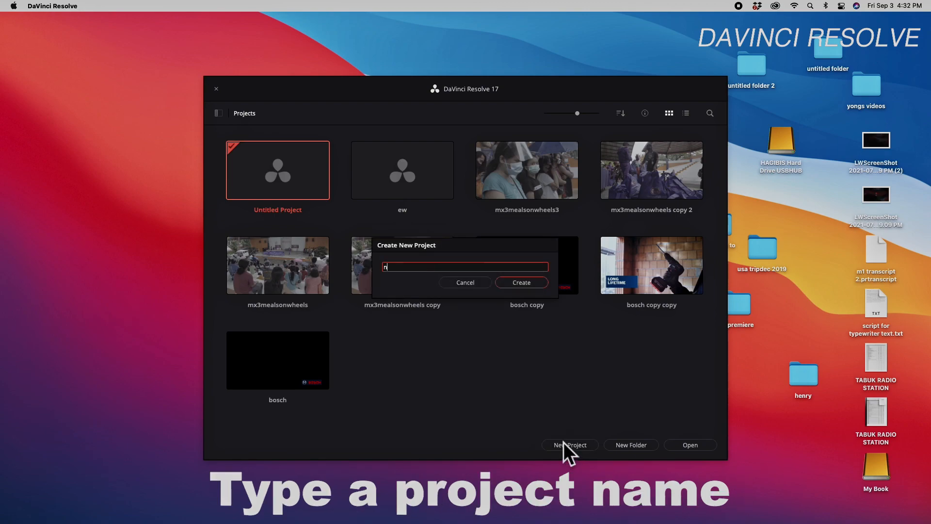
text(ew pro)
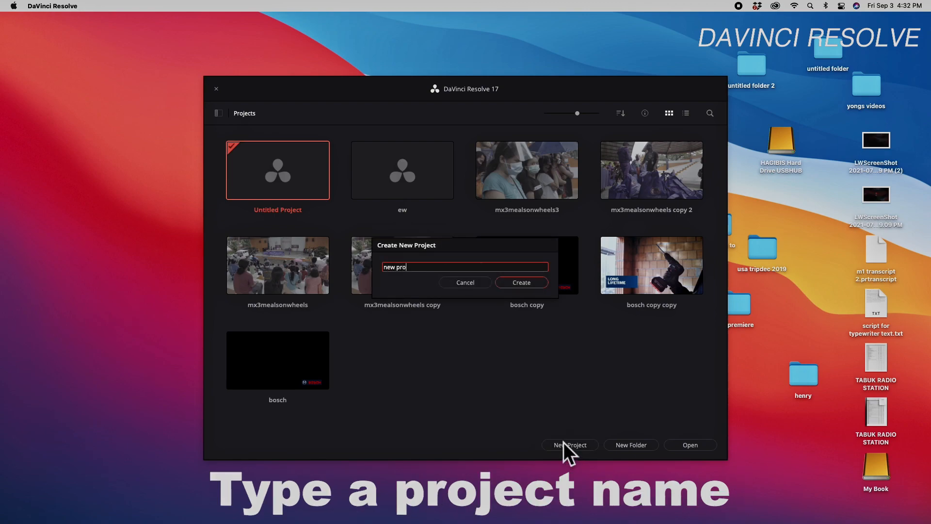
text(ject)
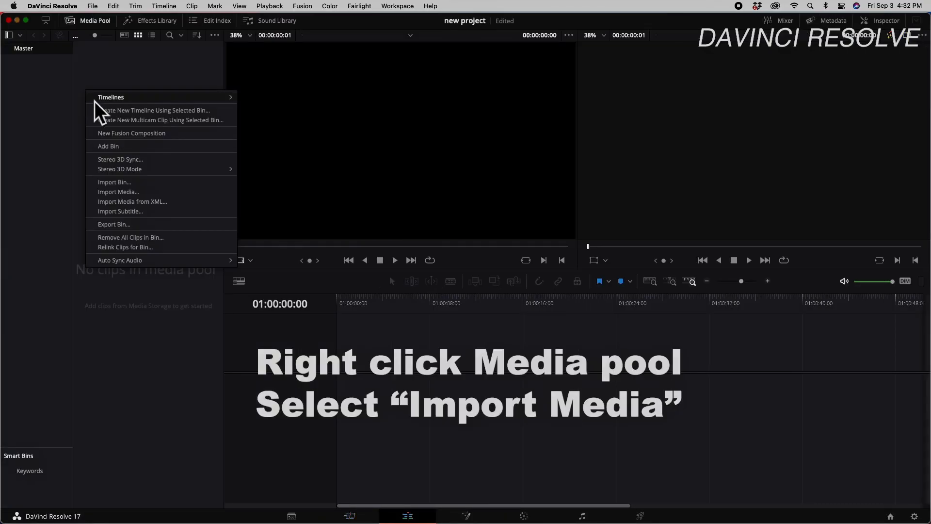
Import the recreate video folder from My Book and match the project frame rate
click(117, 191)
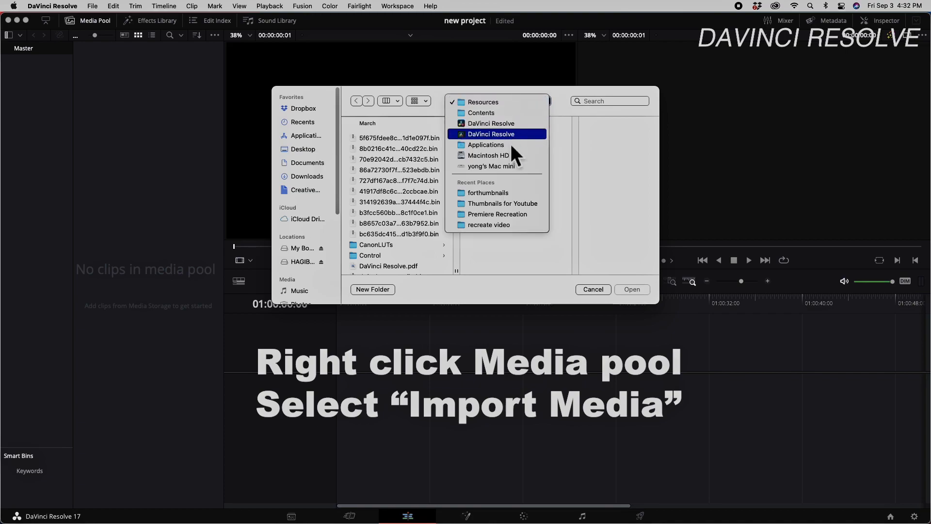
click(491, 165)
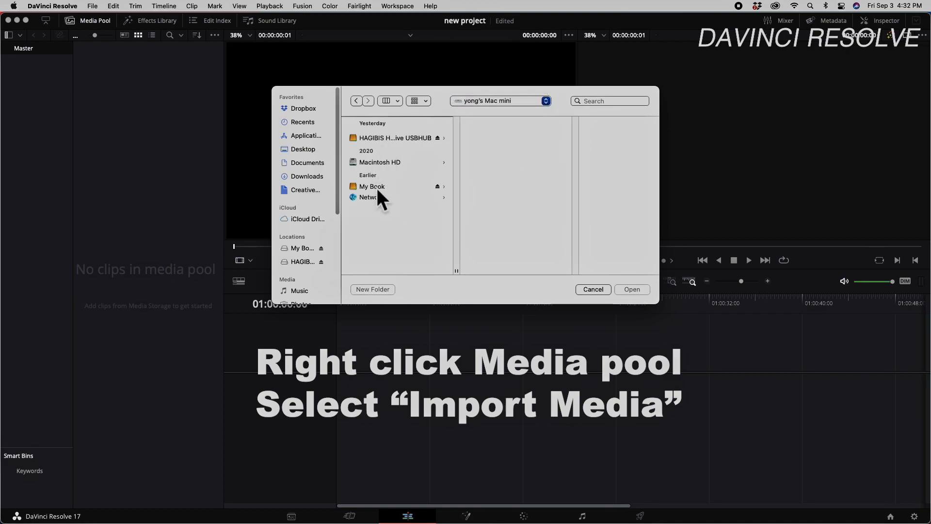
click(371, 185)
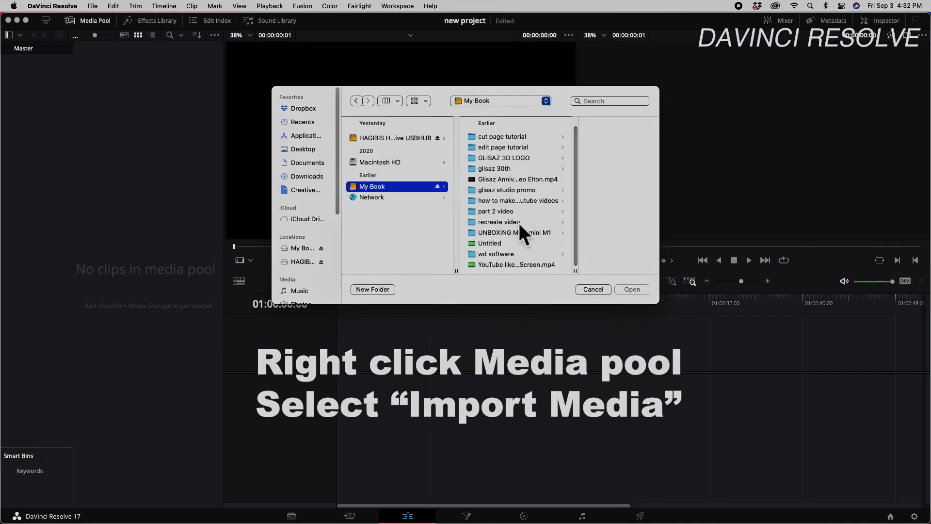
click(631, 289)
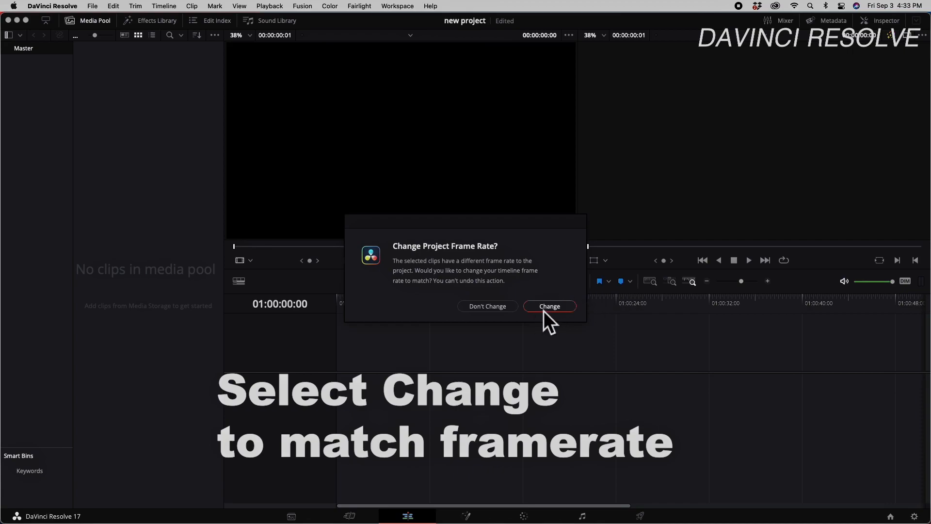
click(548, 306)
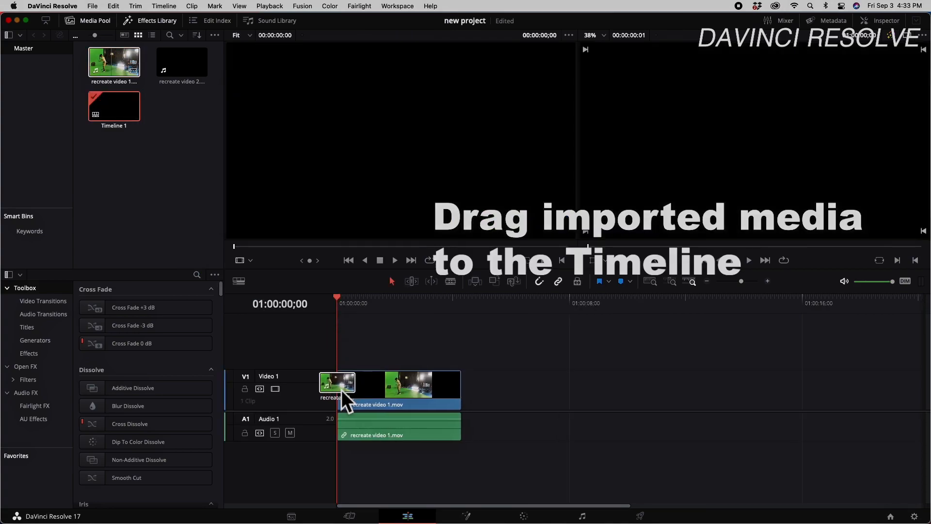
Place recreate video 1 and recreate video 2 on Video 1, leaving a gap
click(181, 63)
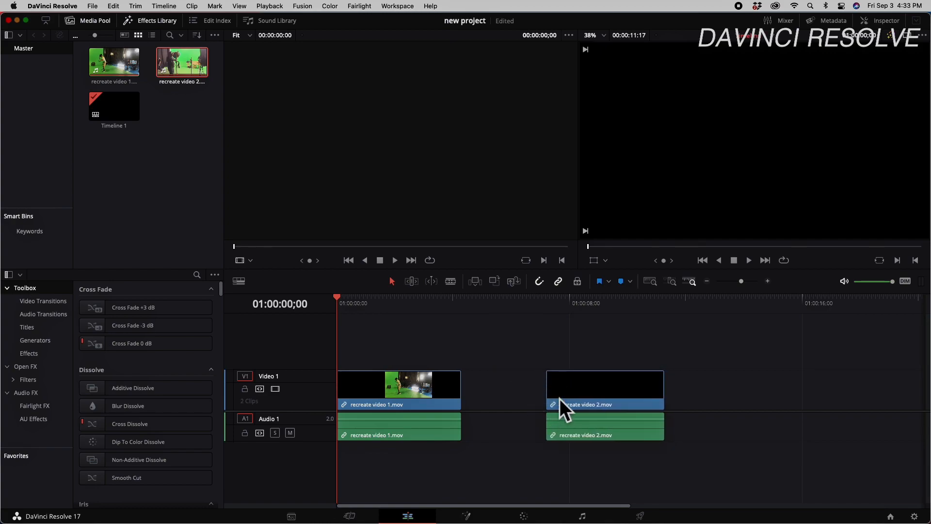
click(604, 389)
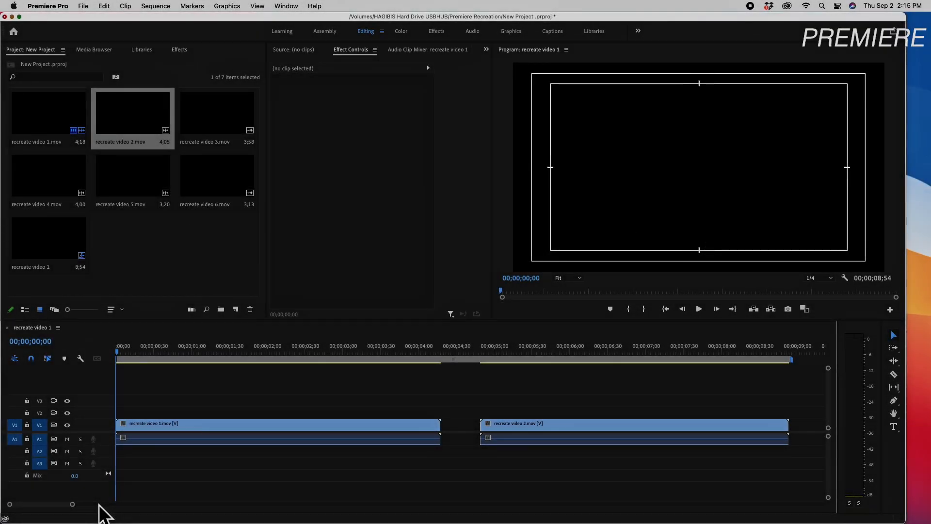
mouse_move(172, 359)
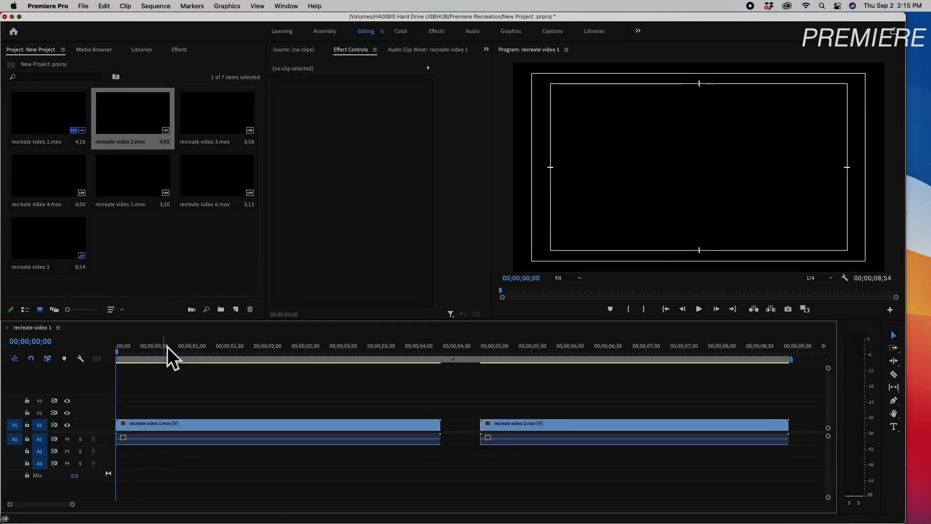
key(space)
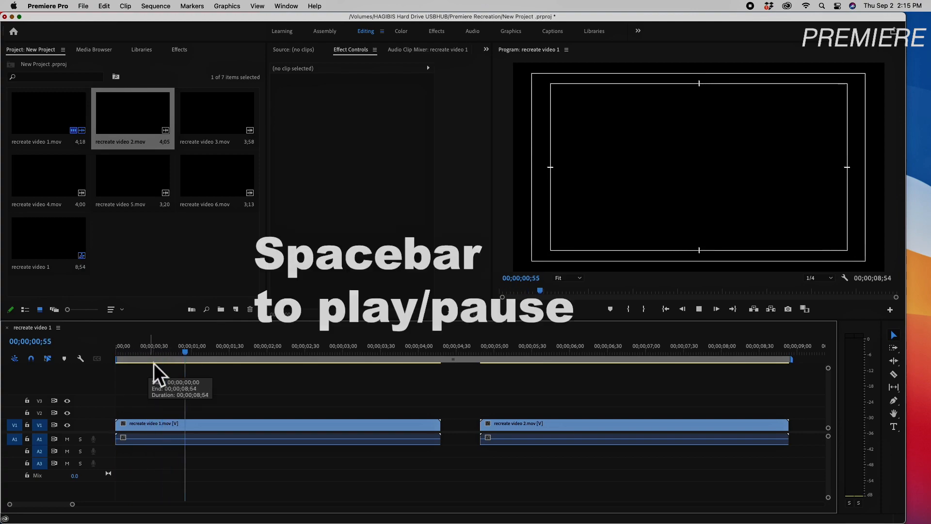
click(336, 350)
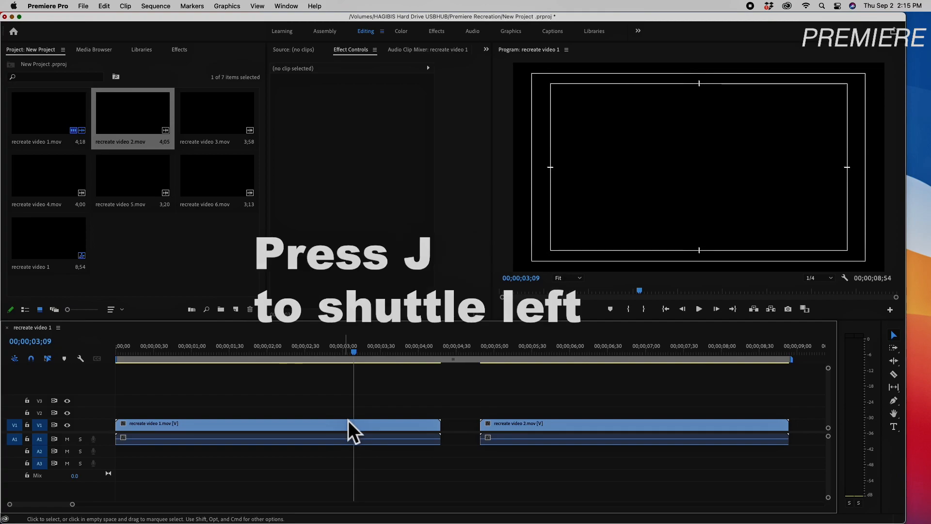
key(j)
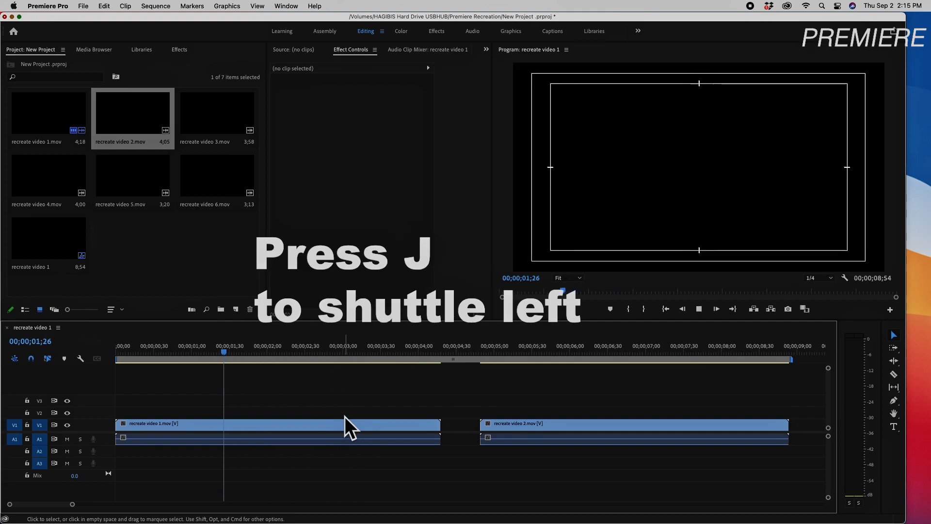
key(l)
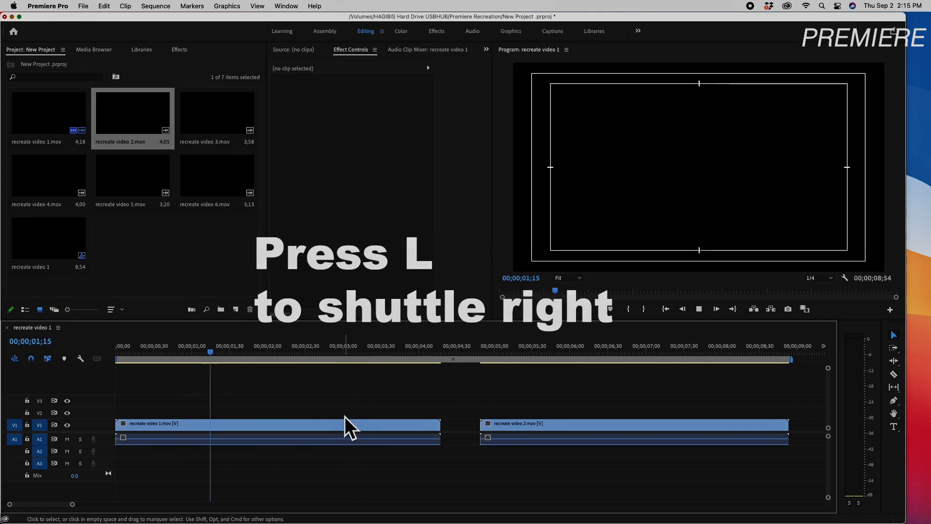
key(l)
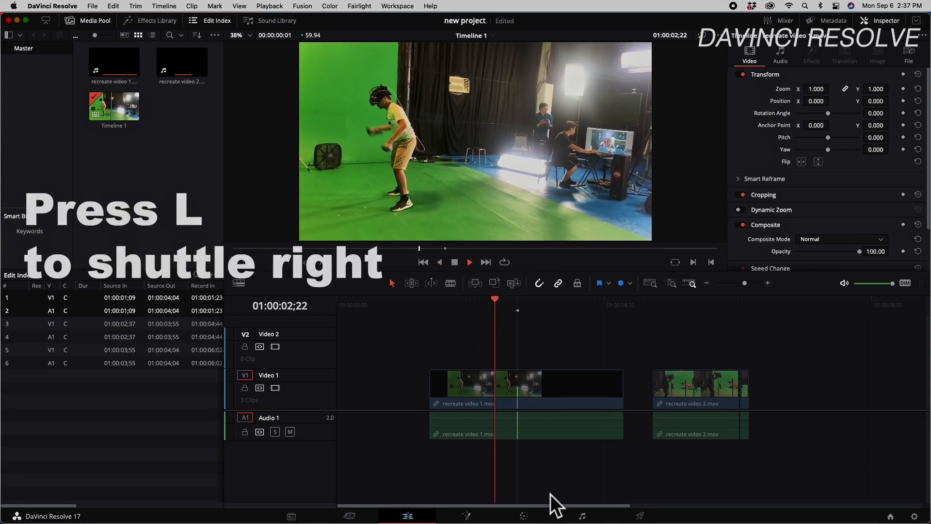
key(l)
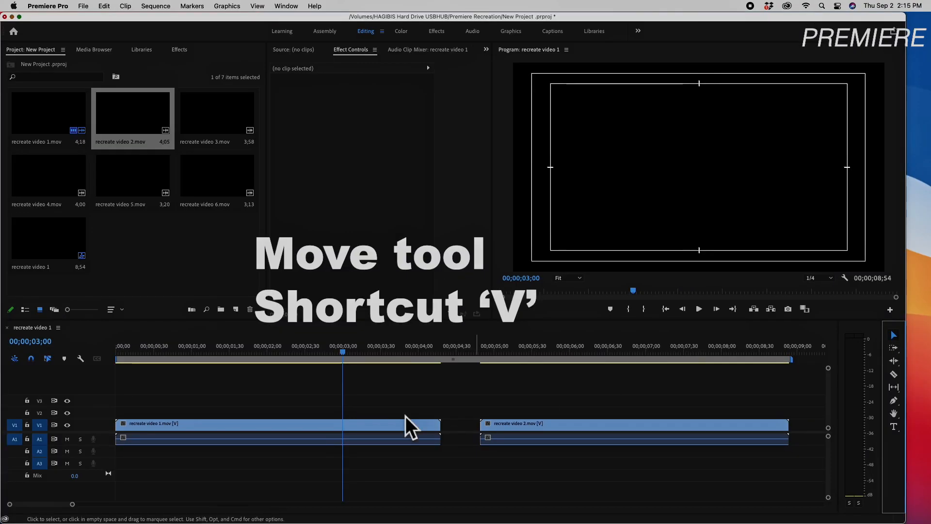
Shift recreate video 1 slightly later and try cutting it near one second
click(315, 431)
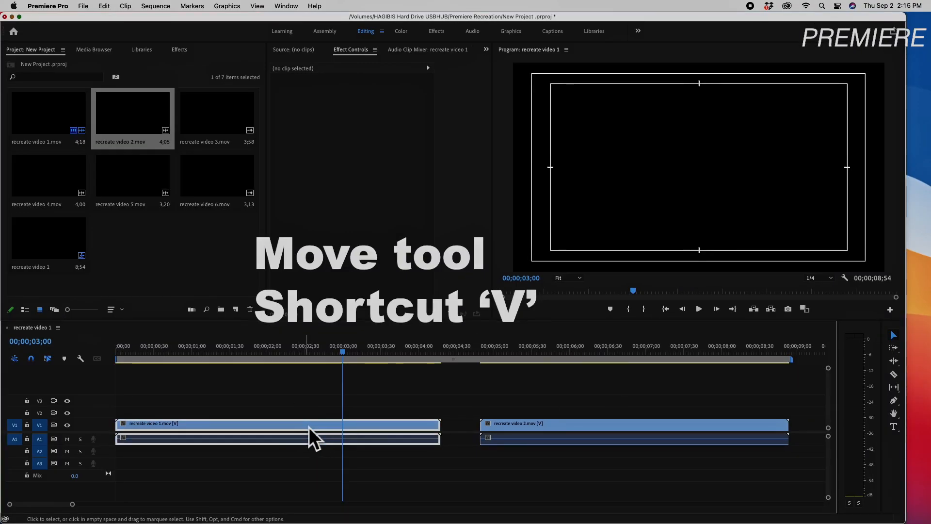
click(273, 424)
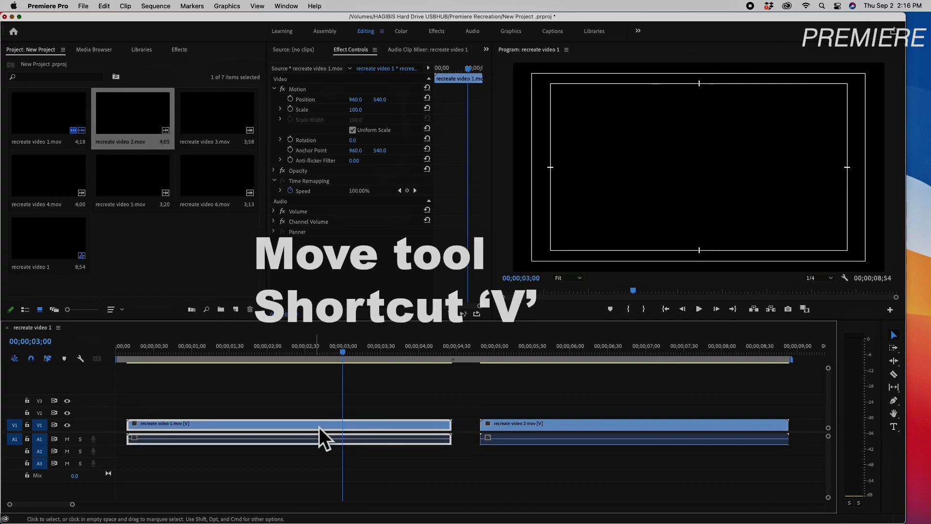
click(632, 424)
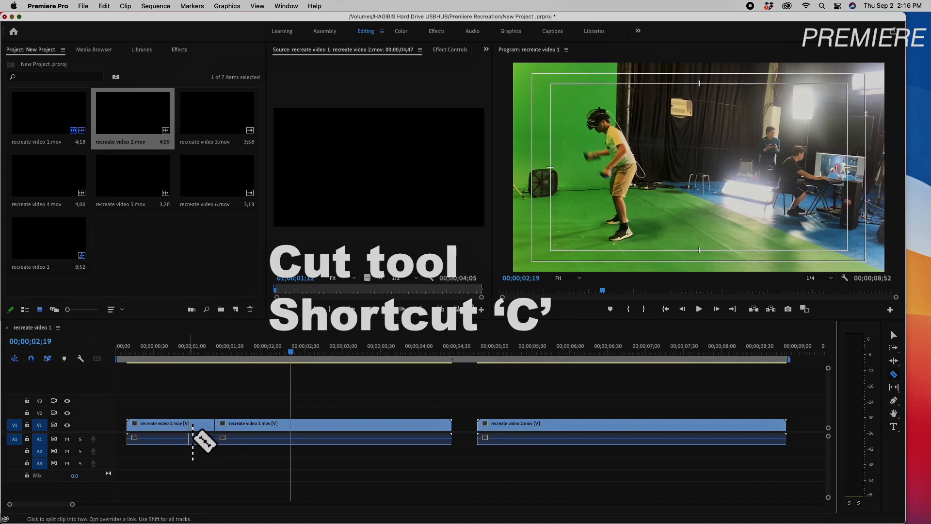
click(192, 438)
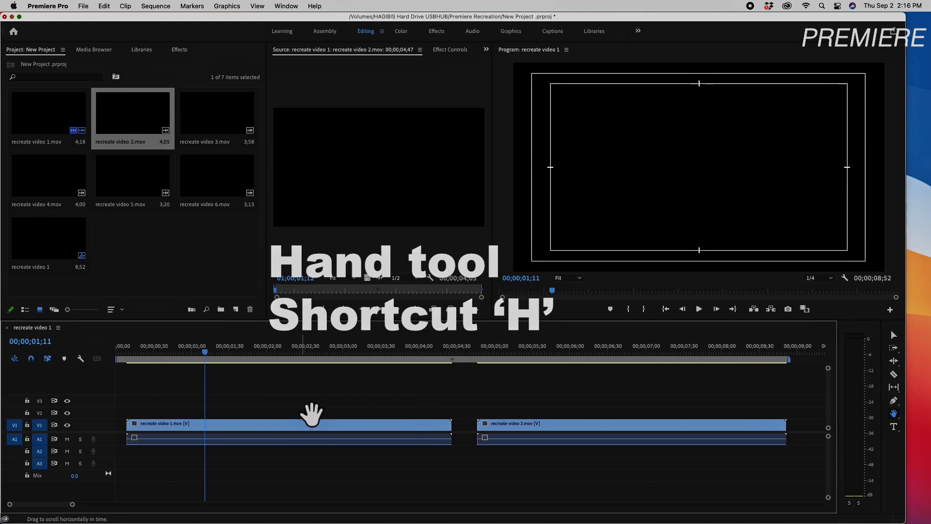
mouse_move(362, 398)
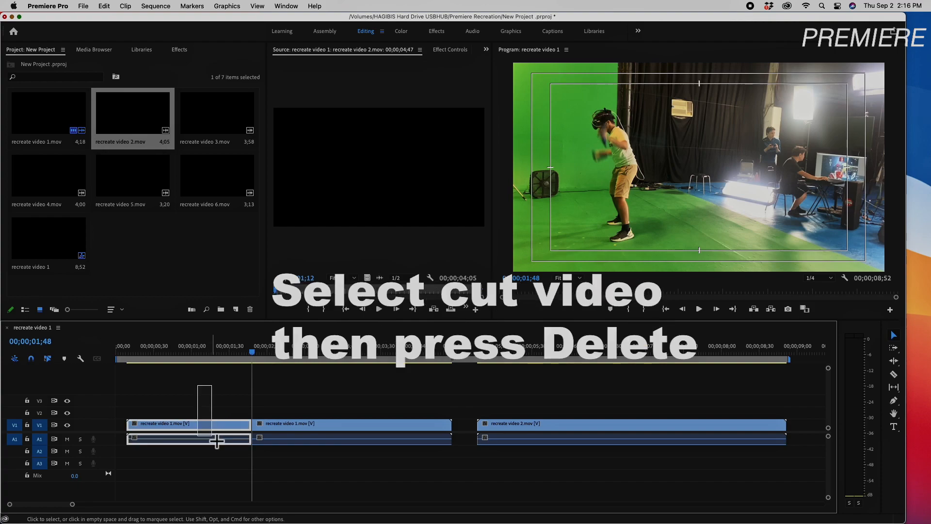
Delete the selected opening piece of the first clip
key(delete)
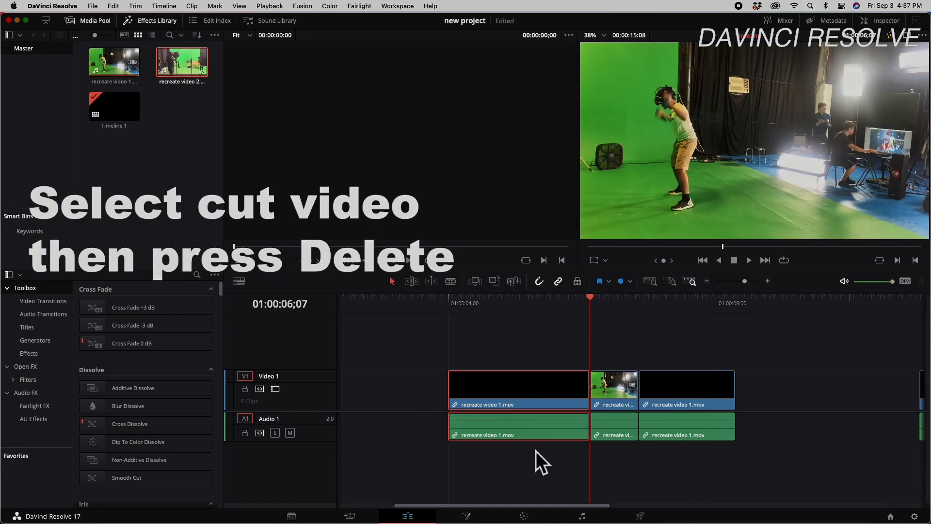
Delete the cut unwanted sections from the first and second clips
key(delete)
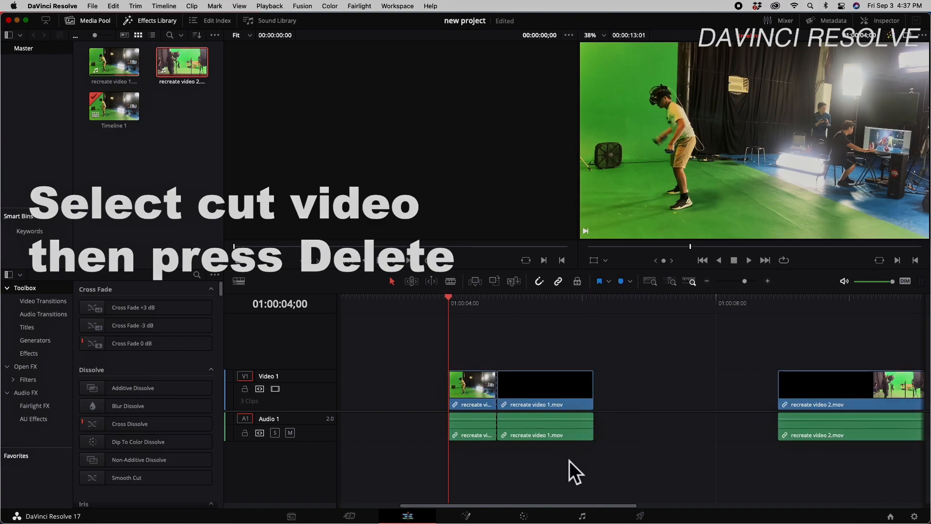
key(delete)
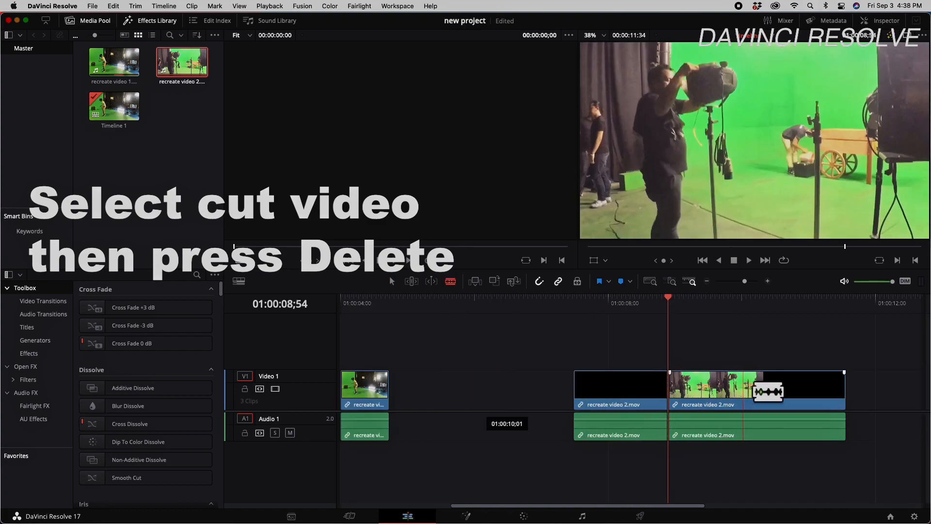
key(Delete)
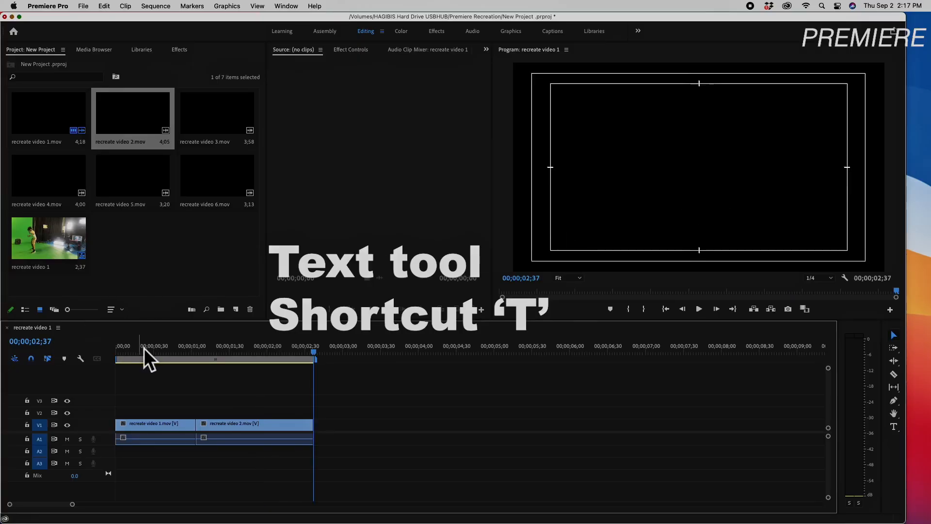
Add a 'Scene 1' title at the sequence start on a track above the clips
click(283, 353)
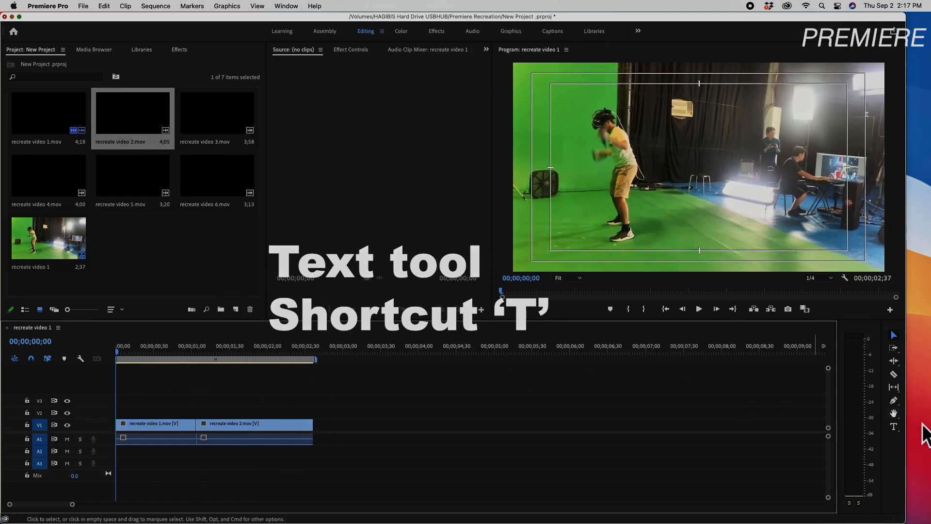
mouse_move(893, 426)
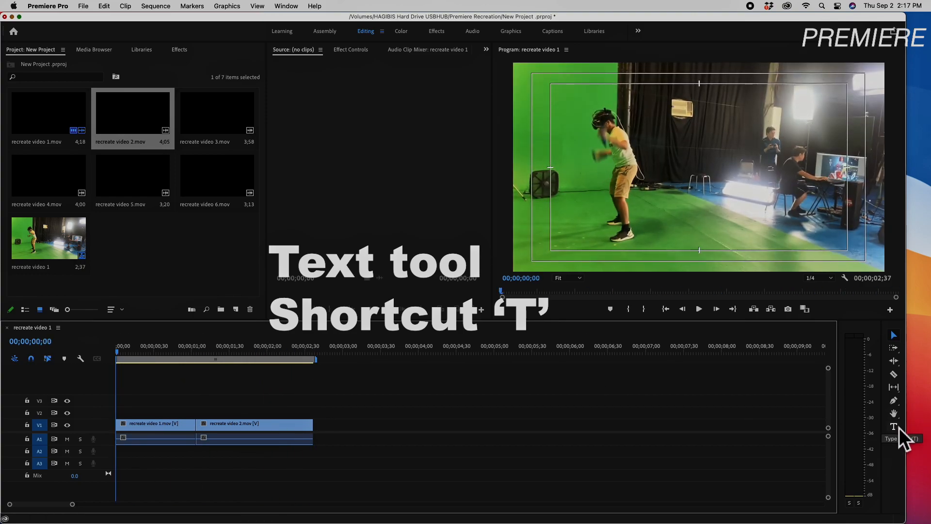
click(893, 426)
text(Scene)
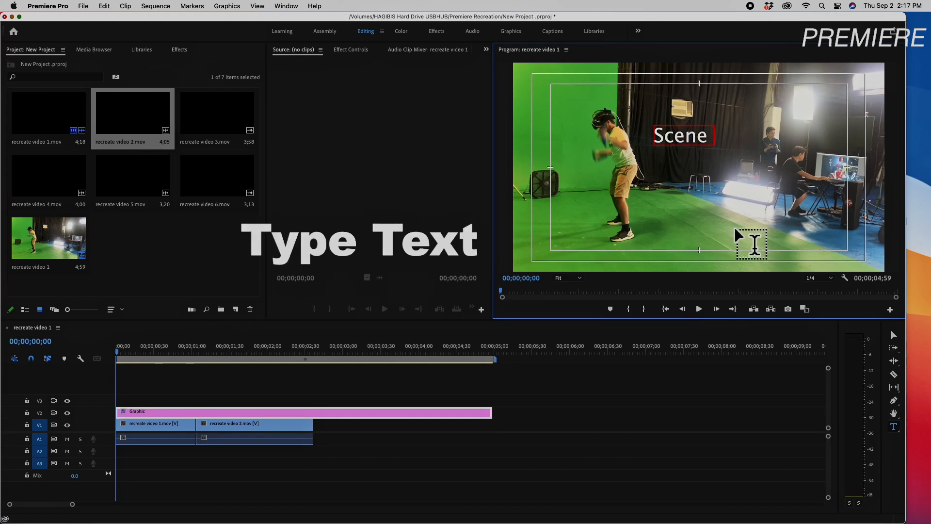
text(1)
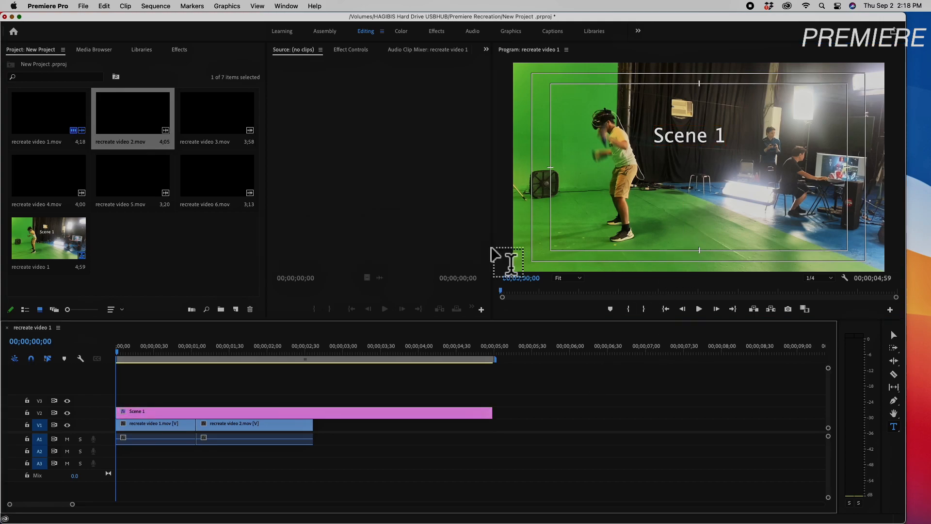
click(276, 352)
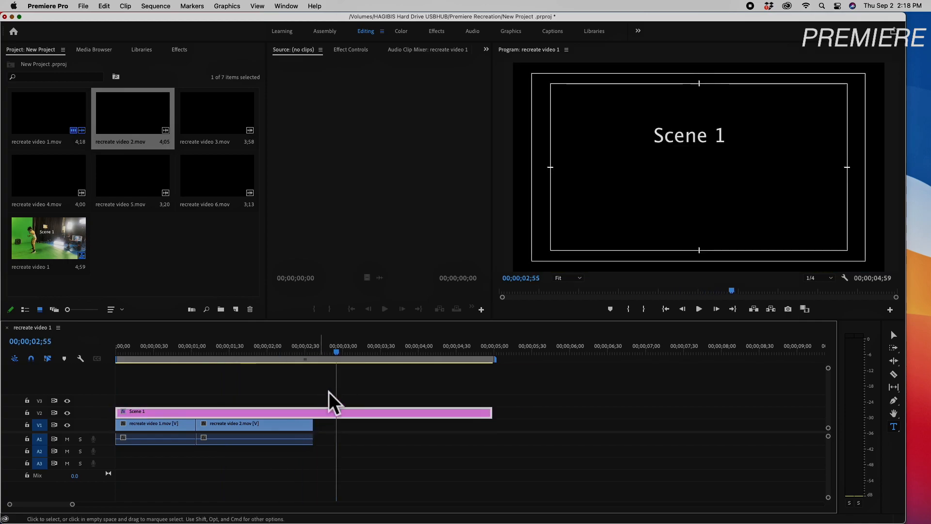
click(199, 351)
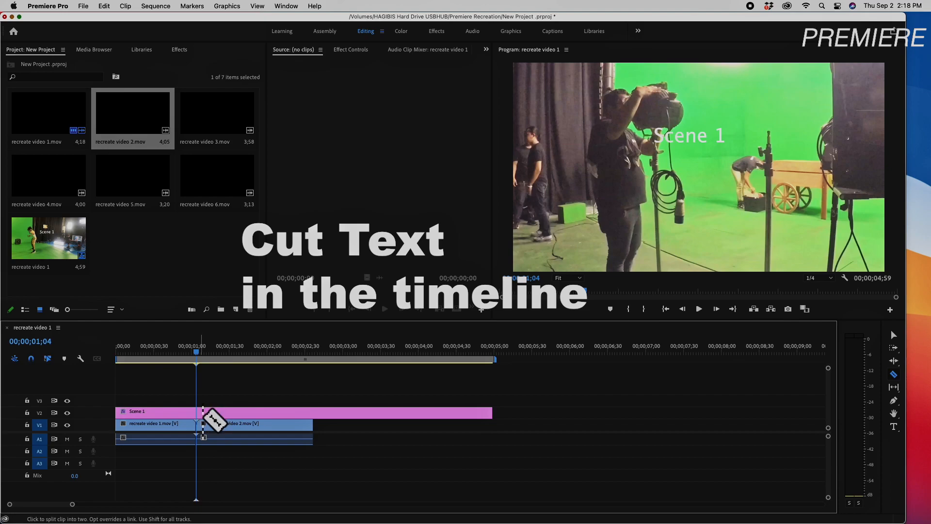
Cut the Scene 1 title where recreate video 1 ends and select the title clip
click(196, 411)
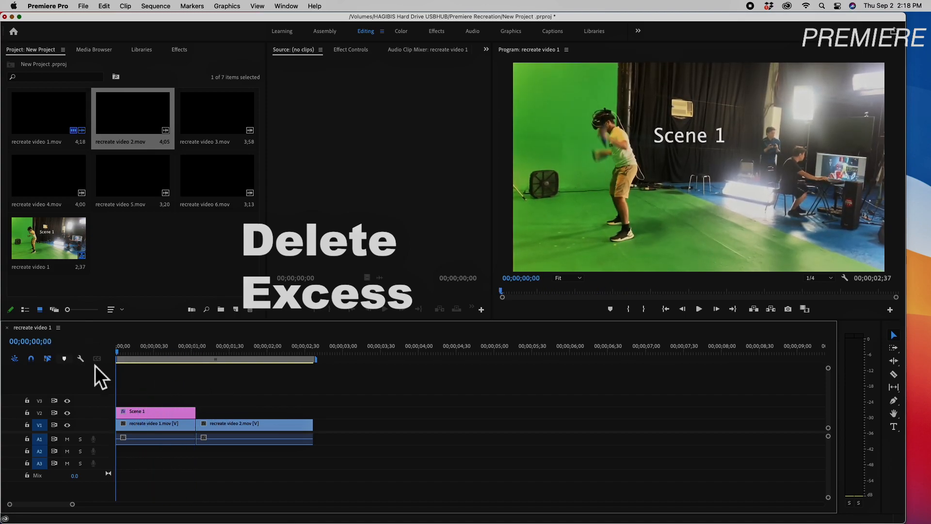
click(155, 411)
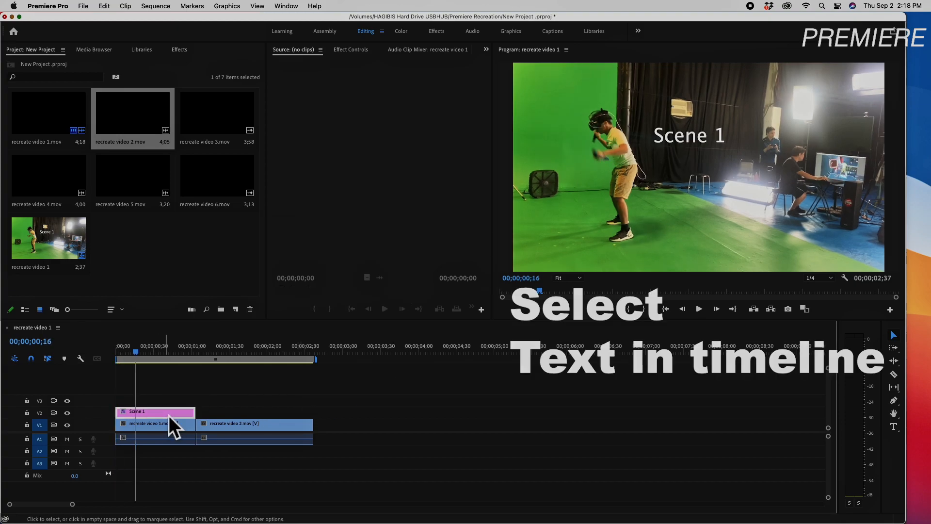
mouse_move(295, 65)
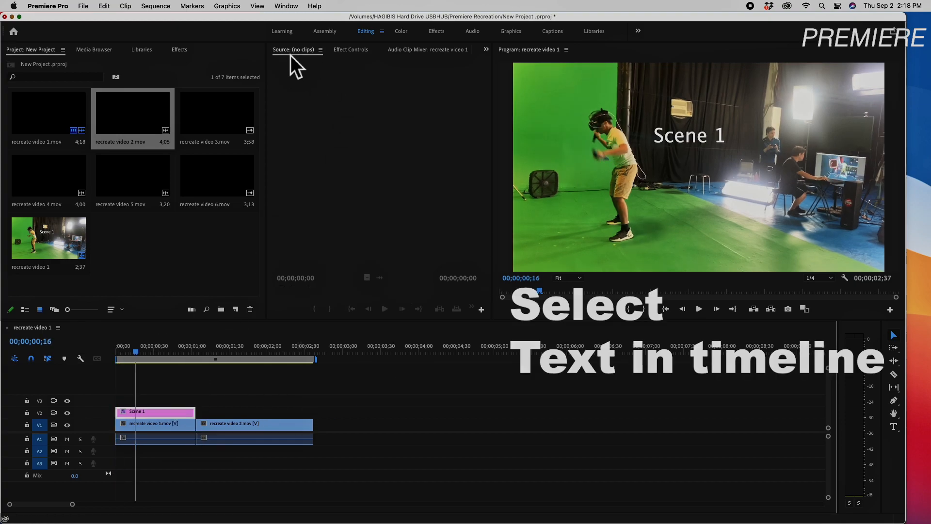
Set the Scene 1 title font to Noto Sans Adlam and open its fill colour picker
click(350, 50)
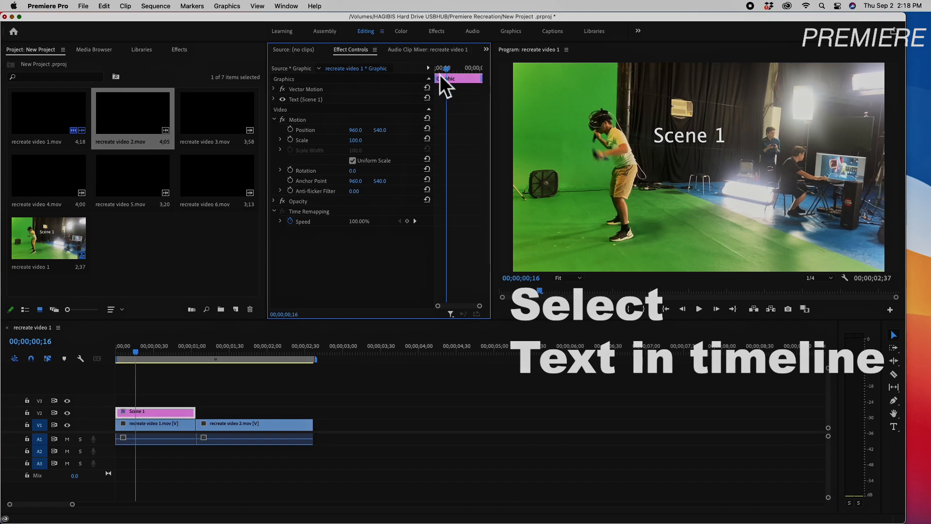
click(305, 99)
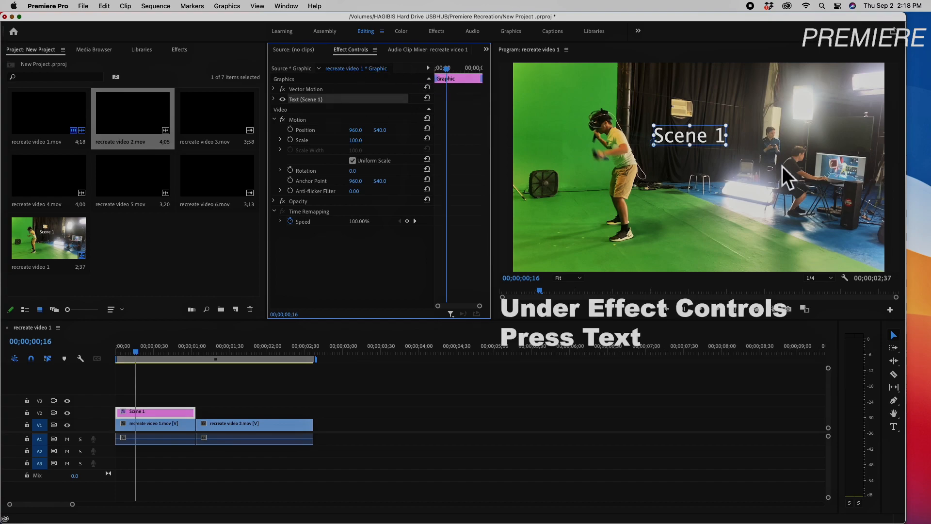
mouse_move(306, 110)
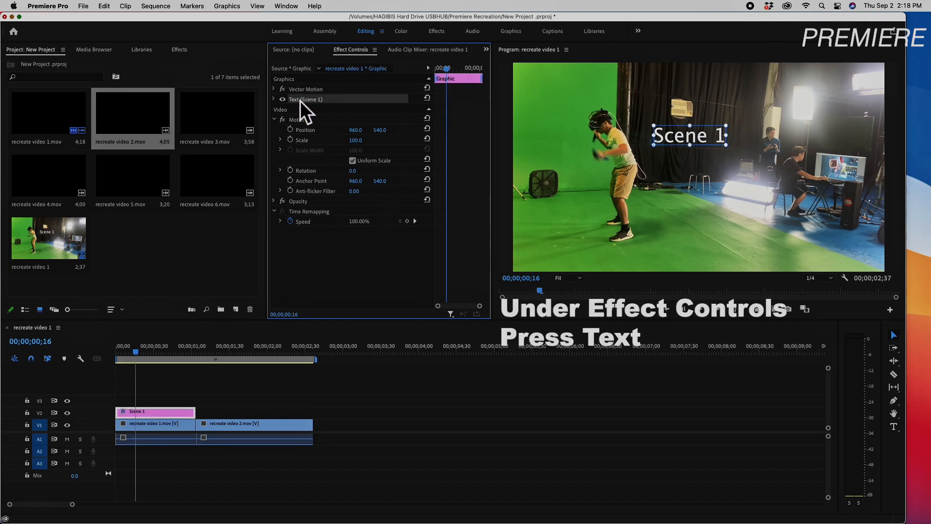
click(274, 99)
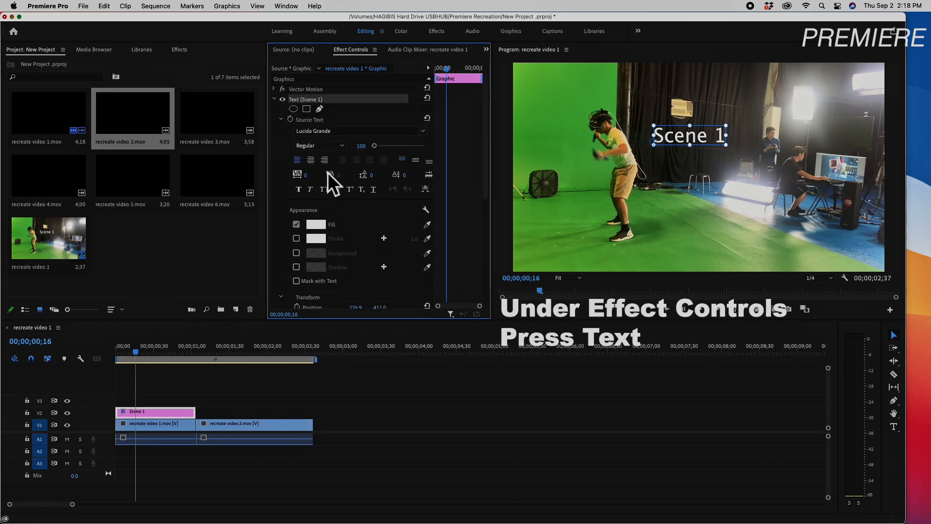
click(421, 130)
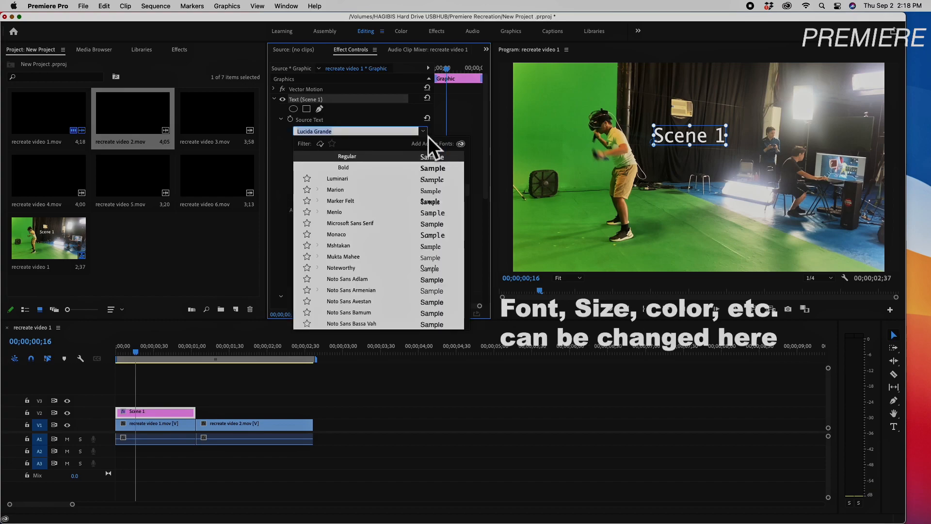
click(340, 200)
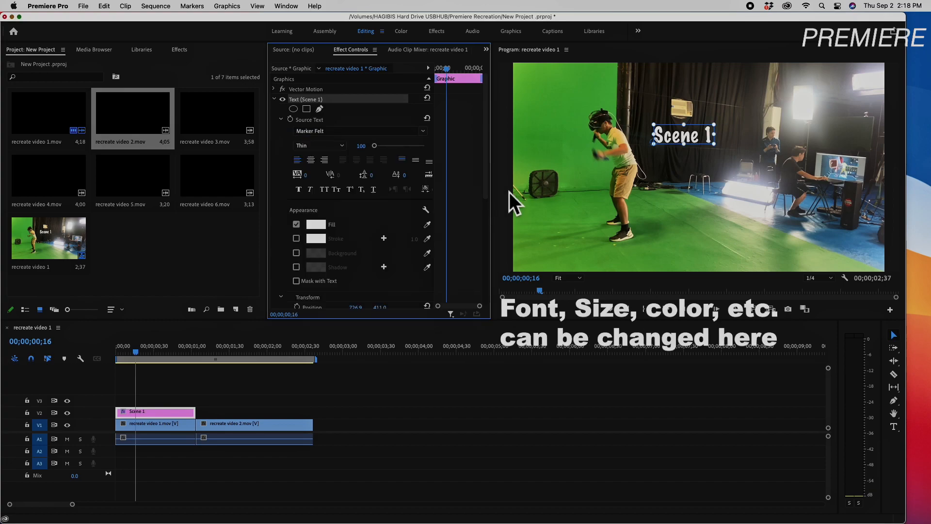
click(422, 132)
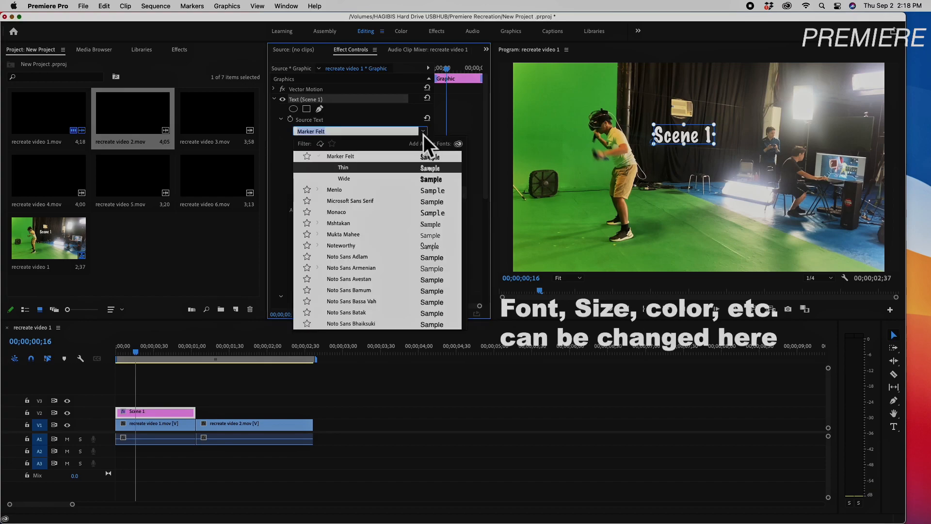
click(347, 256)
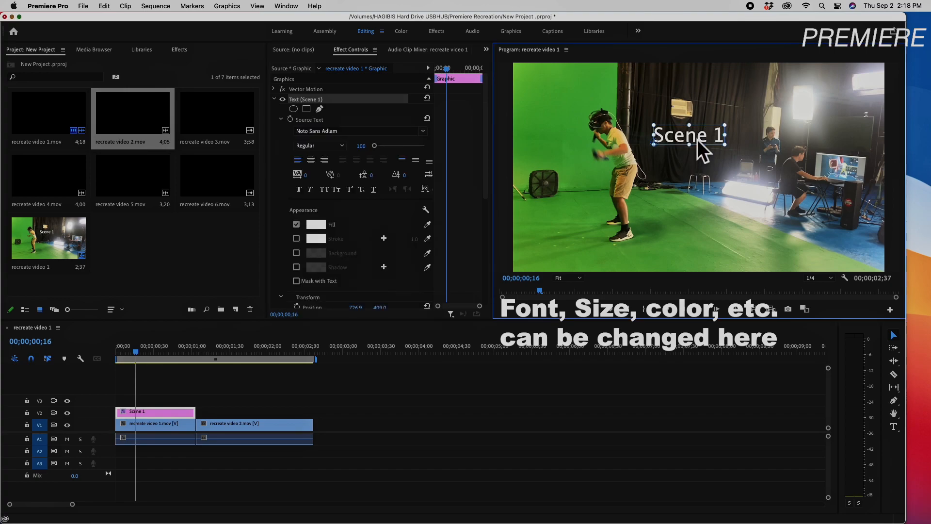
mouse_move(309, 213)
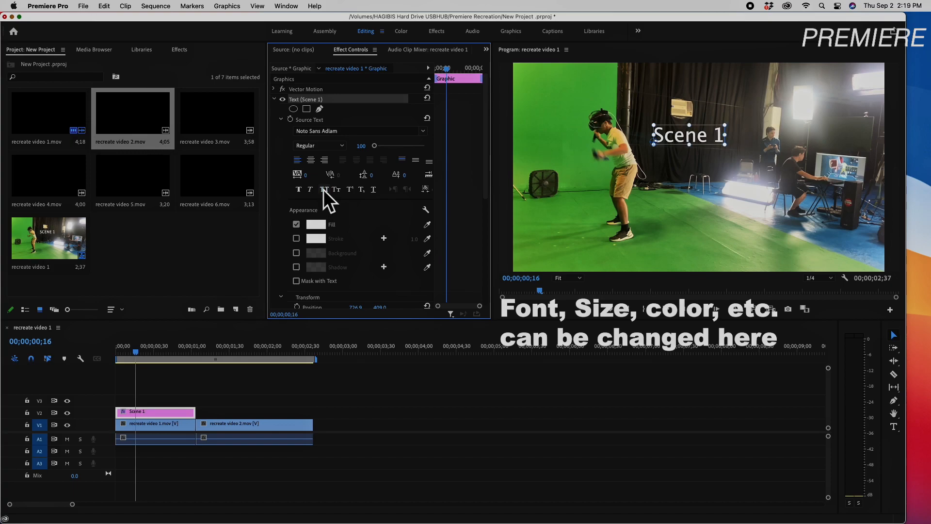
click(315, 224)
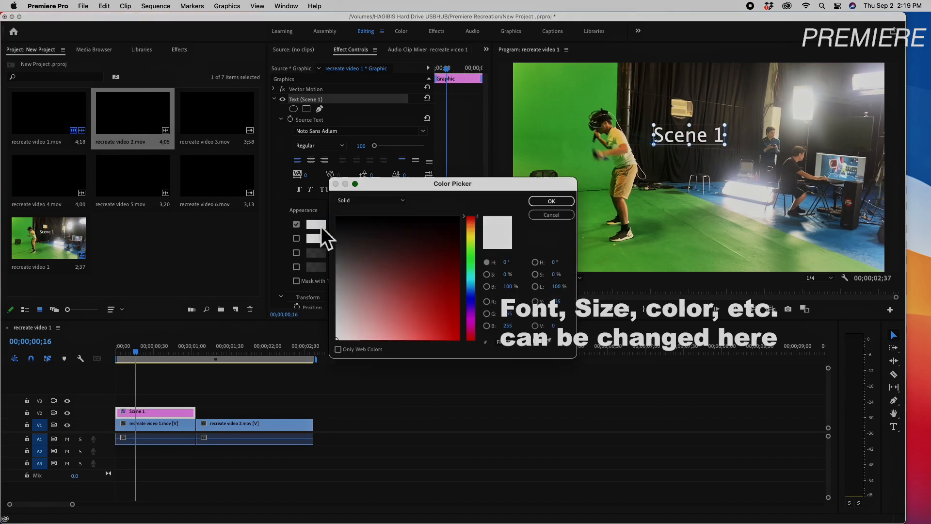
click(448, 303)
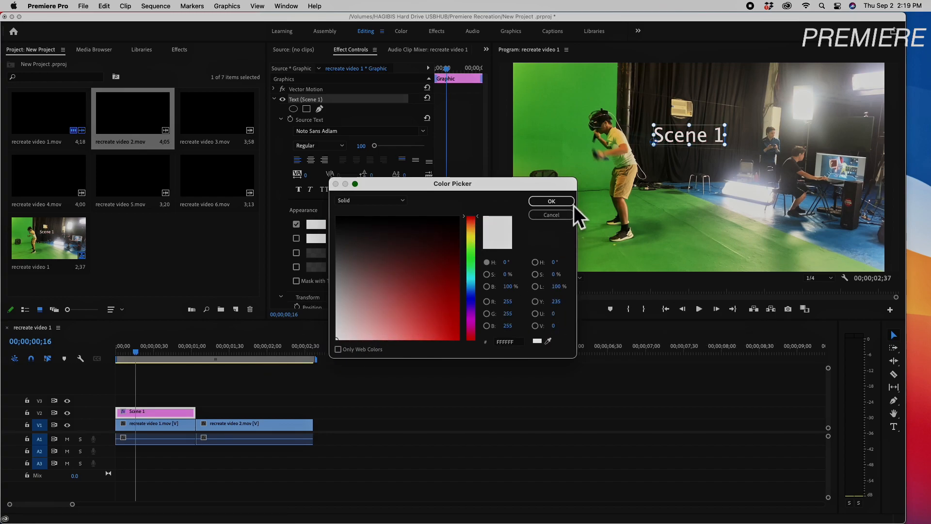
Give the white Scene 1 title a yellow stroke 2.0 wide, then deselect the clips
click(550, 200)
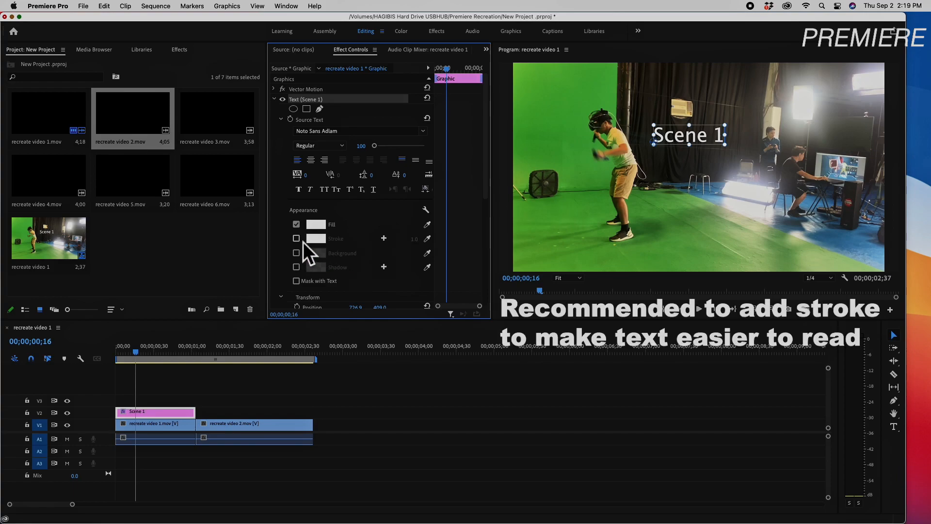
click(297, 238)
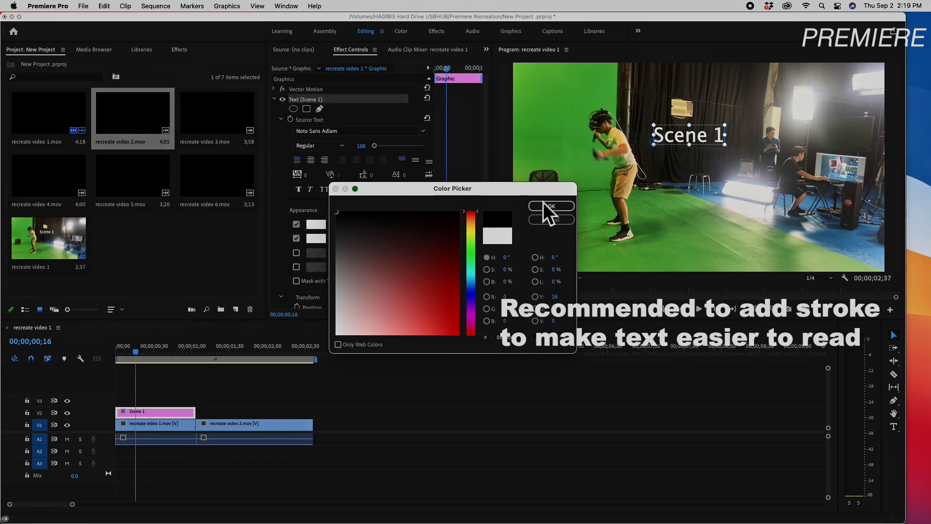
click(550, 206)
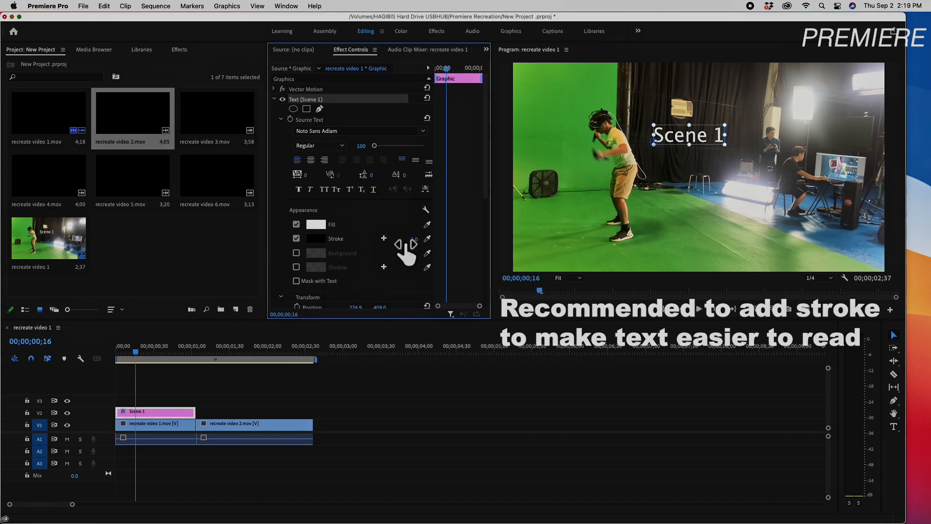
click(315, 238)
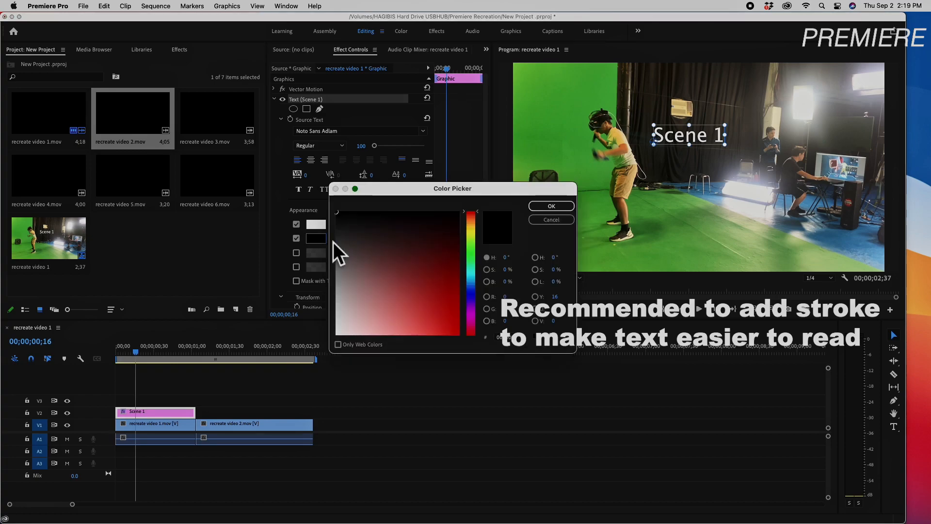
click(449, 278)
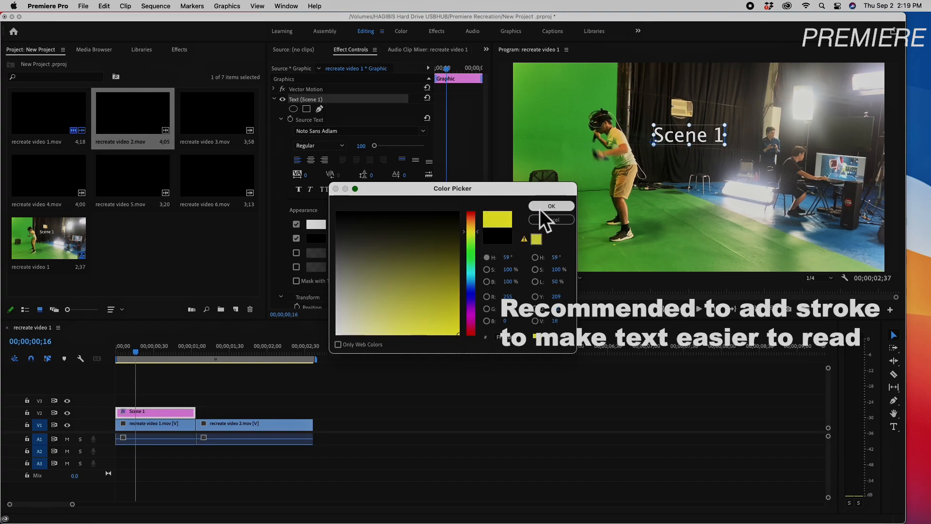
click(550, 207)
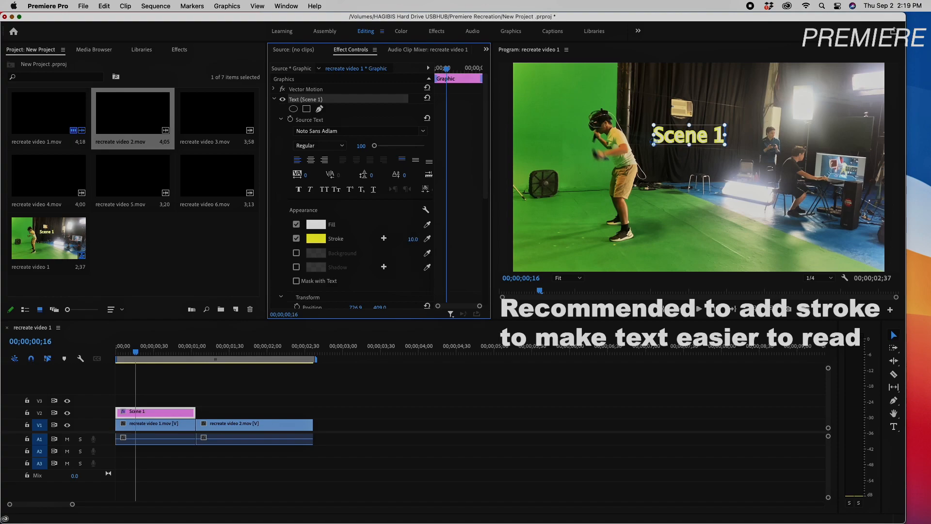
double_click(409, 238)
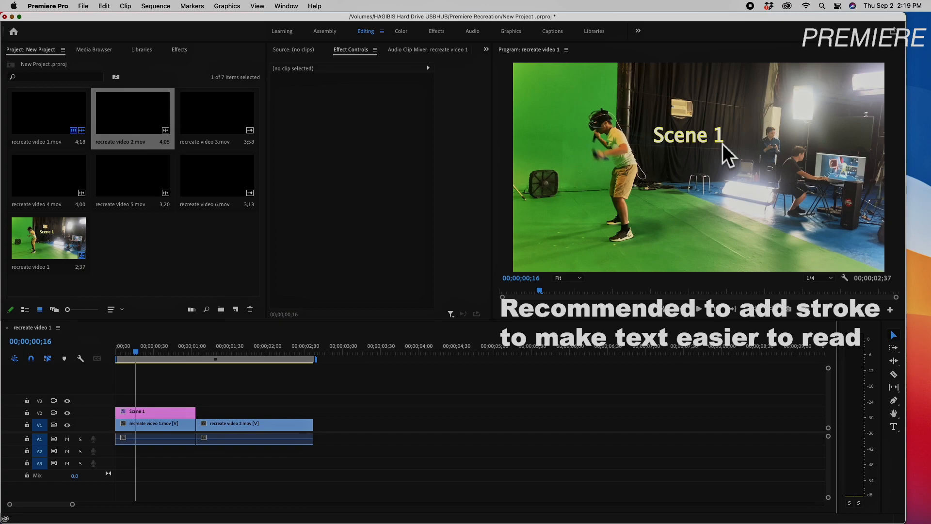
mouse_move(190, 418)
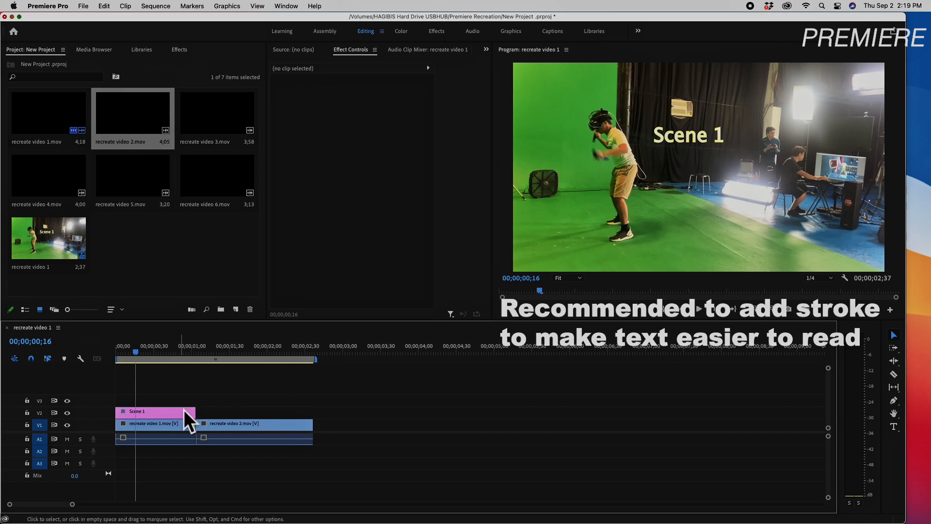
click(156, 411)
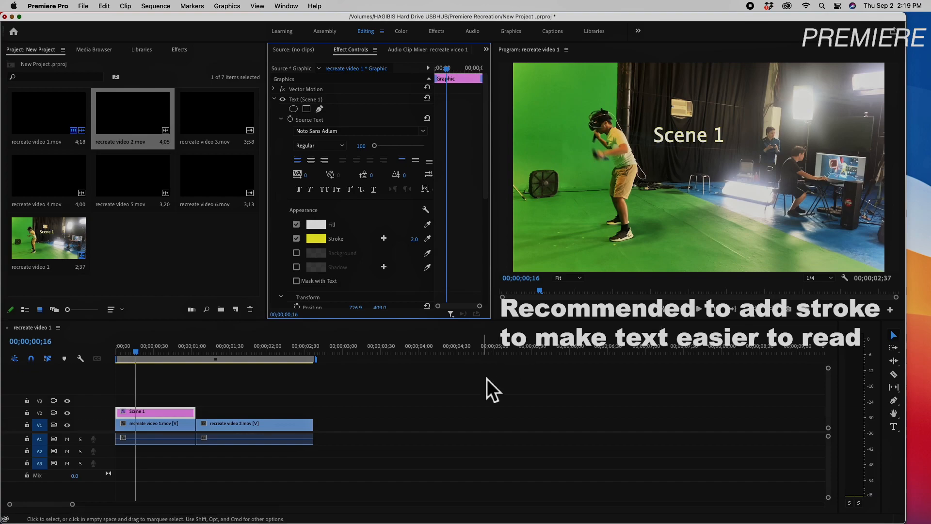
click(381, 415)
text(Scene 2)
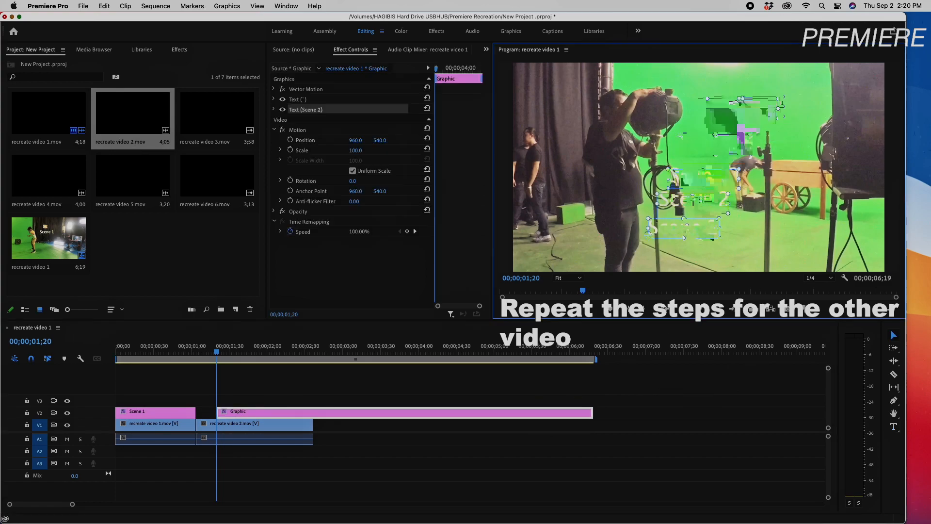
Select the Scene 2 text layer and set its stroke colour to dark magenta
click(282, 109)
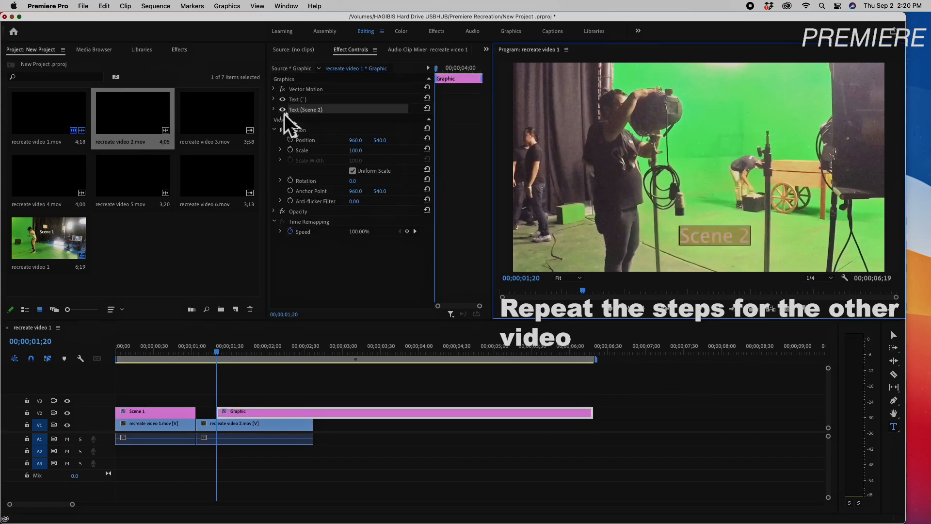
click(274, 109)
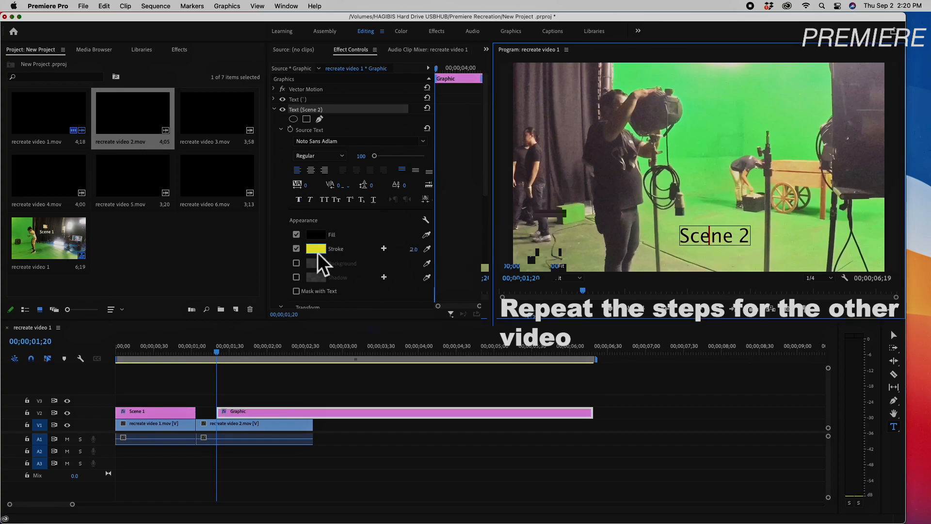
click(315, 248)
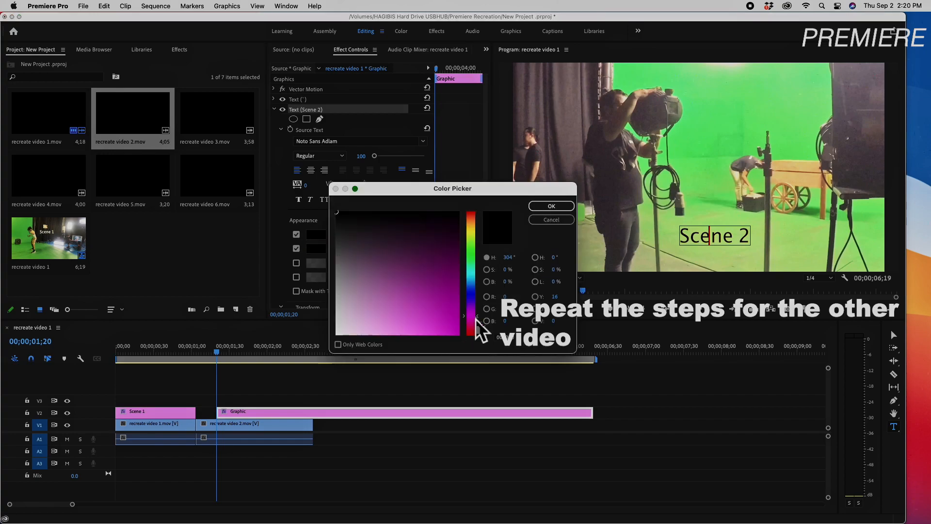
click(549, 205)
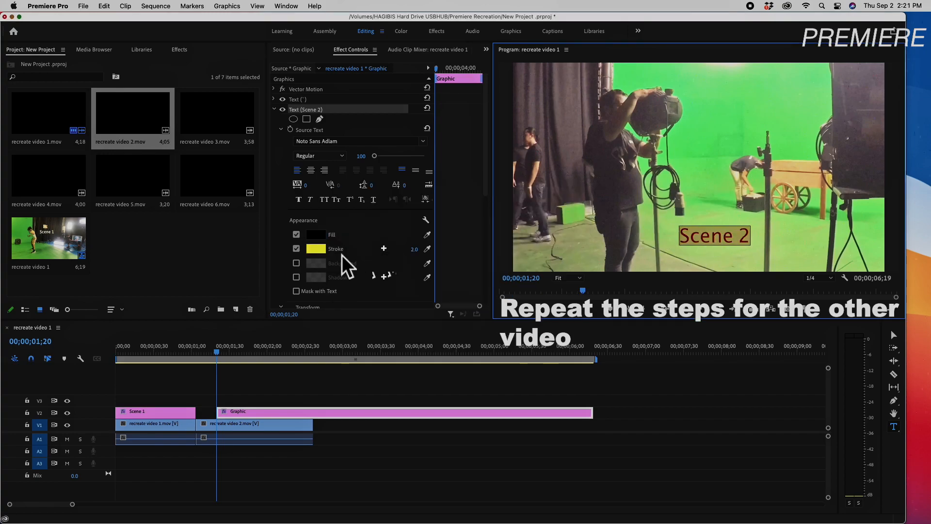
click(317, 248)
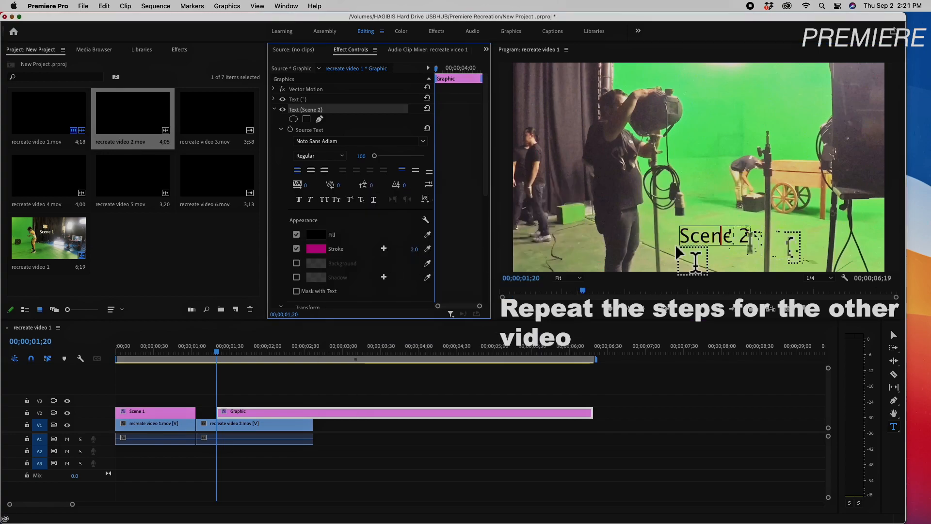
click(315, 248)
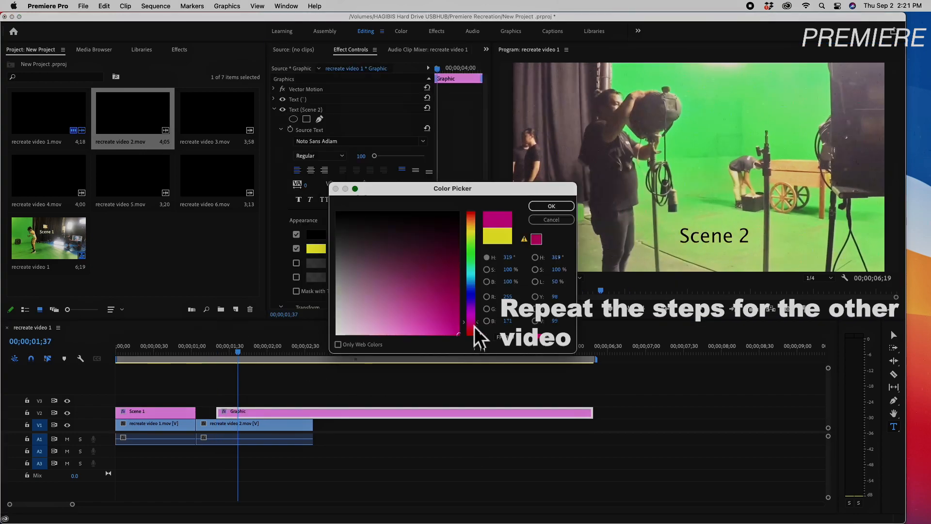
click(443, 294)
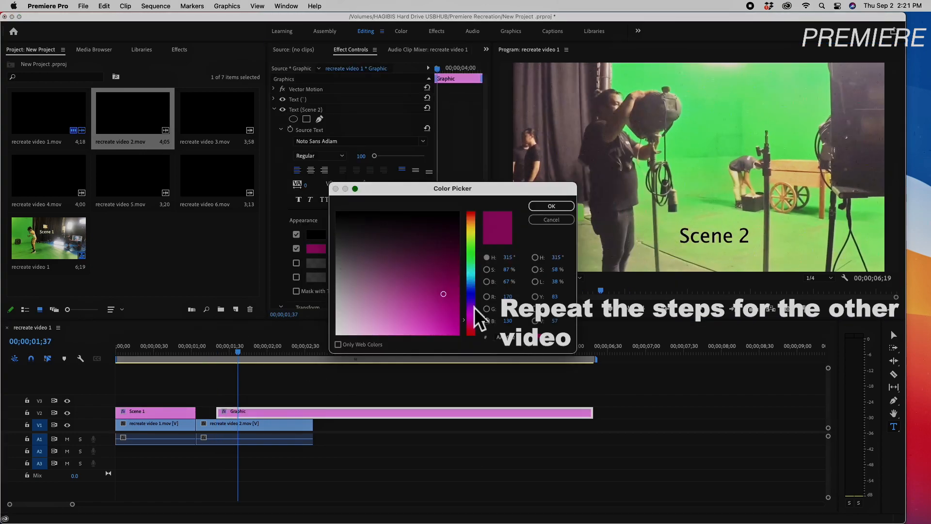
click(550, 206)
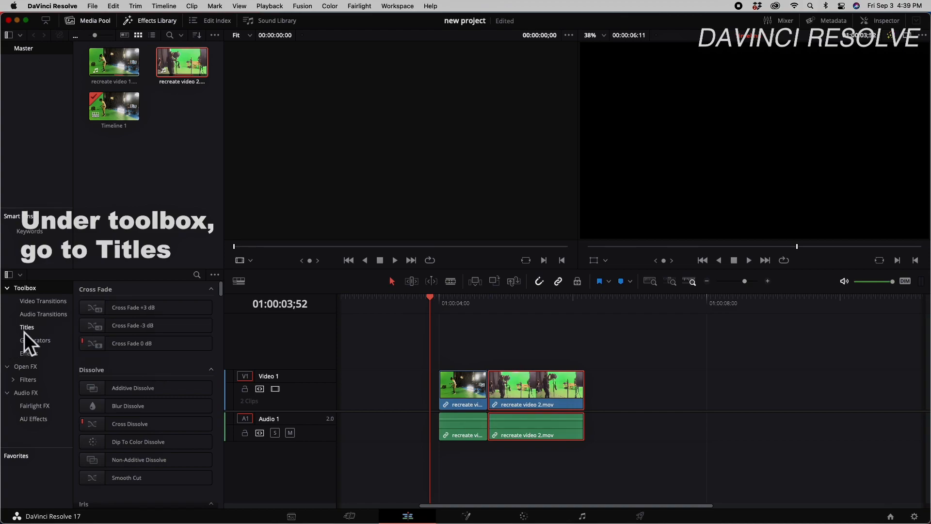
mouse_move(31, 344)
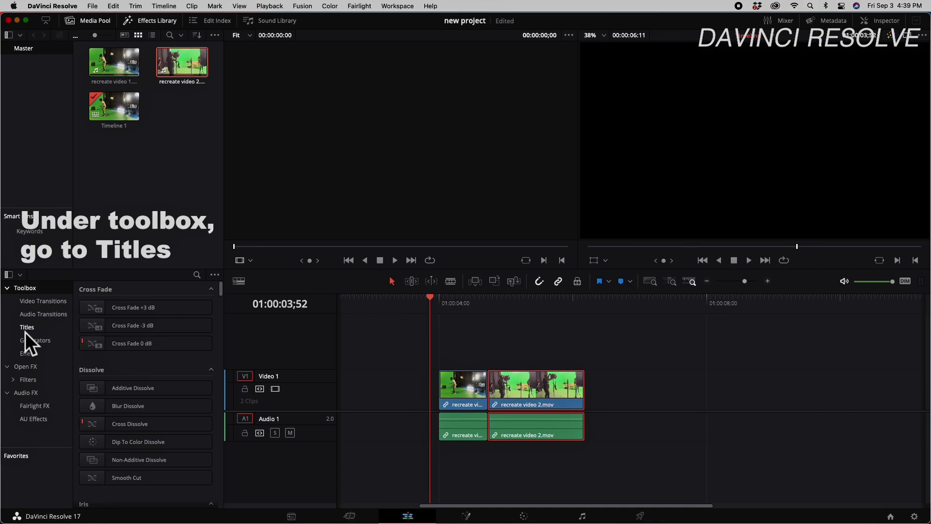
Add a Text+ title from Toolbox Titles above recreate video 1 and select it
click(27, 326)
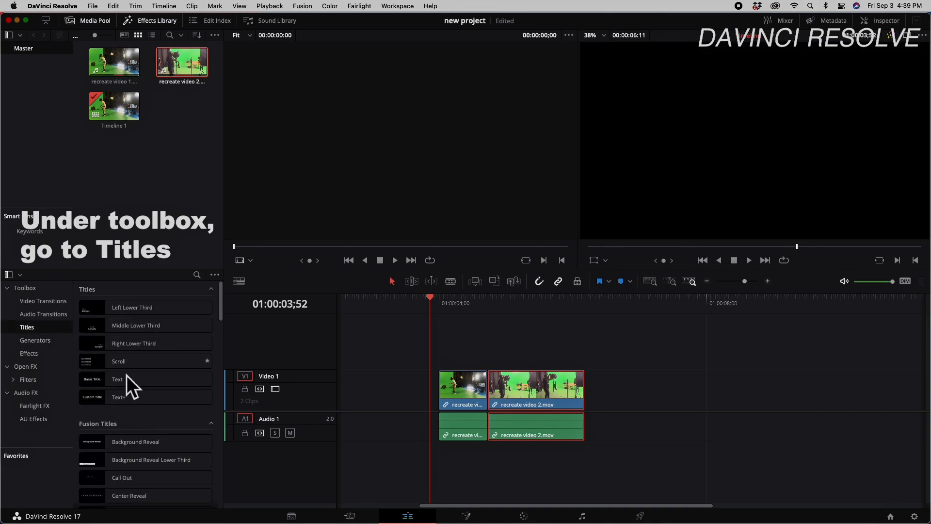
click(142, 396)
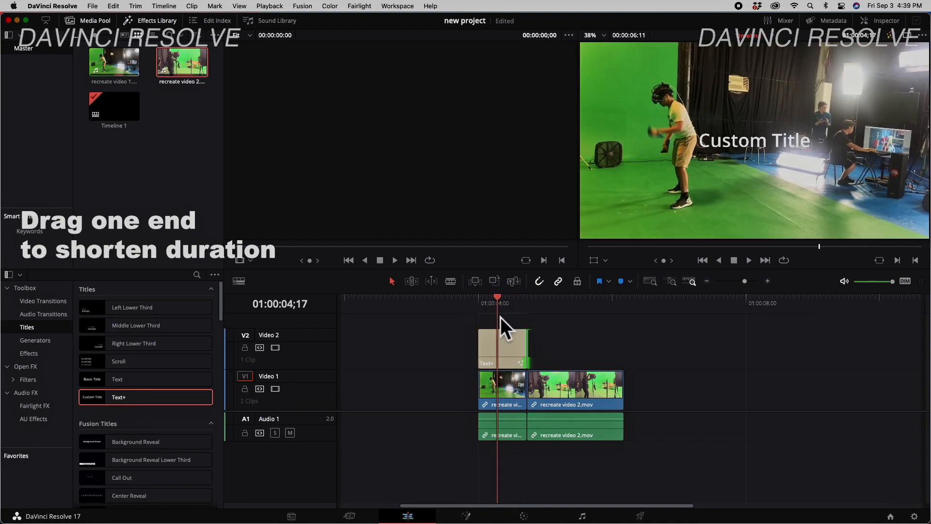
click(503, 348)
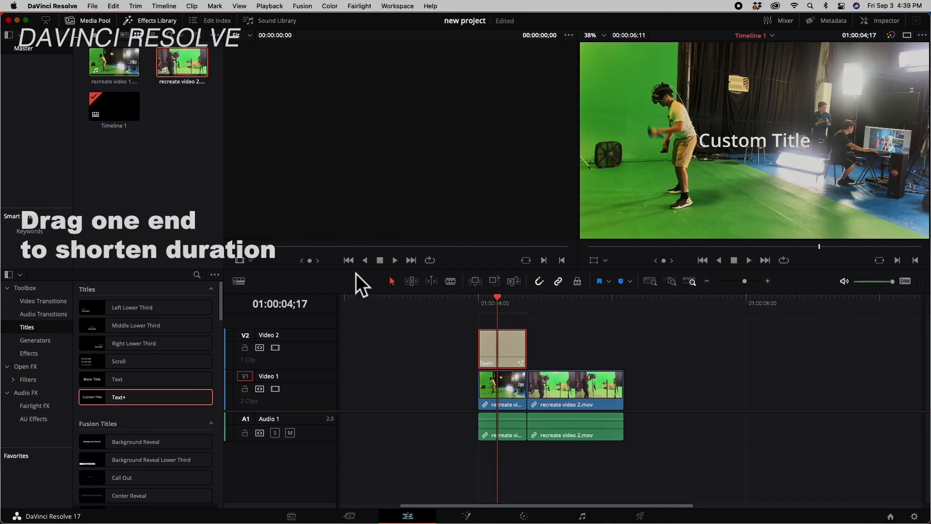
mouse_move(838, 66)
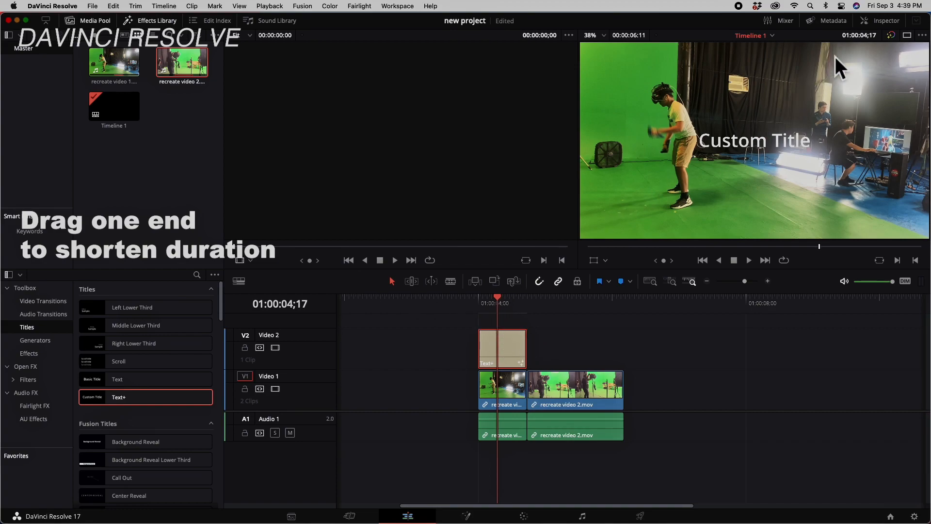
Set the scene 1 title's font to Arial Black in the Inspector
click(885, 21)
text(scene 1)
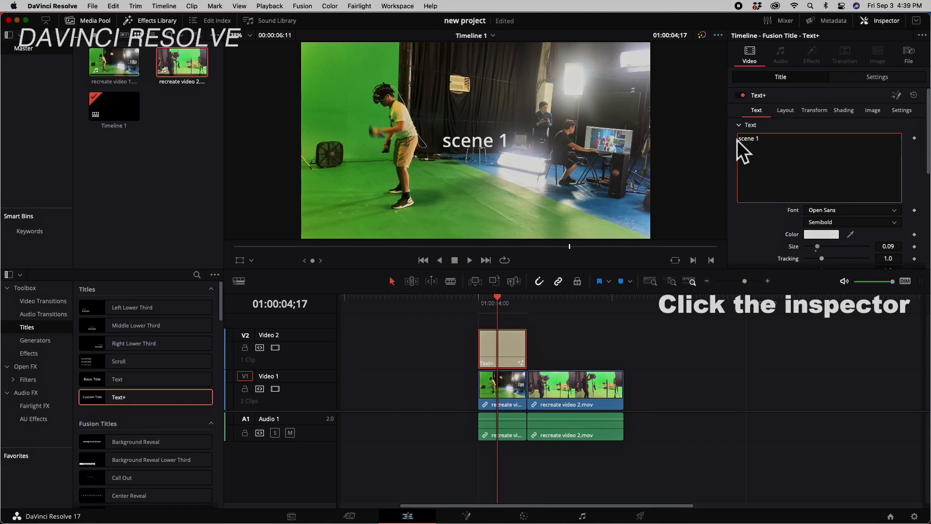
click(893, 209)
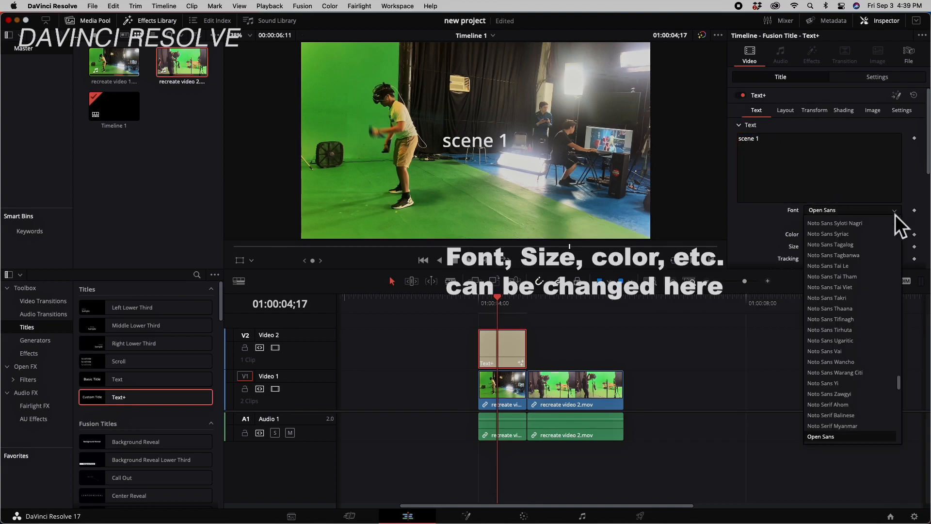
scroll(up, 3)
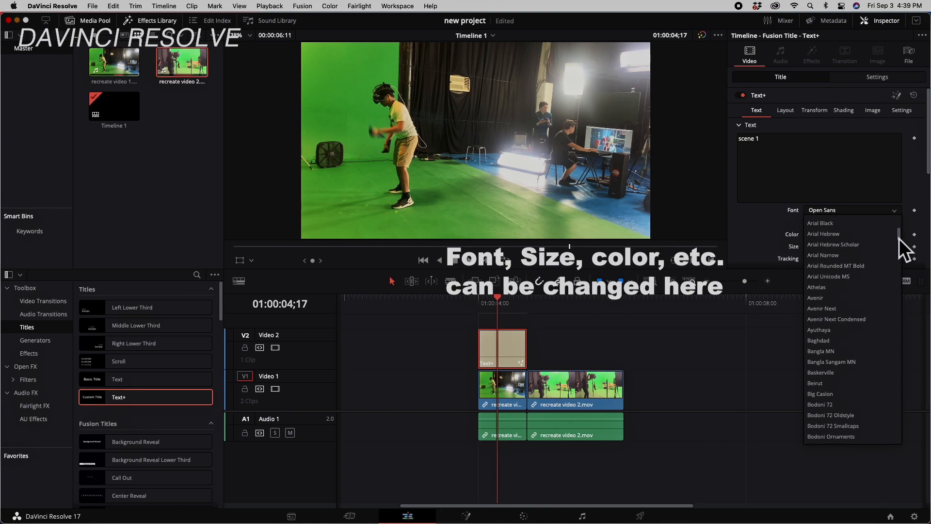
click(820, 223)
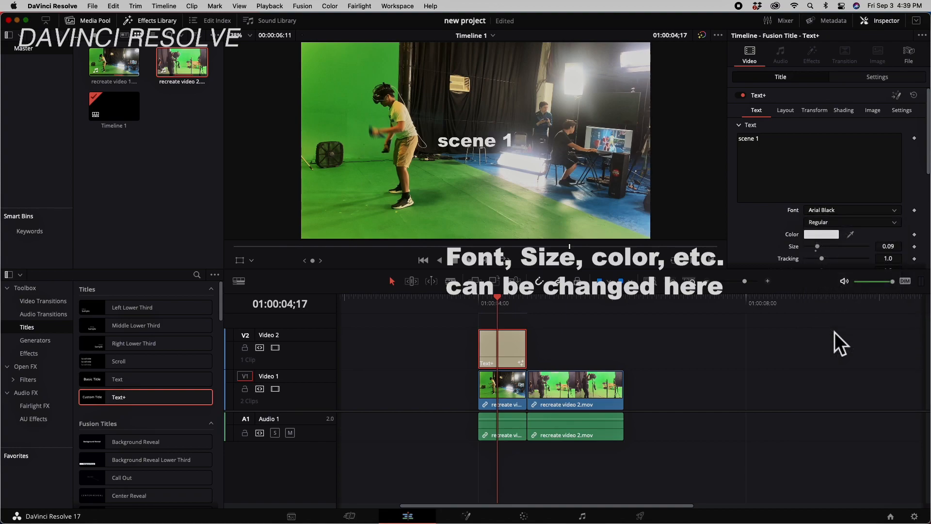
Change the scene 1 title's text colour to yellow
click(821, 234)
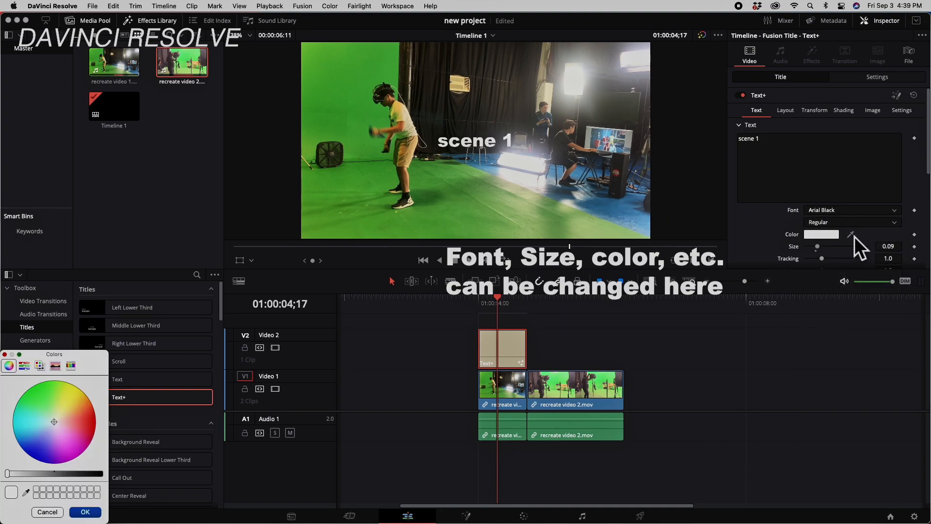
click(40, 365)
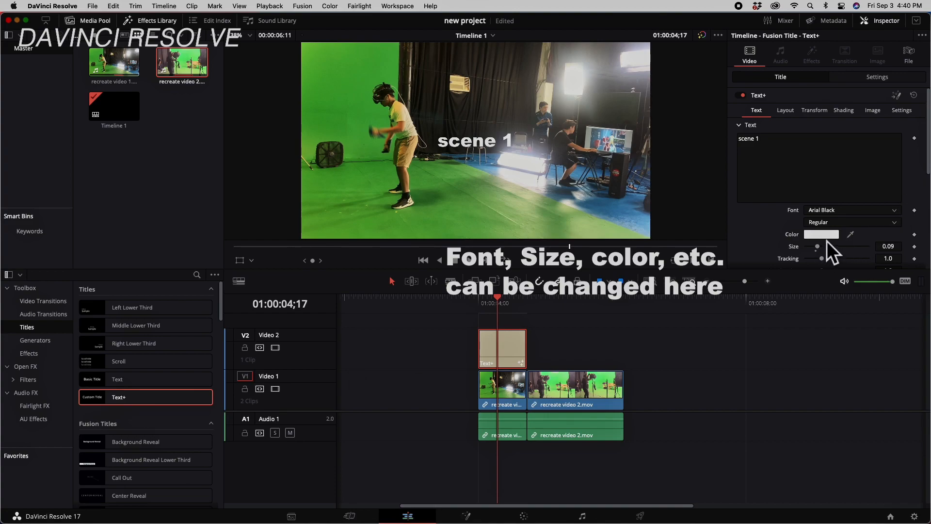
click(821, 234)
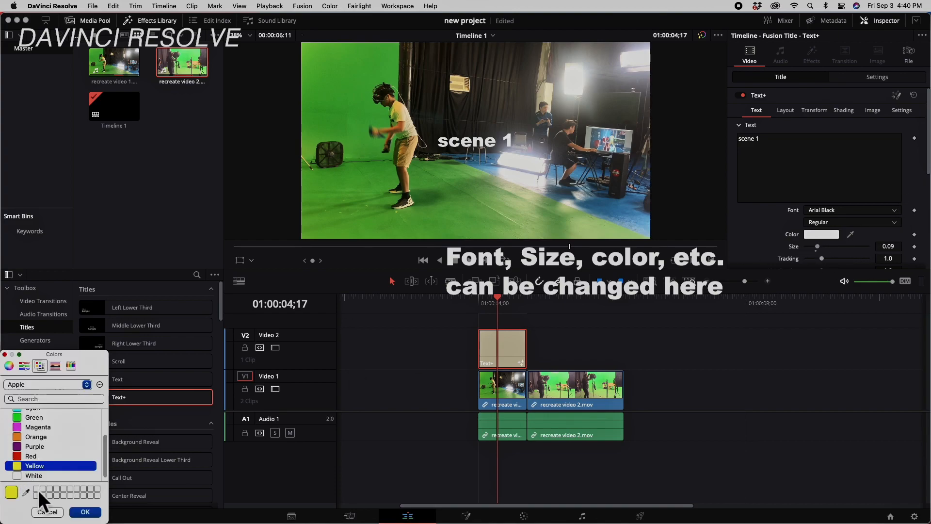
click(84, 512)
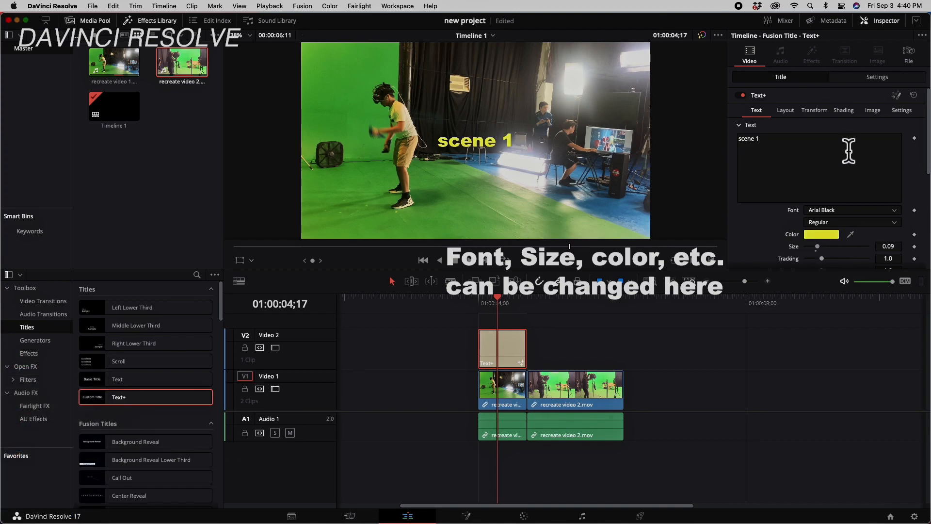
Enable shading element 3, the black shadow, on the scene 1 title
click(843, 111)
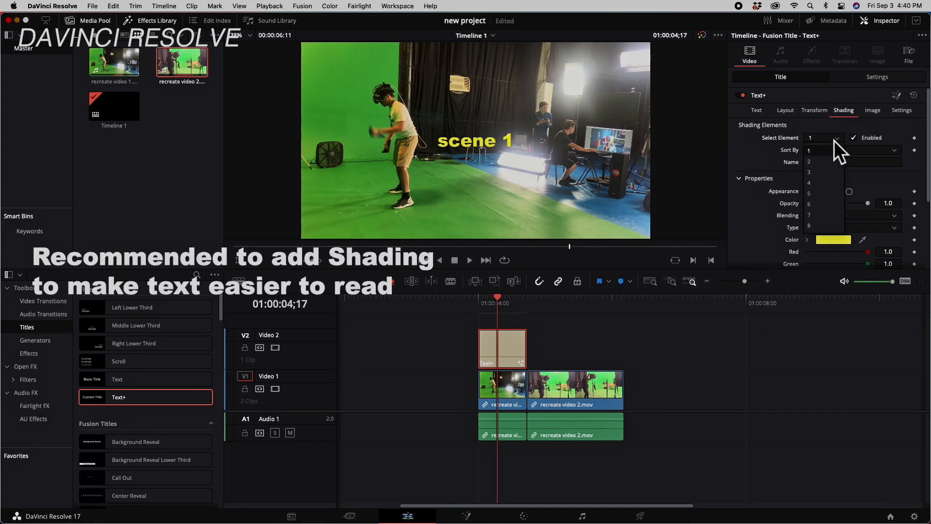
click(809, 172)
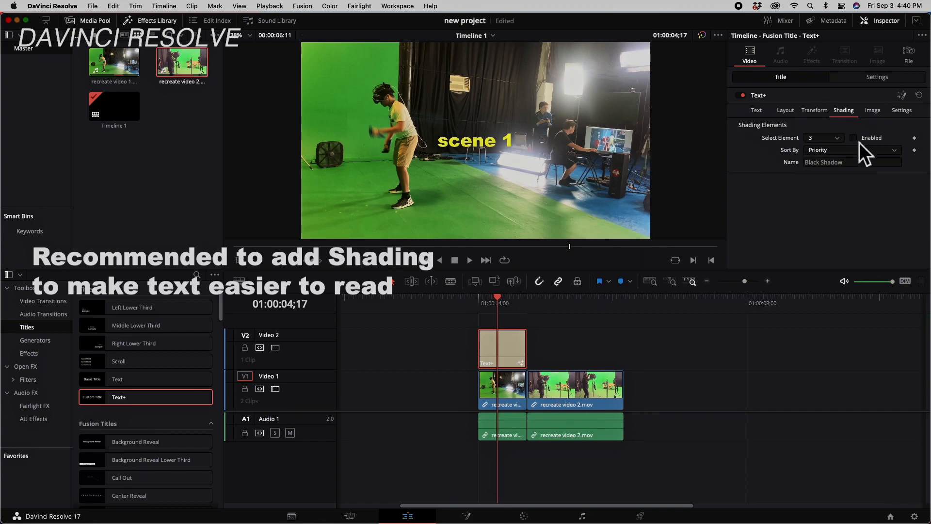
click(854, 137)
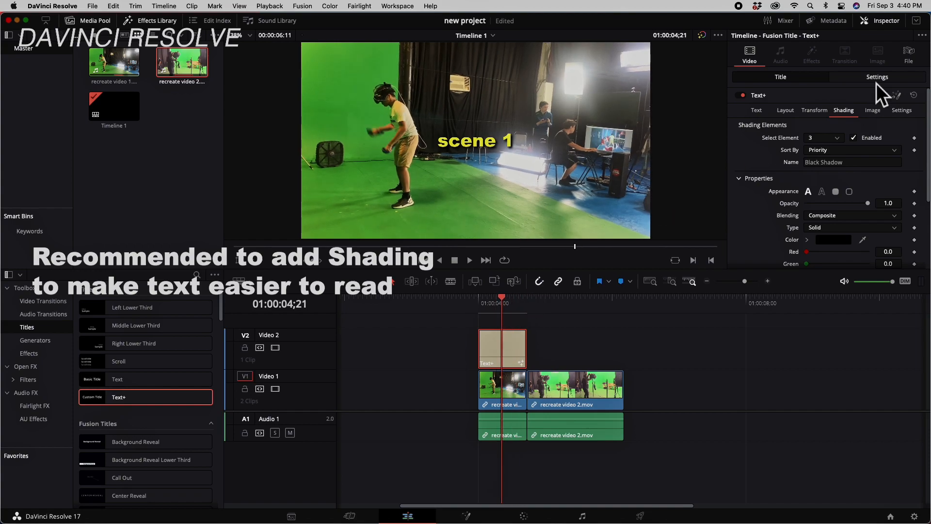
click(877, 76)
text(scene 2)
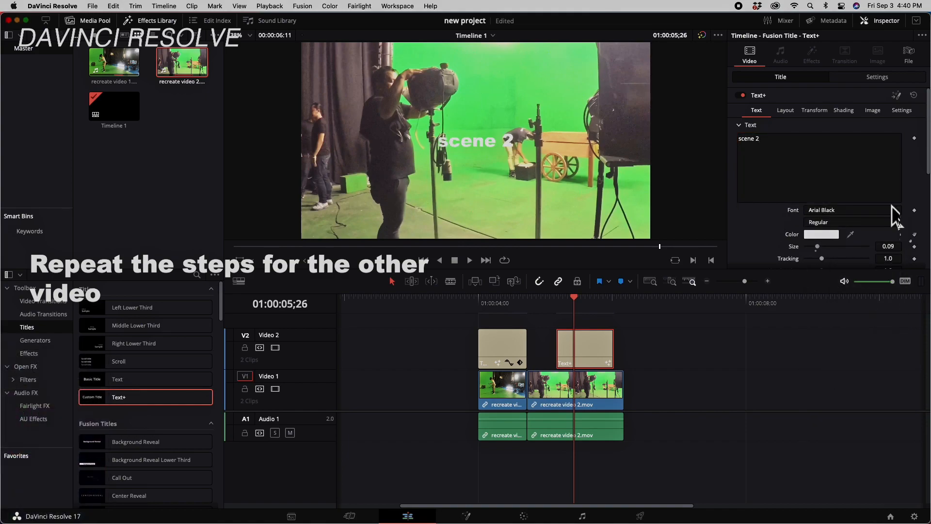
Open the Inspector's Shading options for the scene 2 title
click(842, 110)
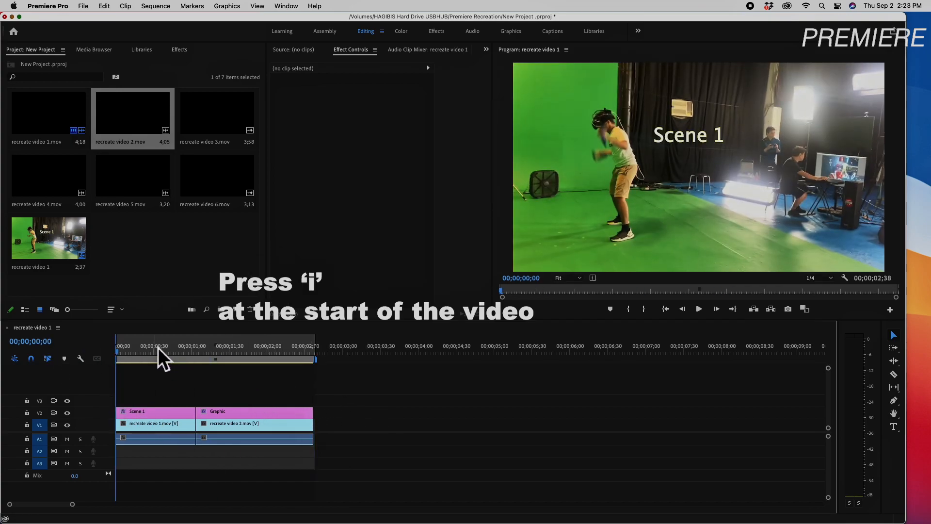
mouse_move(288, 356)
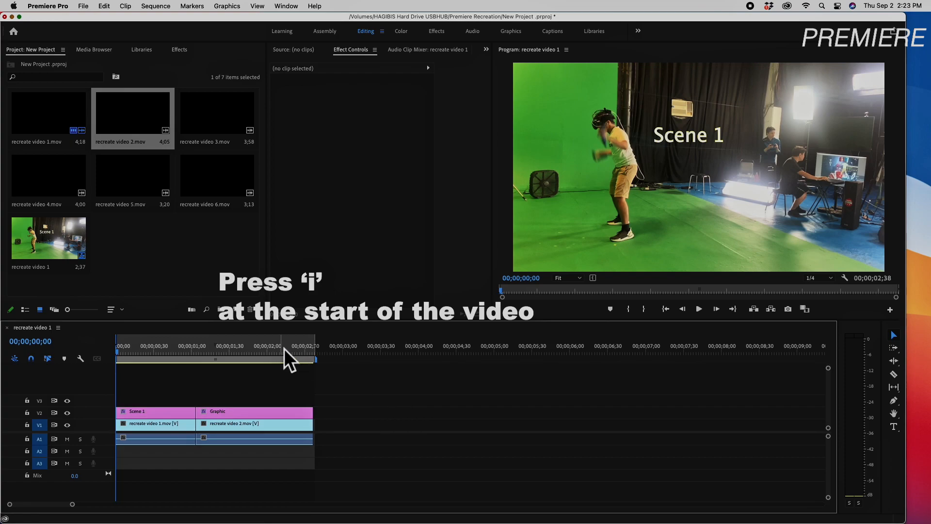
Export the sequence in H.264 format as Sample Video 1.mp4
click(83, 6)
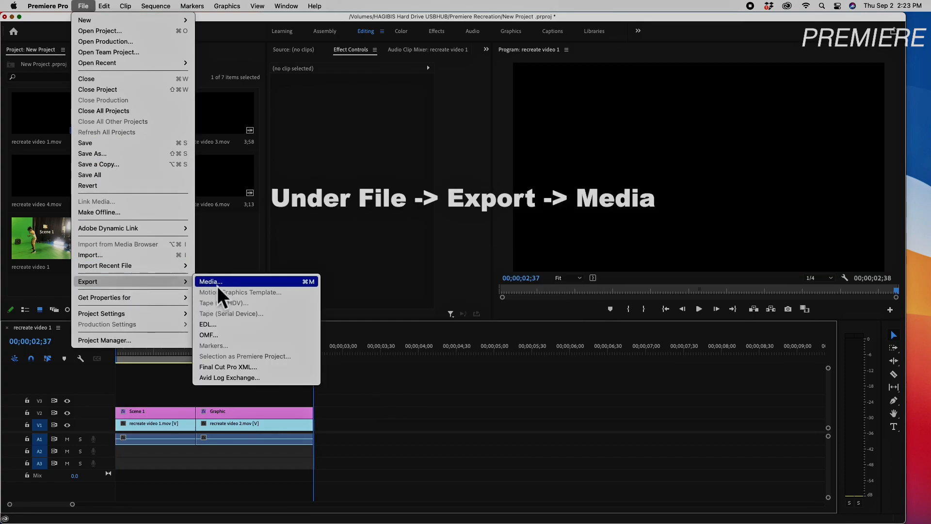
click(209, 281)
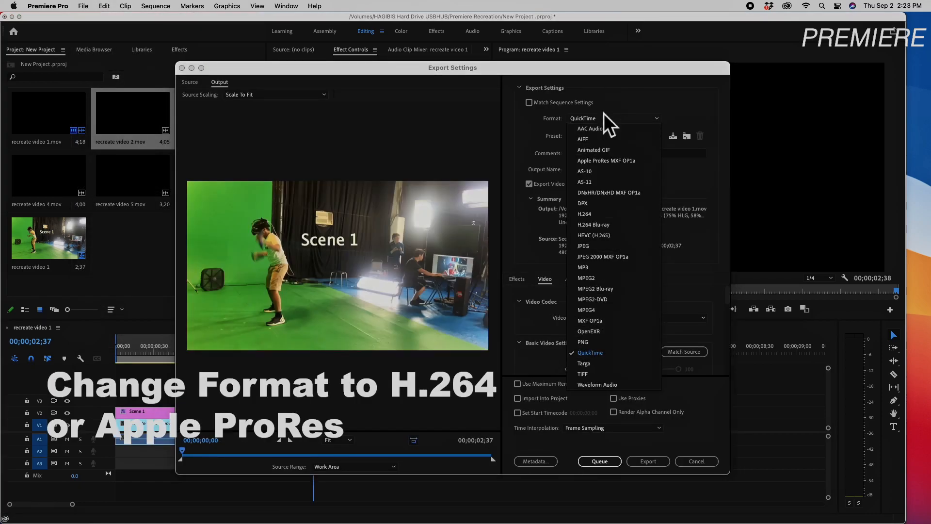
mouse_move(605, 231)
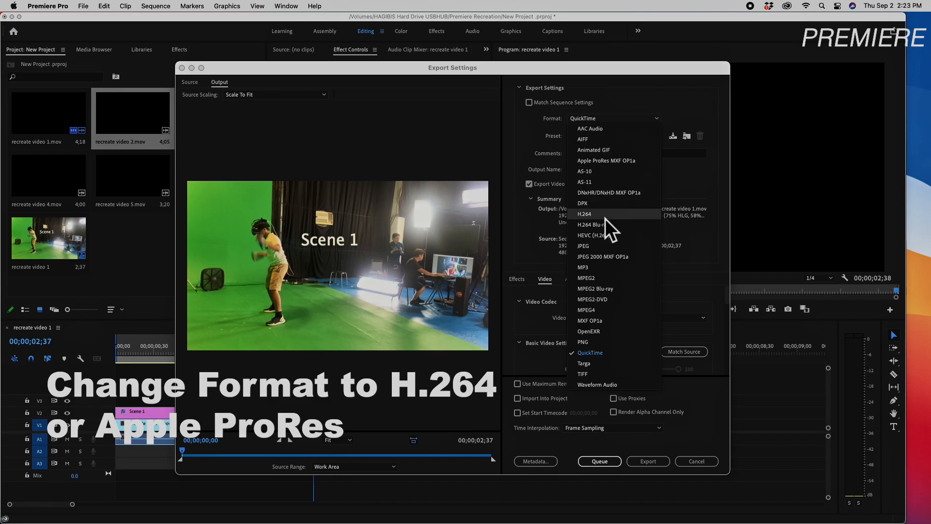
click(585, 214)
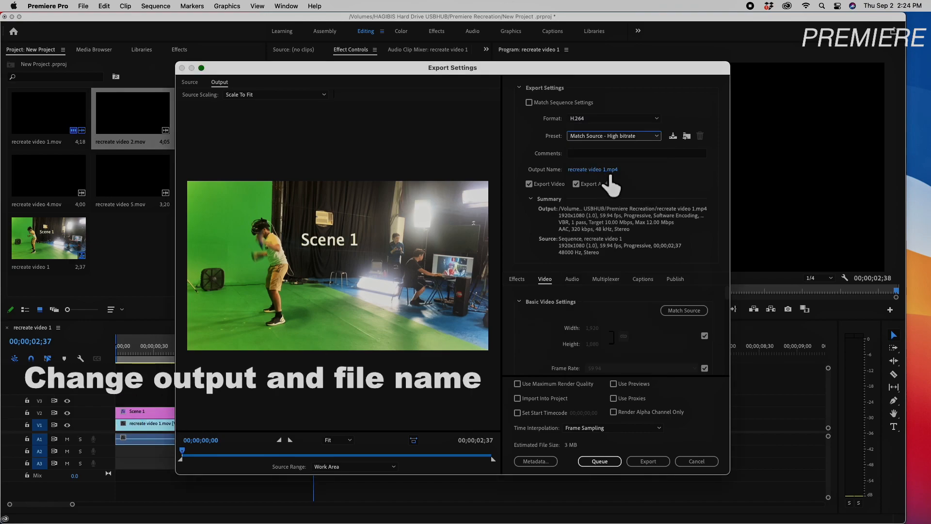
click(592, 169)
text(W)
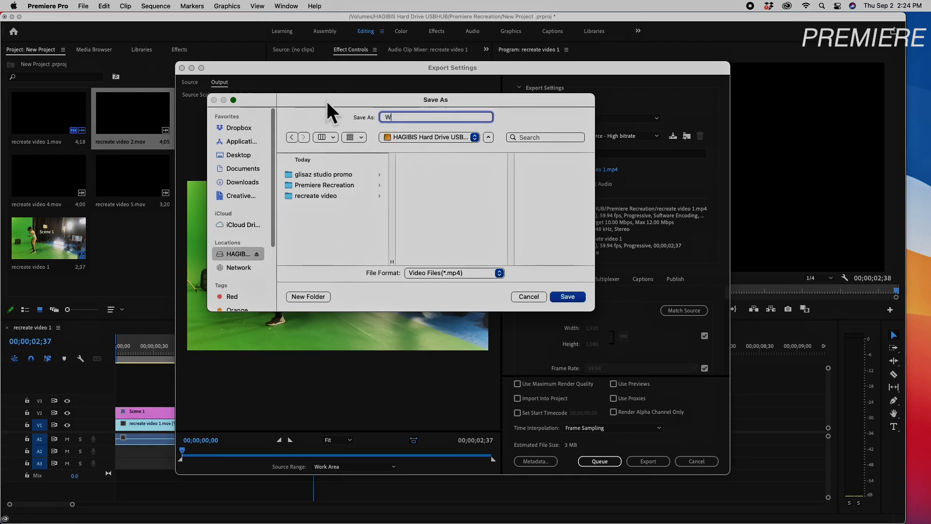
click(566, 297)
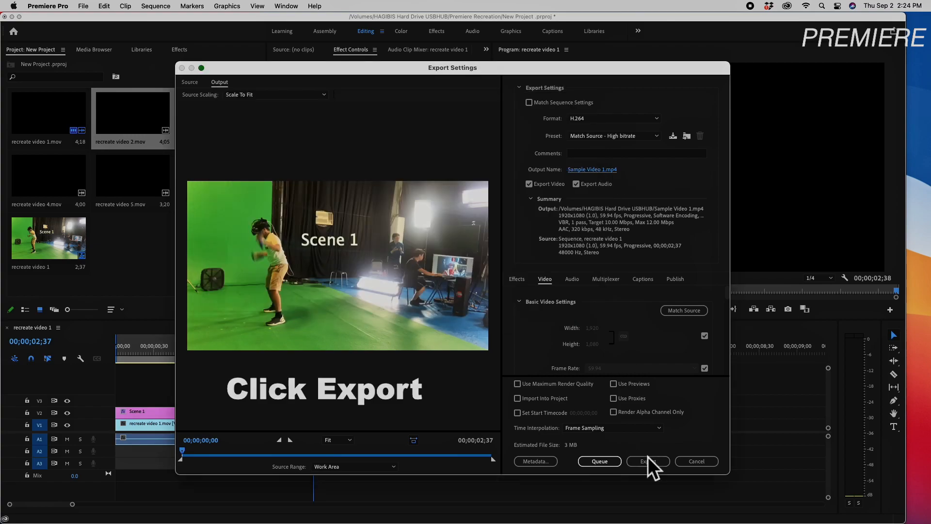
mouse_move(558, 326)
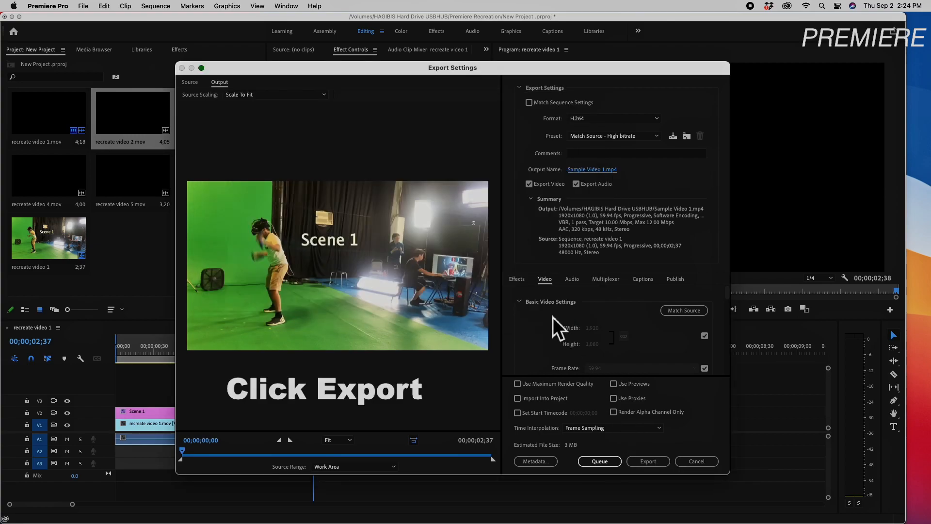
click(647, 461)
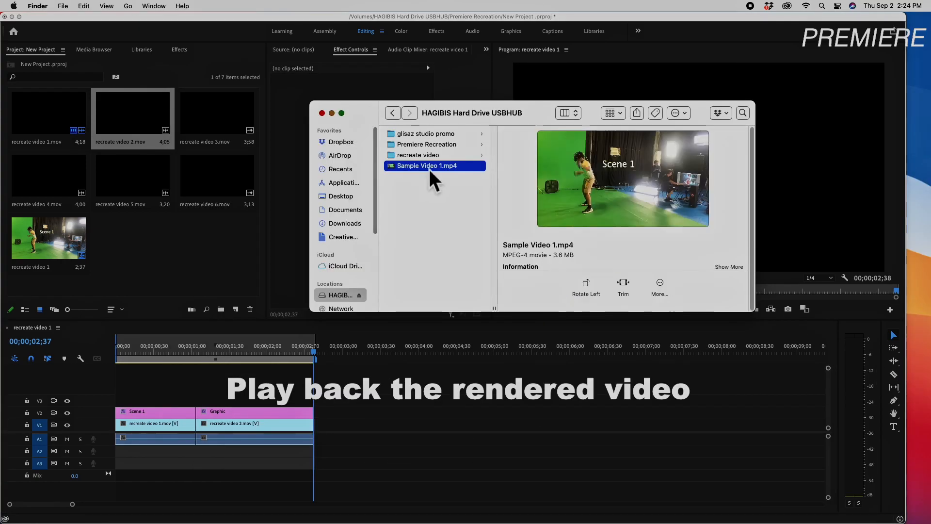
Open Sample Video 1.mp4 in QuickTime Player and play it
double_click(434, 166)
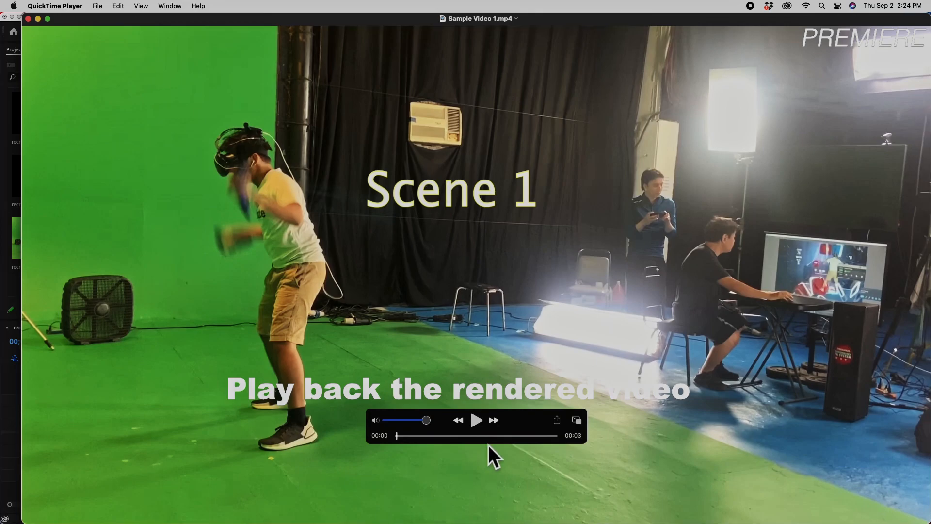
click(476, 420)
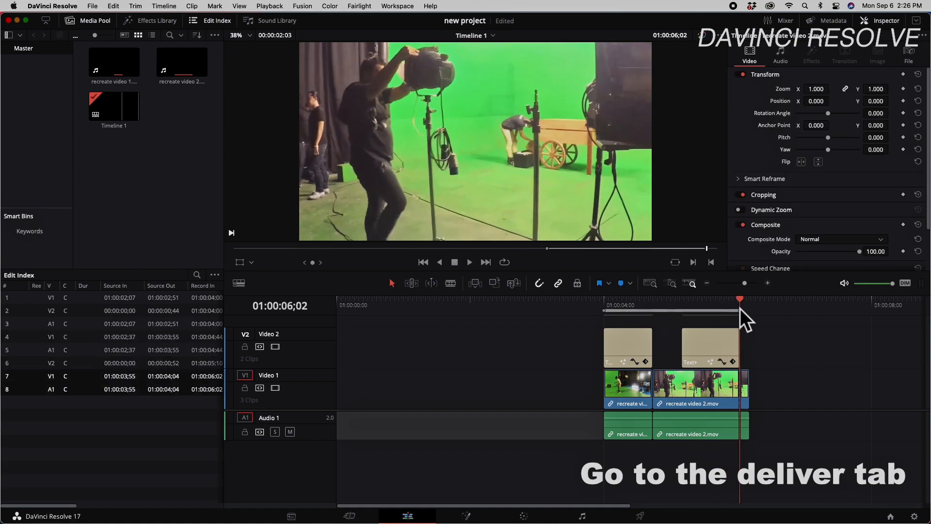
On the Deliver page, name the render 'new project' with the Apple ProRes codec
click(640, 516)
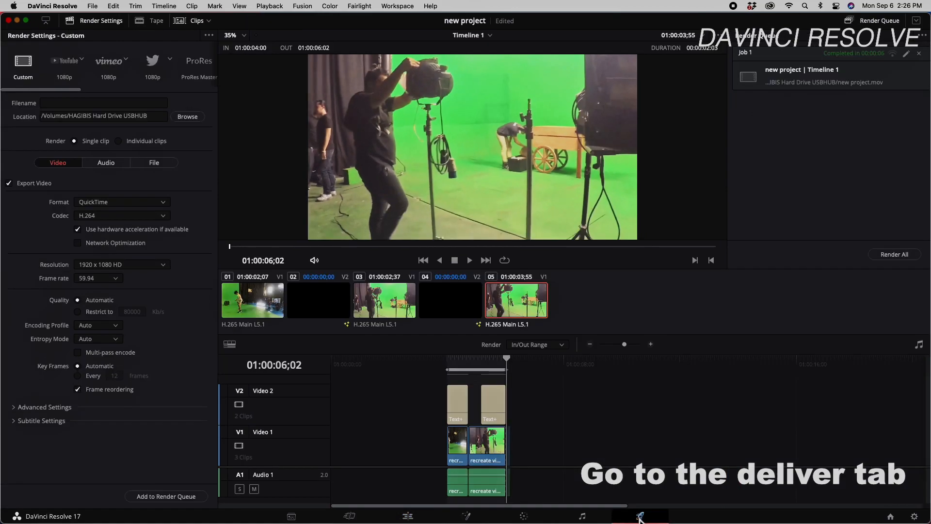
click(104, 103)
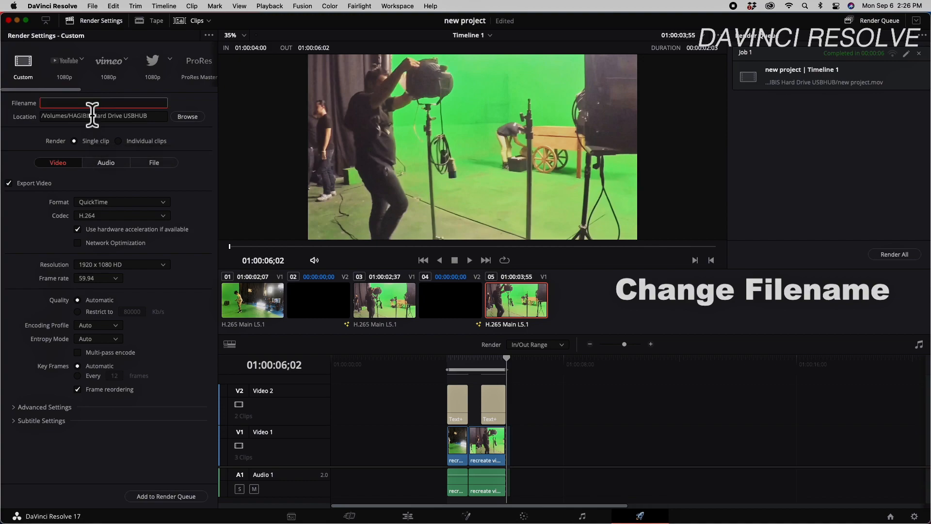
text(new project)
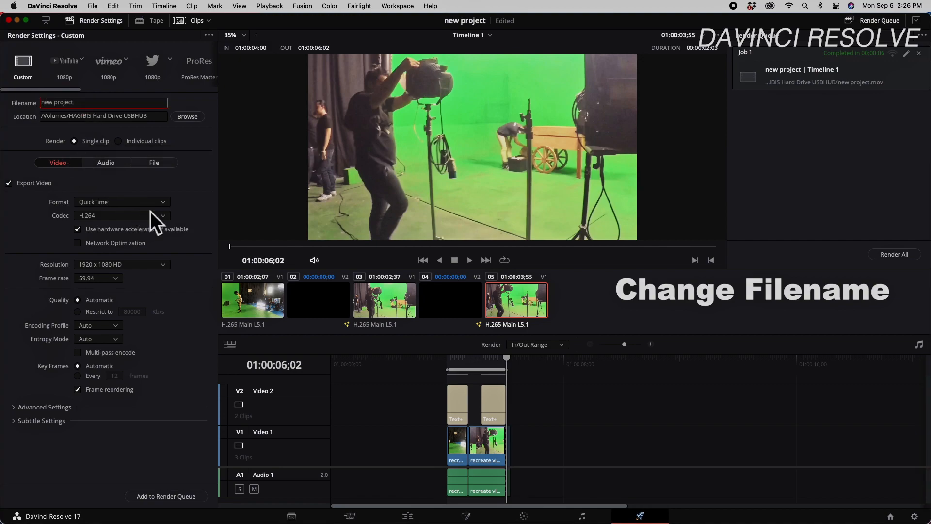
click(121, 215)
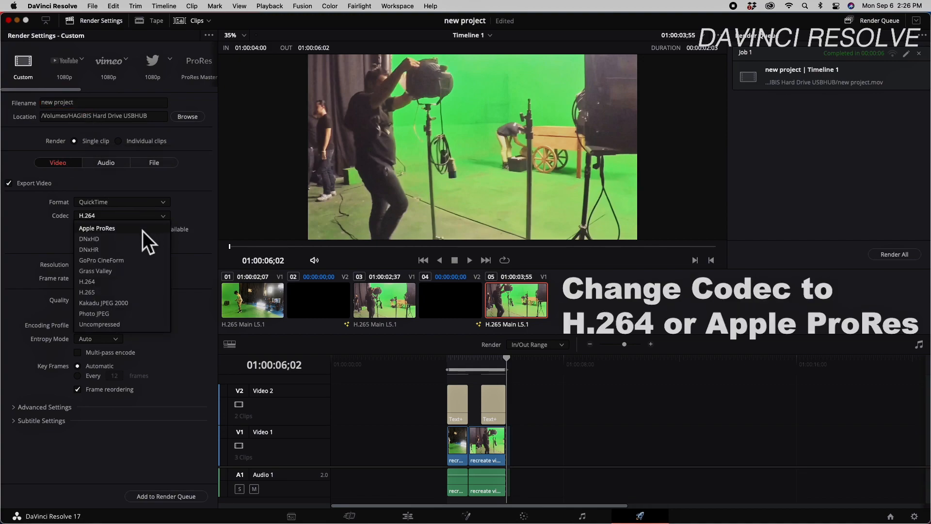
click(97, 227)
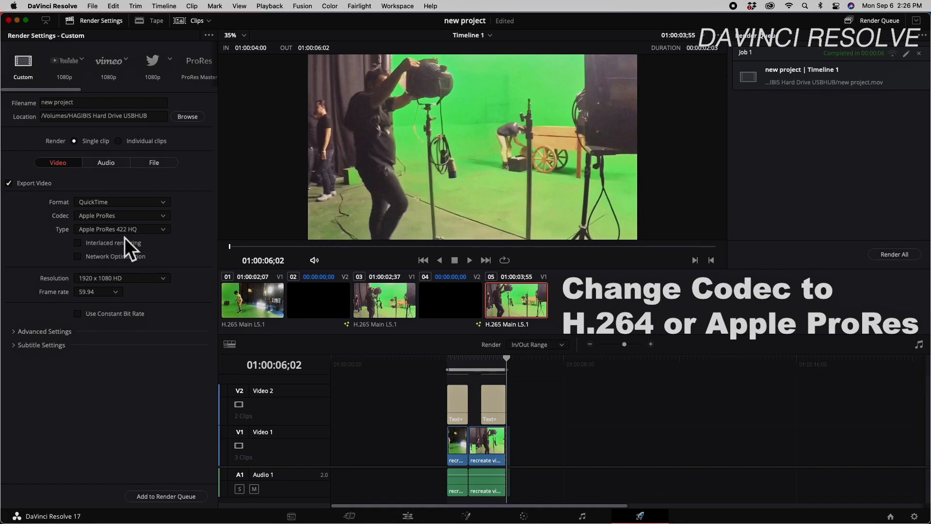
mouse_move(86, 200)
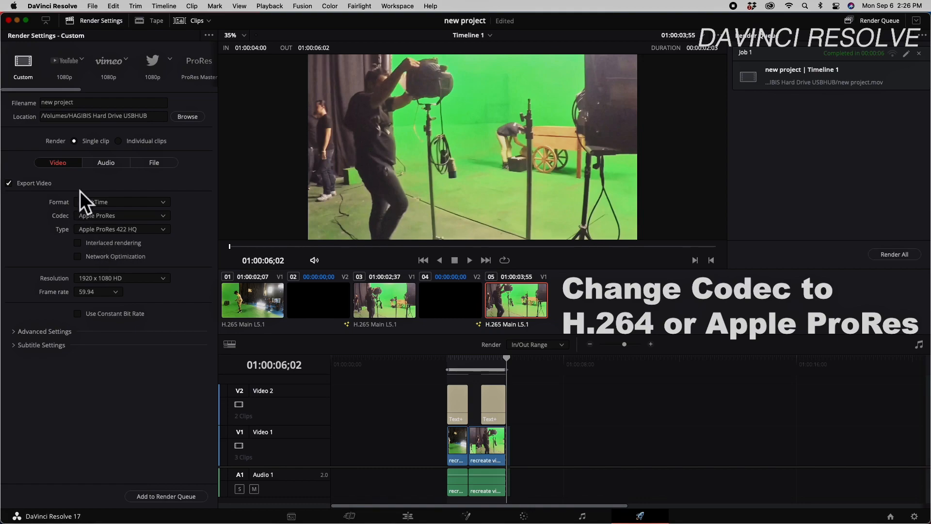
Check the audio and video settings, add the job to the render queue, and render
click(106, 162)
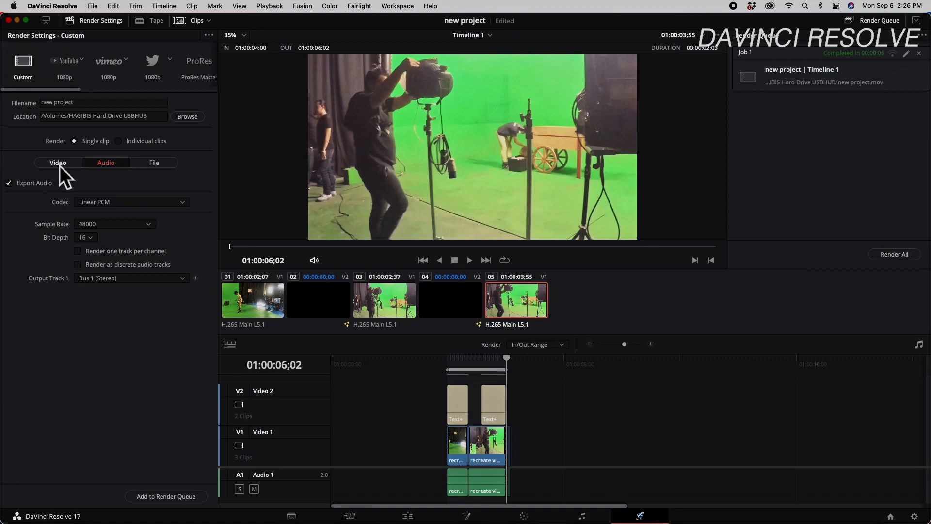
click(58, 162)
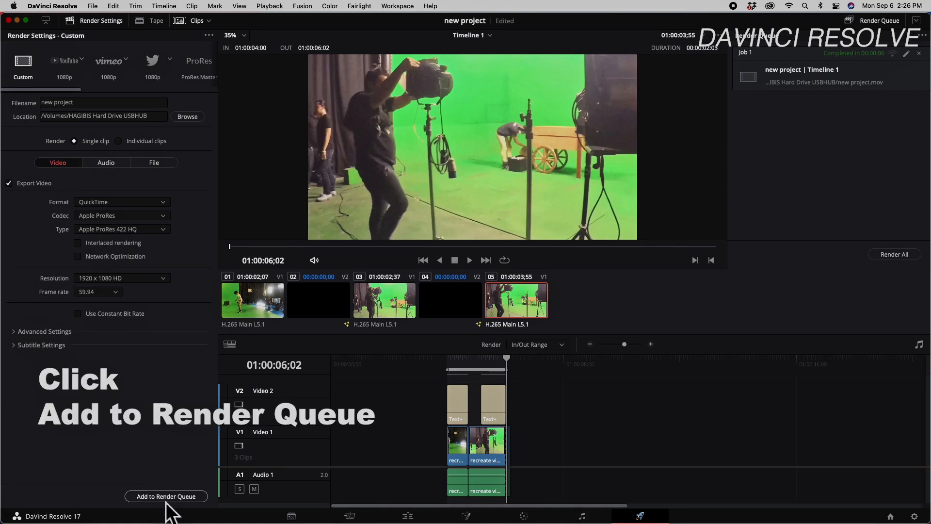
click(167, 496)
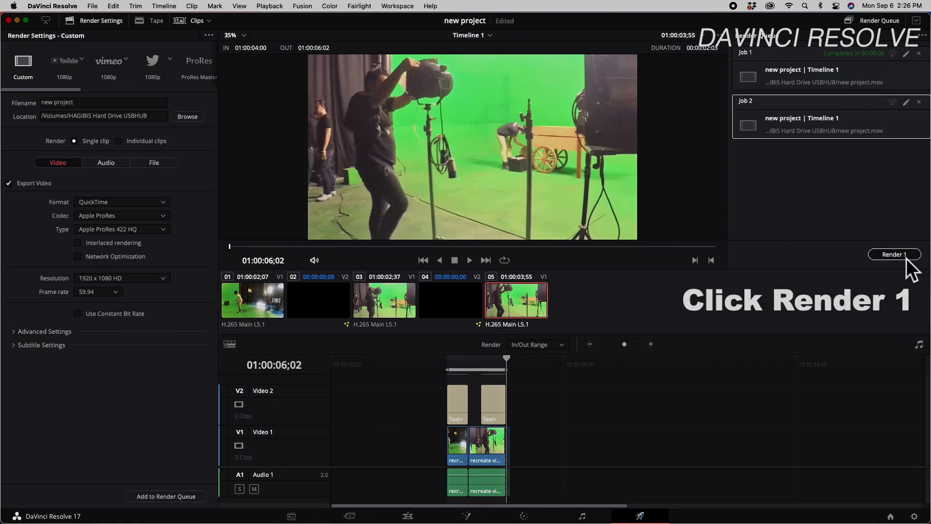
click(894, 254)
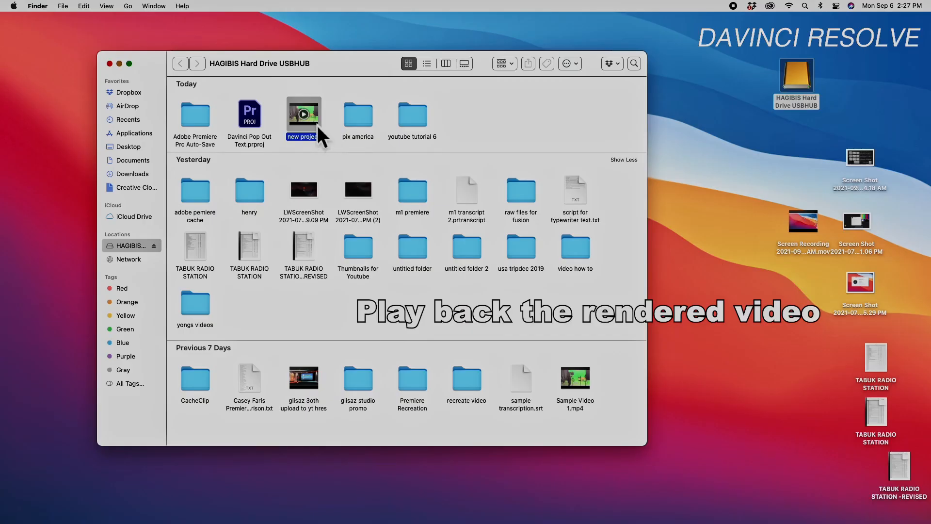
Open the rendered new project.mov from the HAGIBIS hard drive folder
double_click(304, 113)
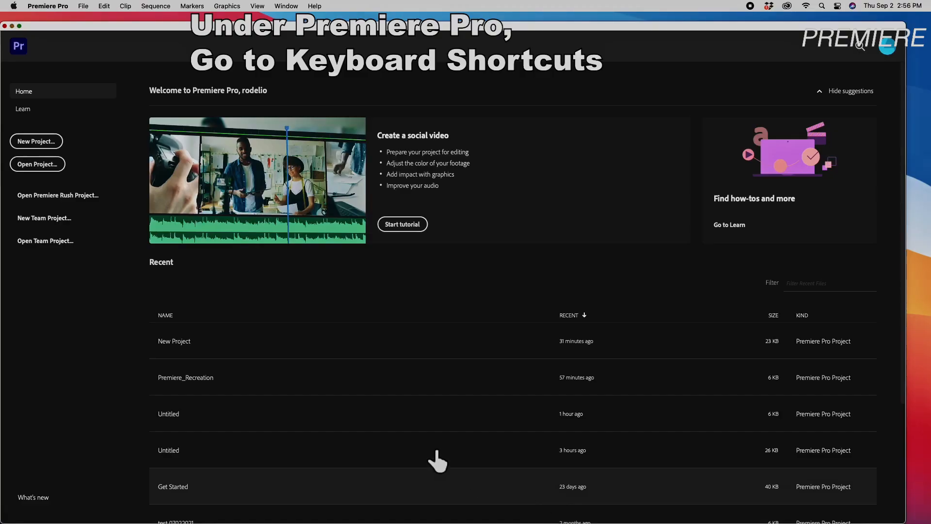
Open Premiere Pro's Keyboard Shortcuts window and scroll through the default command list
click(48, 6)
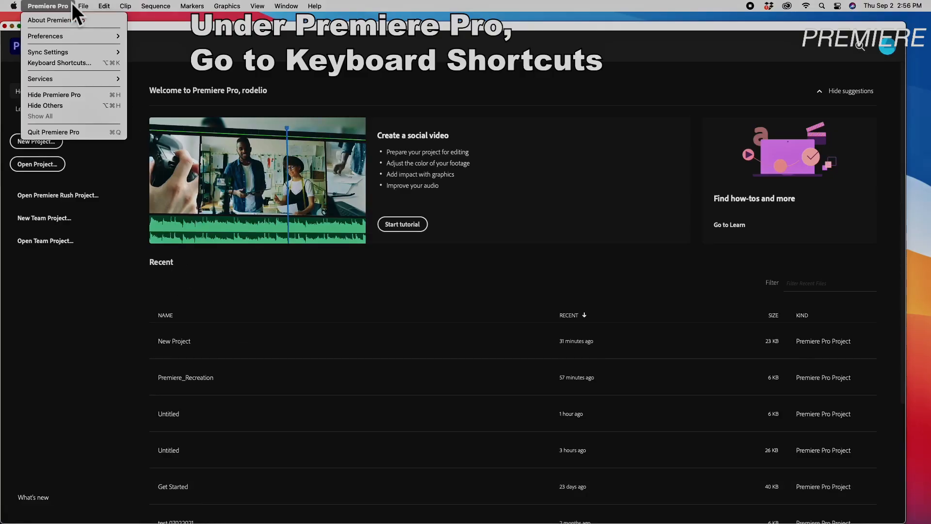
mouse_move(72, 71)
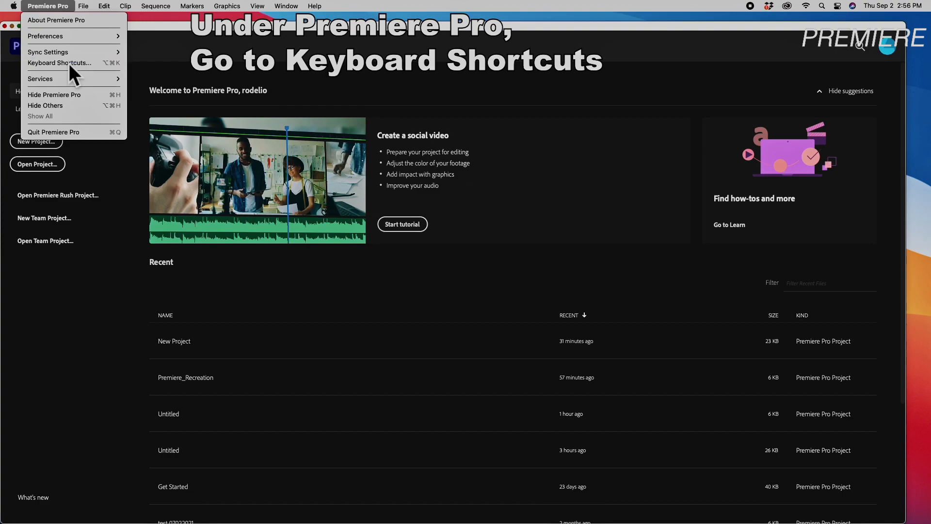
click(59, 64)
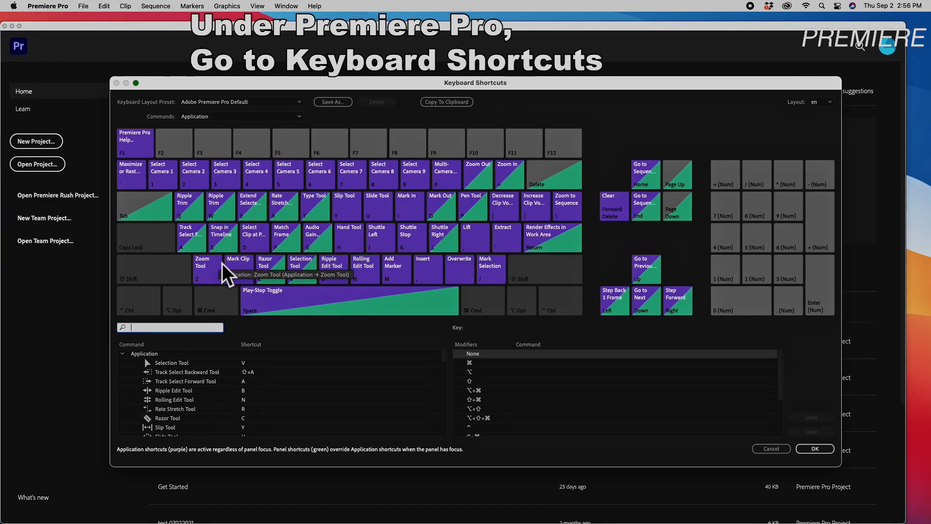
mouse_move(457, 368)
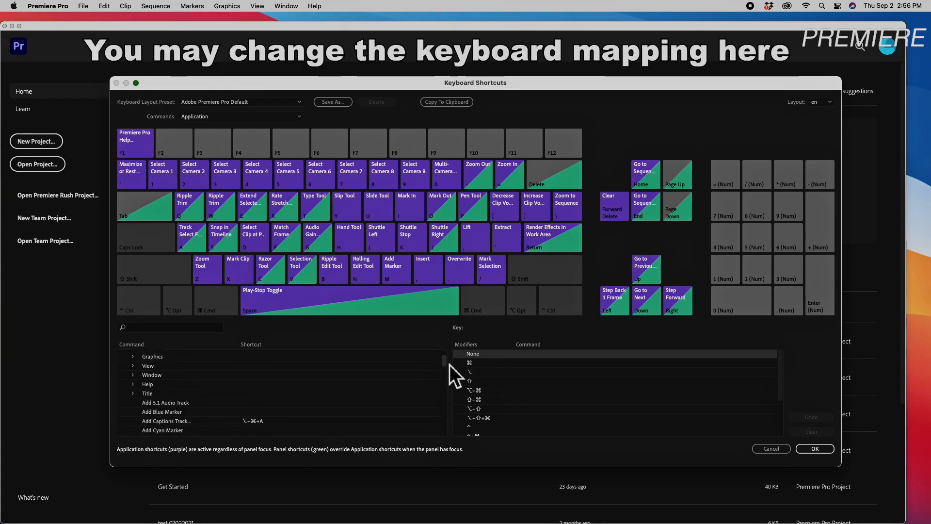
scroll(down, 3)
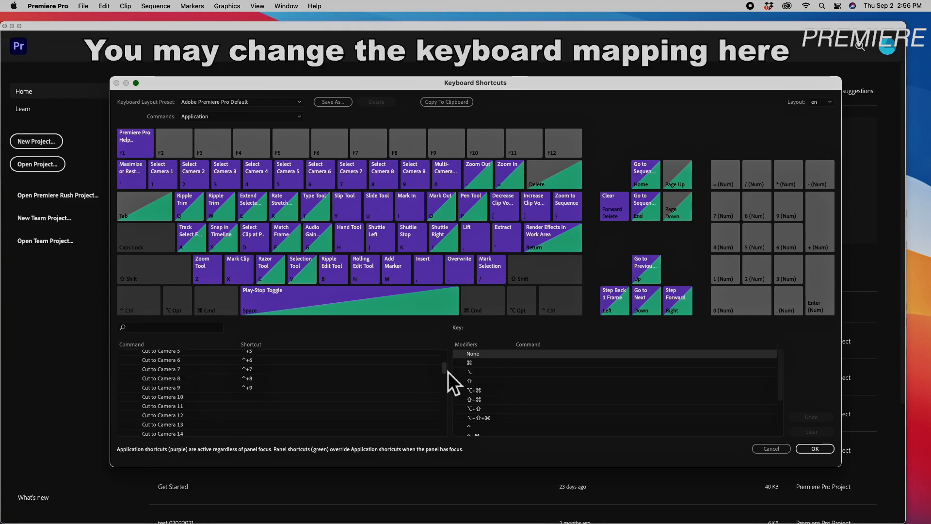
scroll(down, 3)
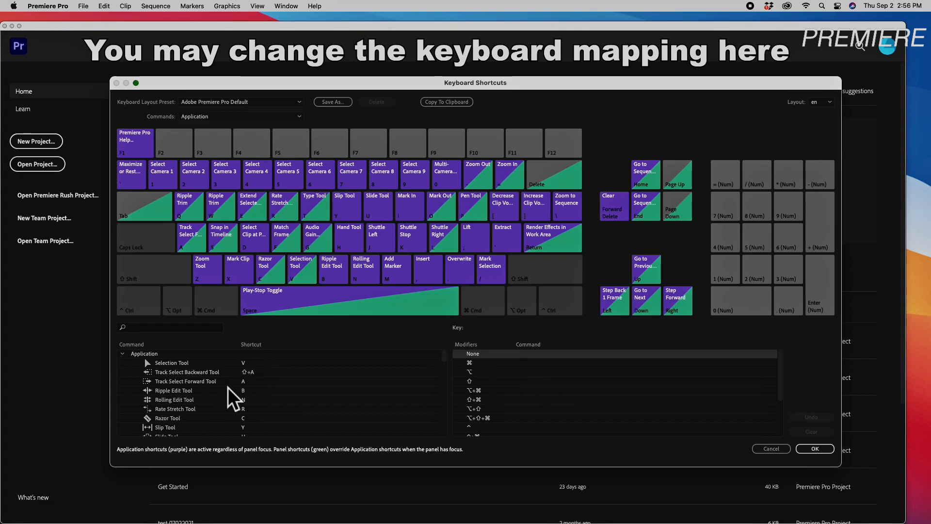
mouse_move(209, 423)
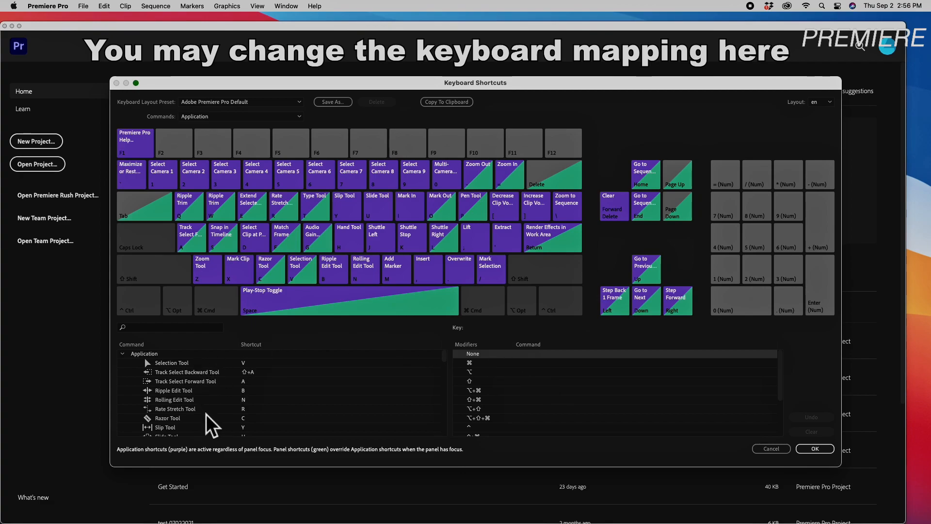
mouse_move(187, 407)
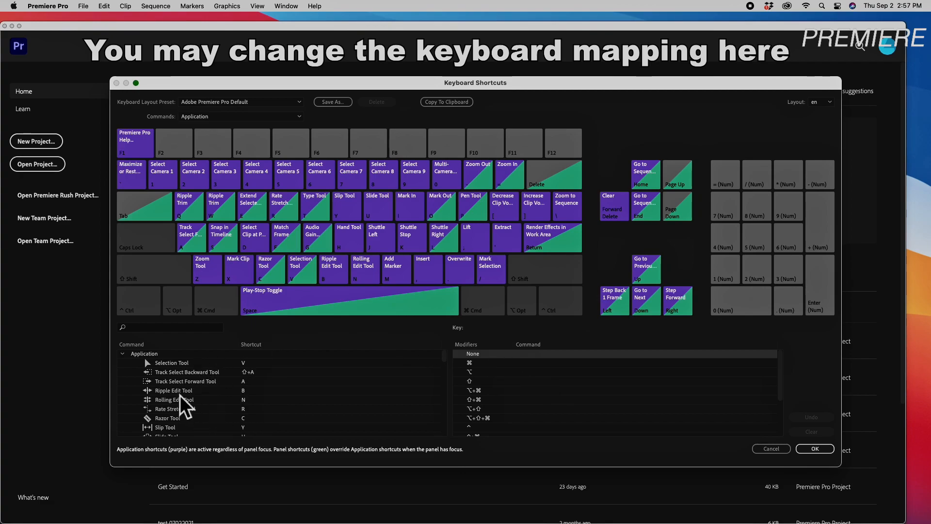
mouse_move(574, 188)
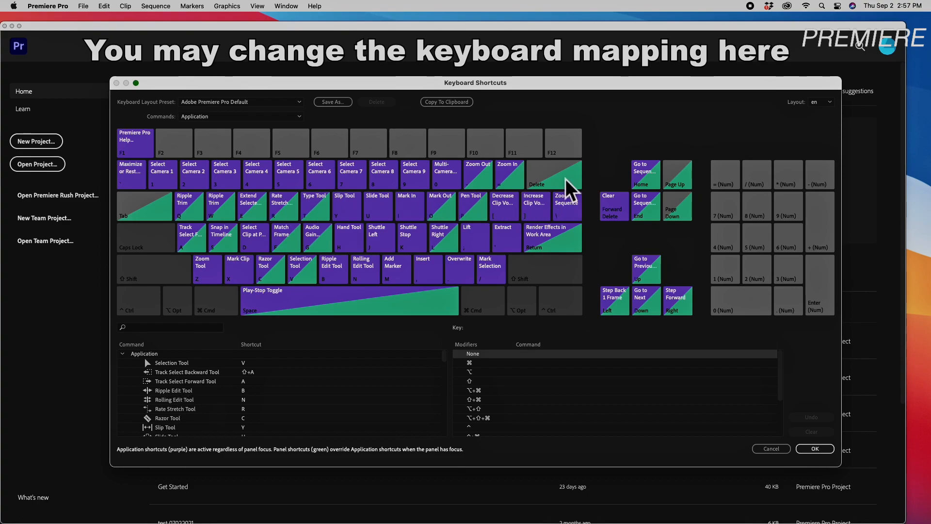
mouse_move(404, 303)
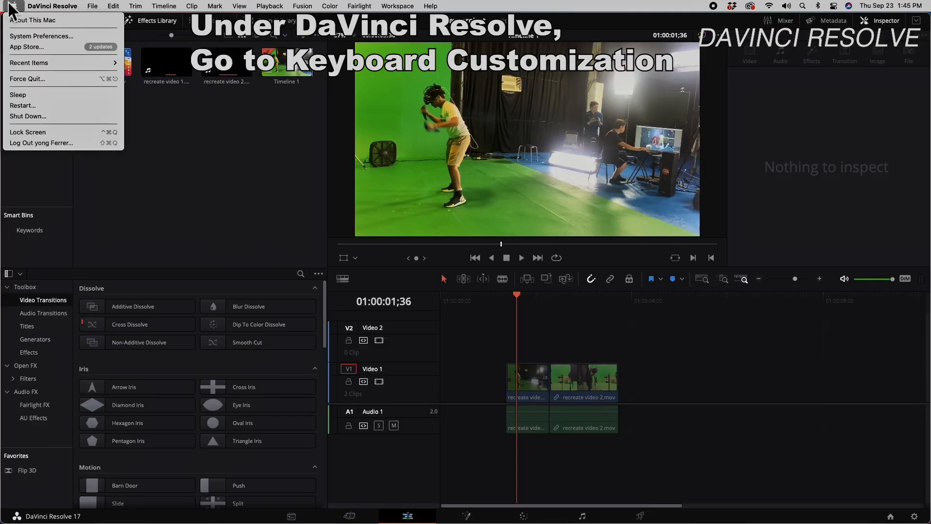
Open DaVinci Resolve's Keyboard Customization window and scroll through the Commands list
click(52, 5)
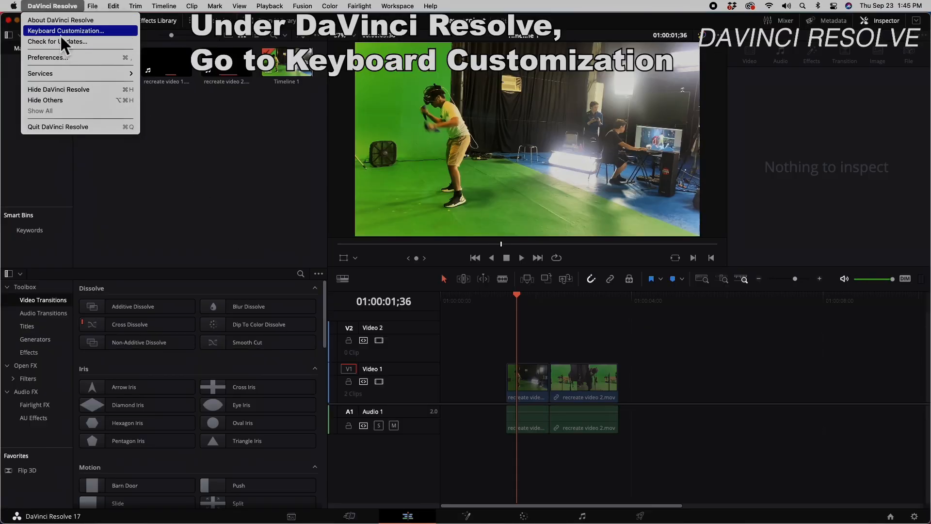
click(66, 30)
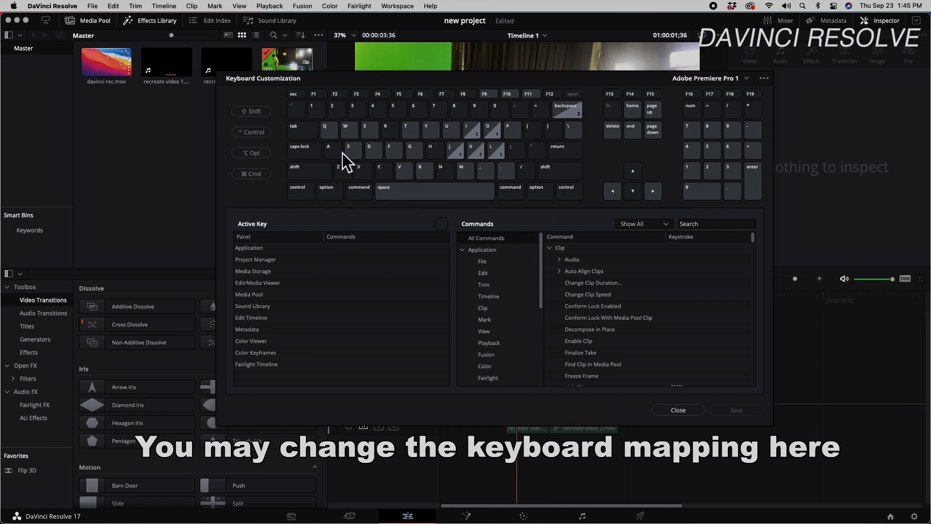
mouse_move(548, 267)
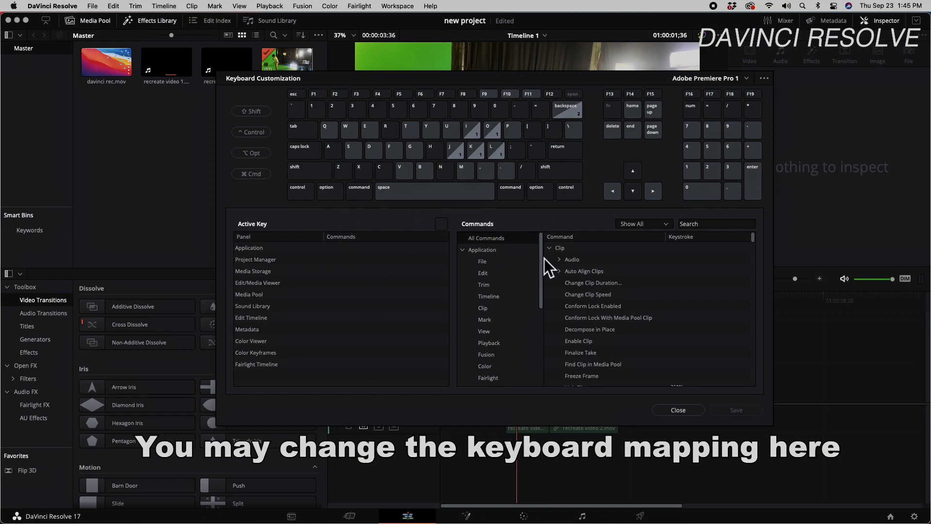
scroll(down, 3)
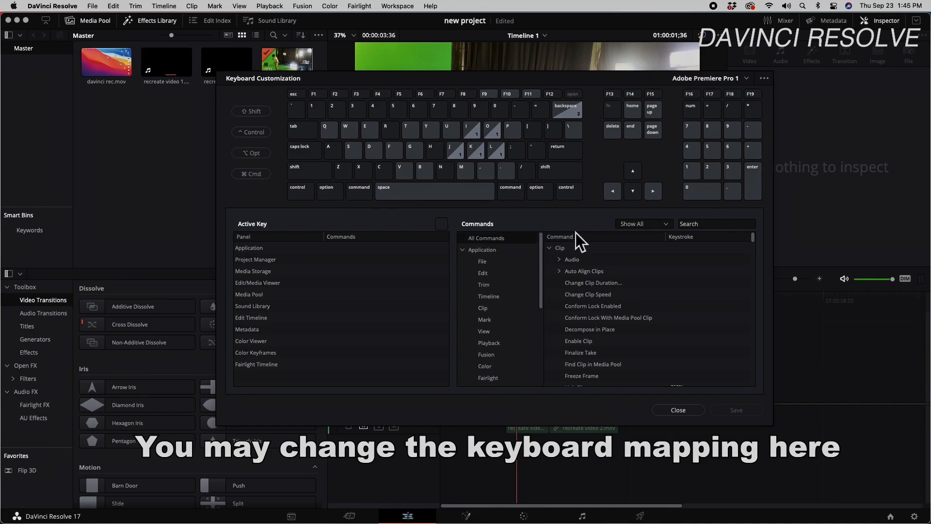
scroll(down, 3)
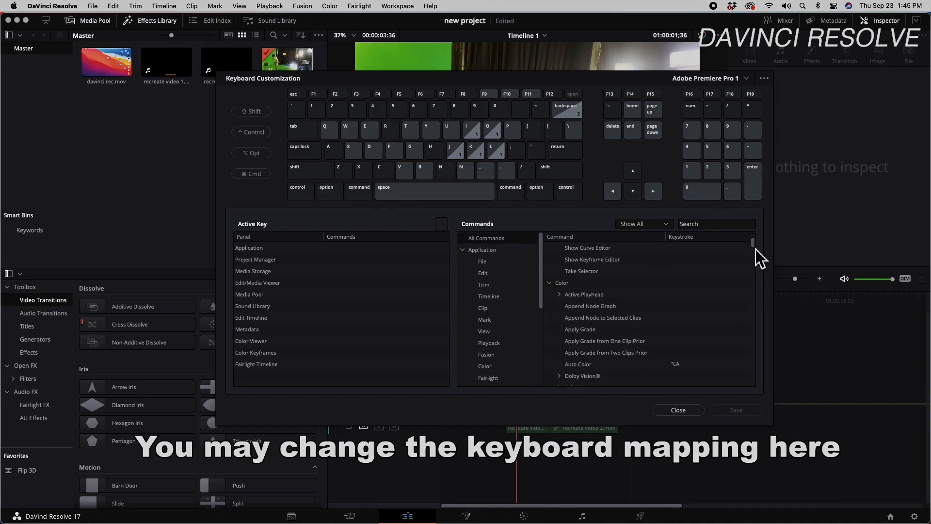
Select the B key to confirm it maps to Blade Edit Mode
click(483, 307)
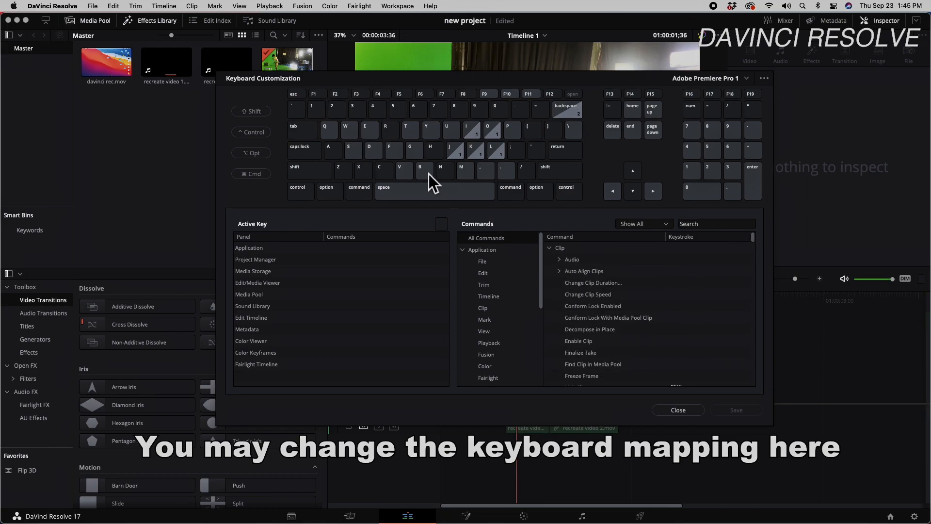
click(420, 171)
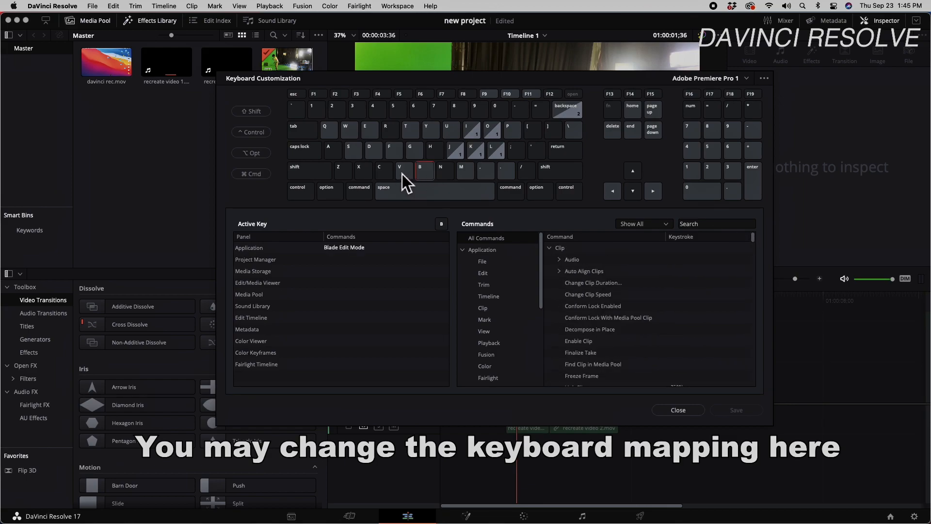
click(404, 172)
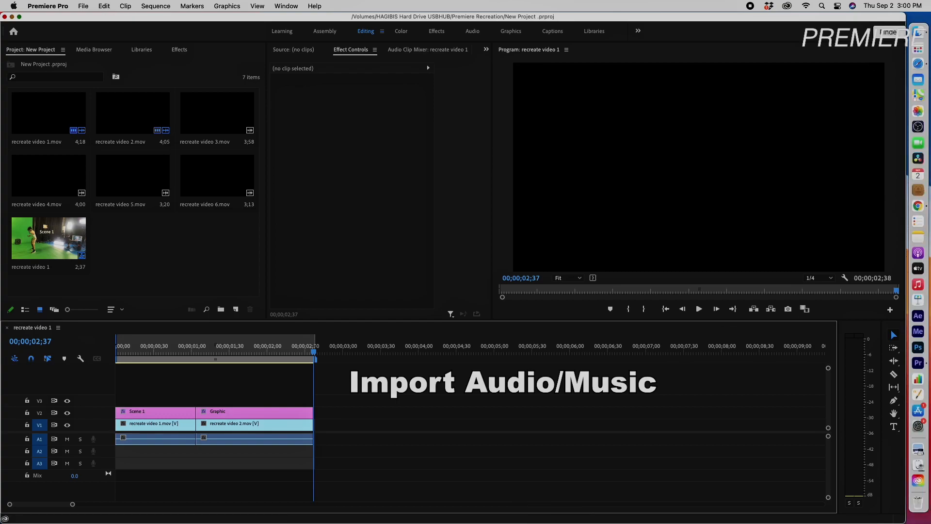
Import ES_Skyline - Catiso.mp3 and razor-cut the music where the video ends
click(687, 188)
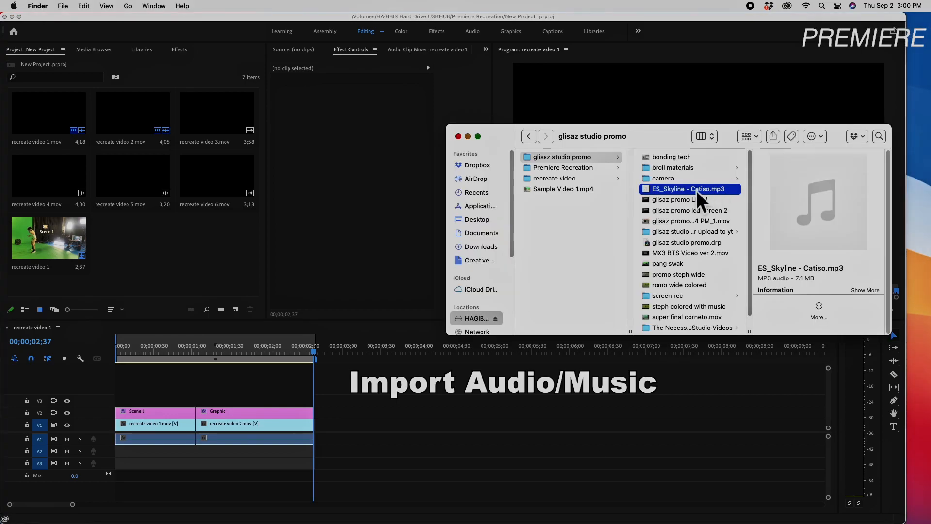
double_click(688, 189)
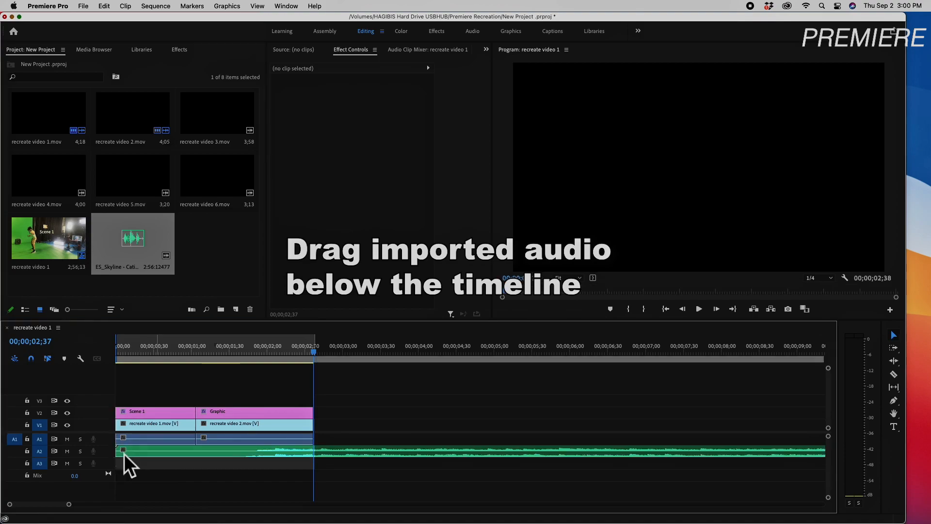
click(237, 355)
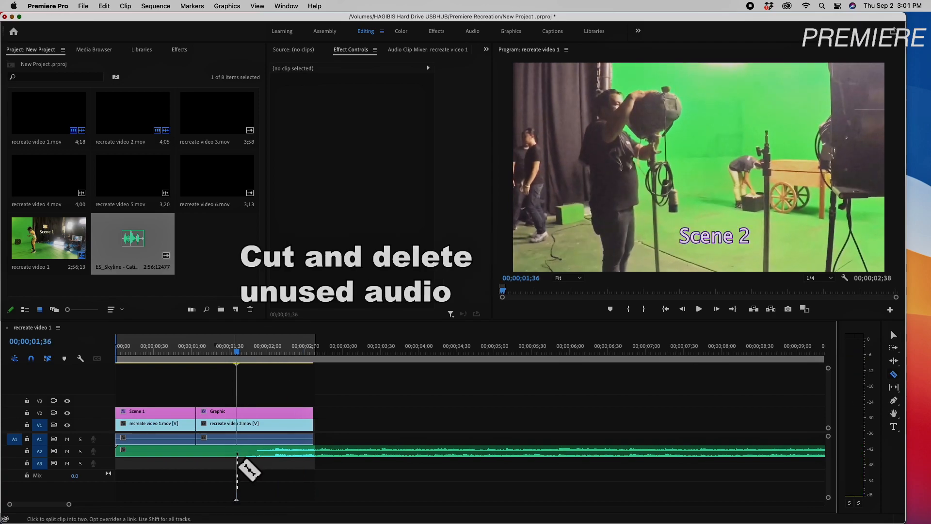
click(175, 450)
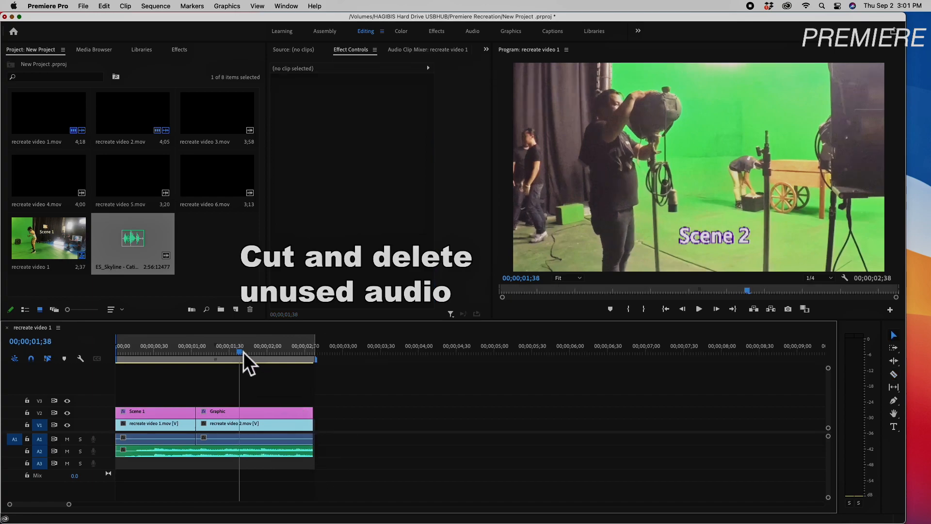
click(137, 353)
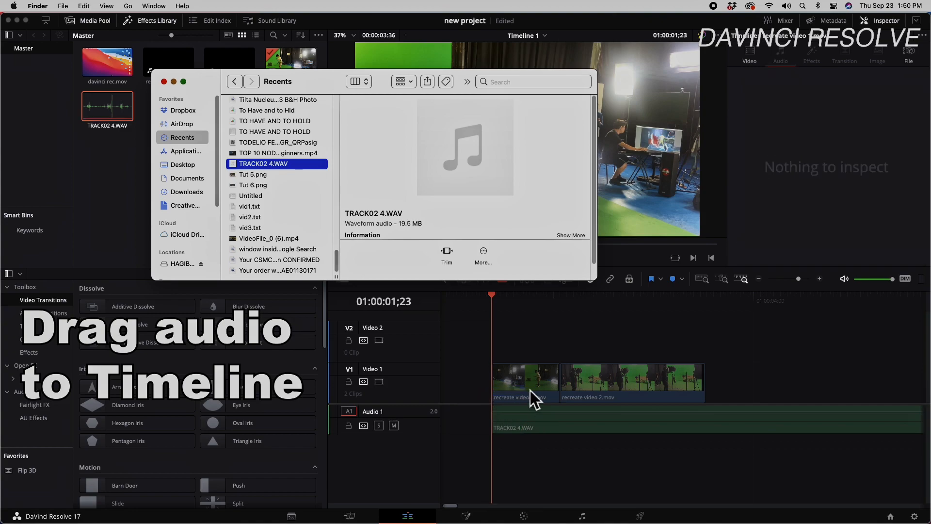
Drop TRACK02 4.WAV onto Audio 1 and mark the cut point past the video clips
click(164, 81)
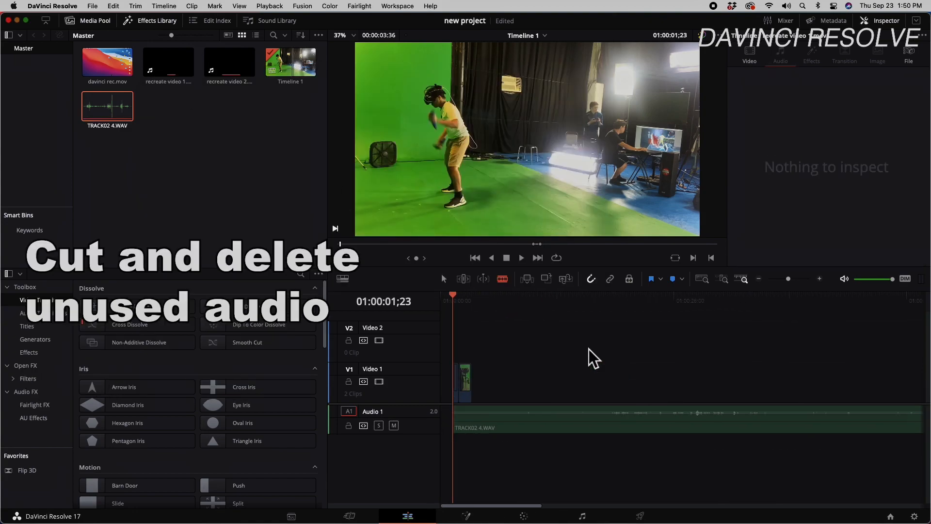
click(614, 301)
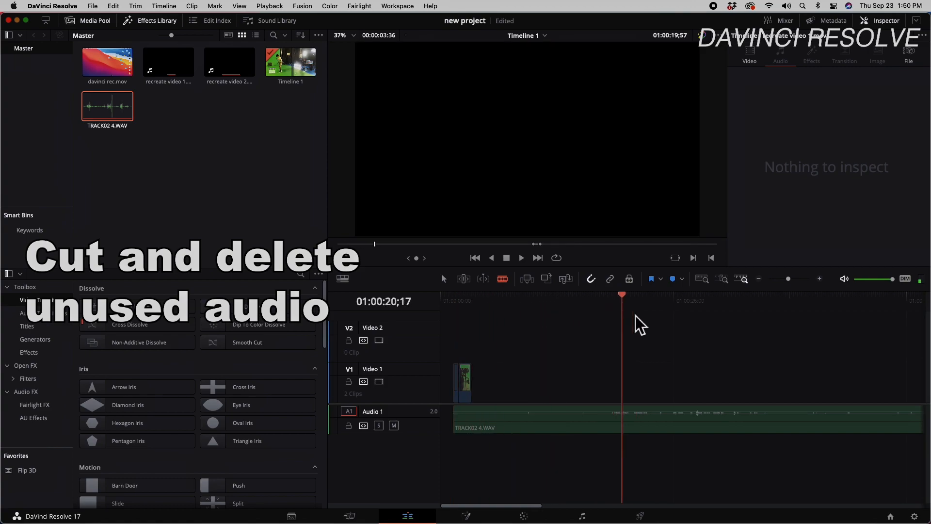
click(692, 413)
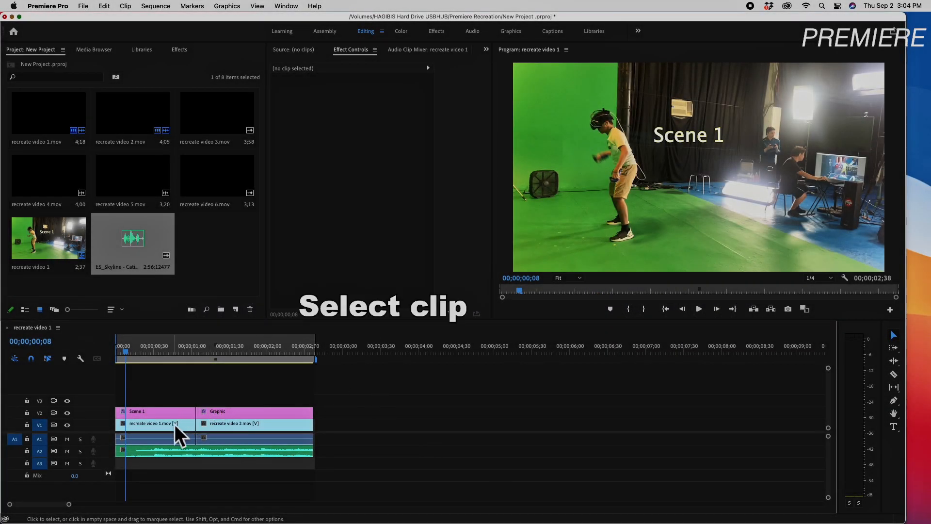
Scrub recreate video 1's Position and the title's Anchor Point, then restore defaults
click(151, 423)
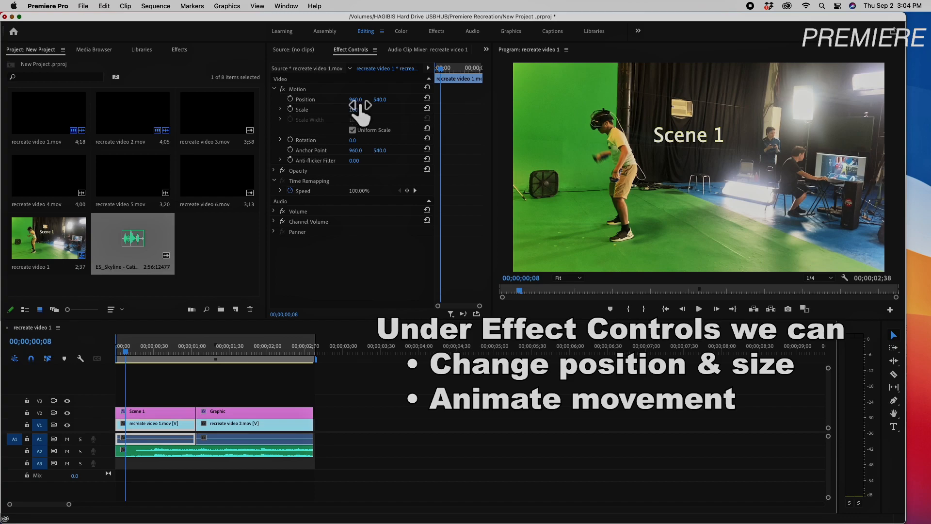
drag(356, 99, 365, 99)
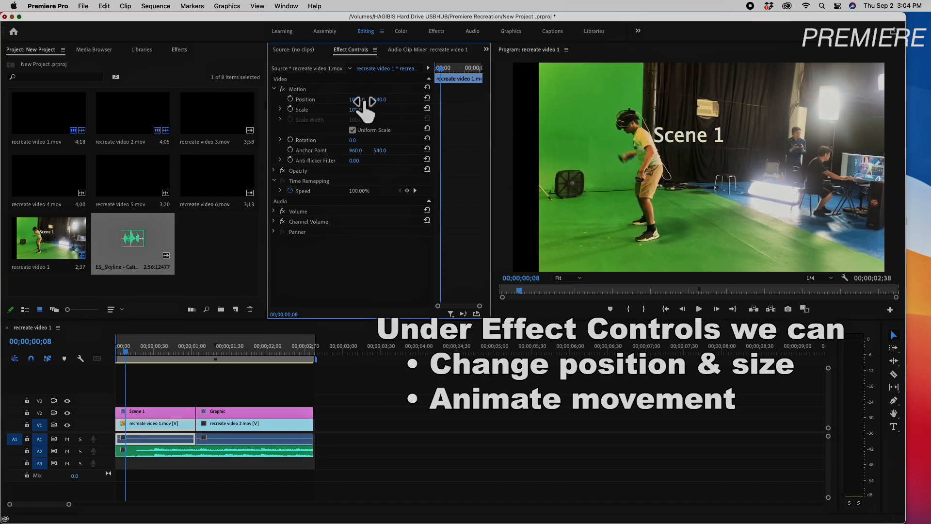
drag(360, 99, 363, 99)
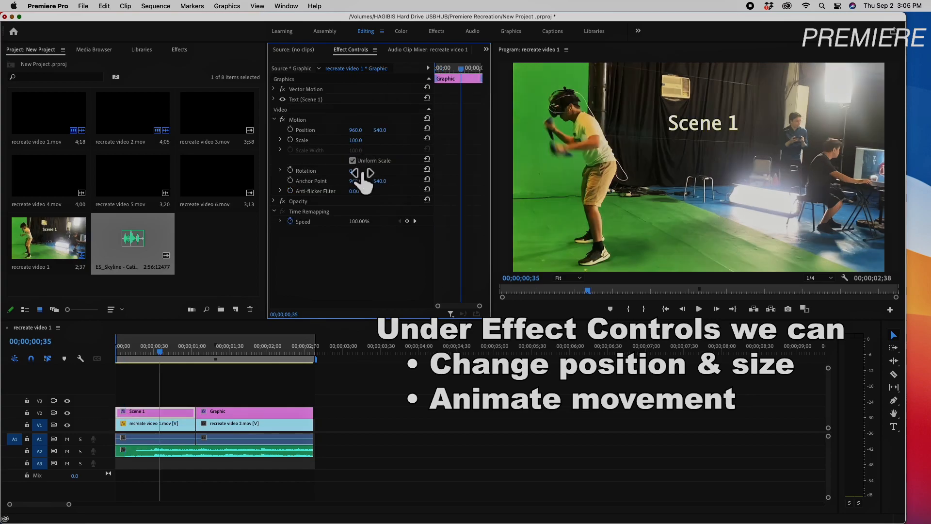
drag(354, 170, 368, 170)
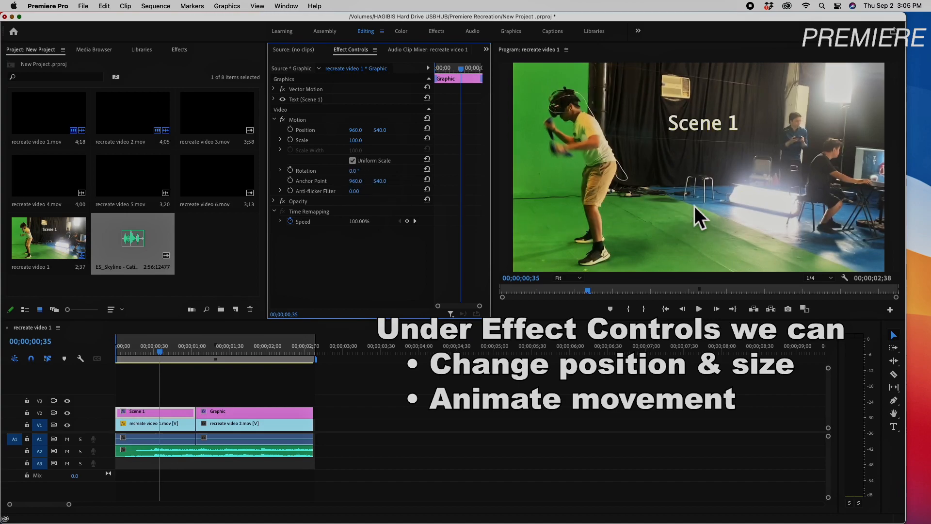
click(154, 437)
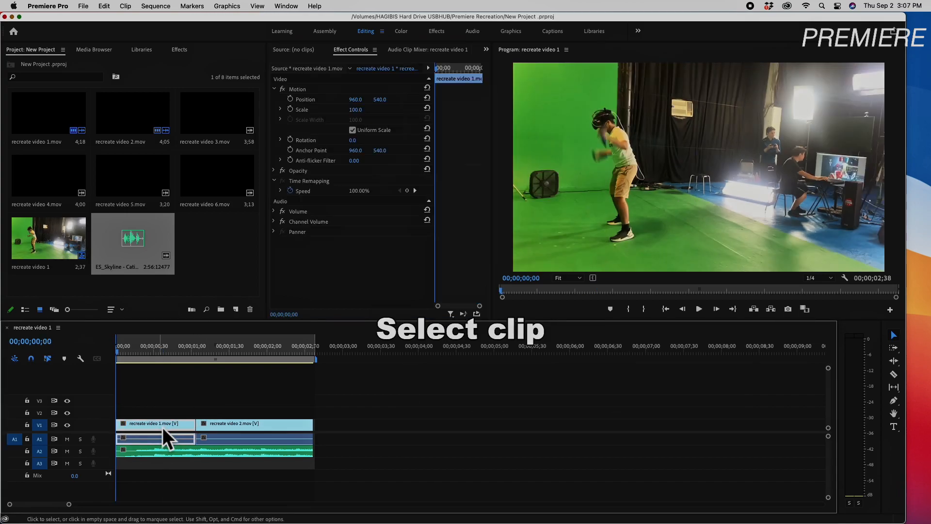
mouse_move(290, 118)
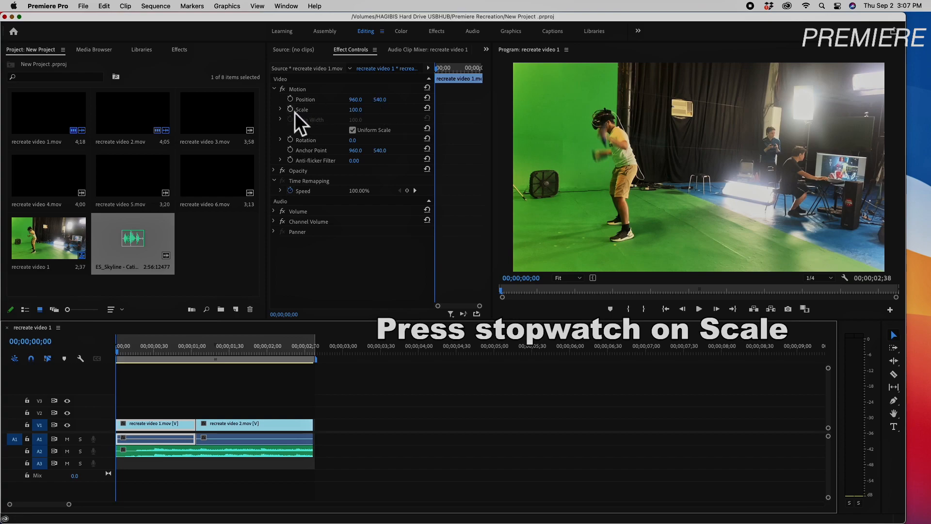
Keyframe recreate video 1's Scale at its start and about one second in, then play
click(290, 109)
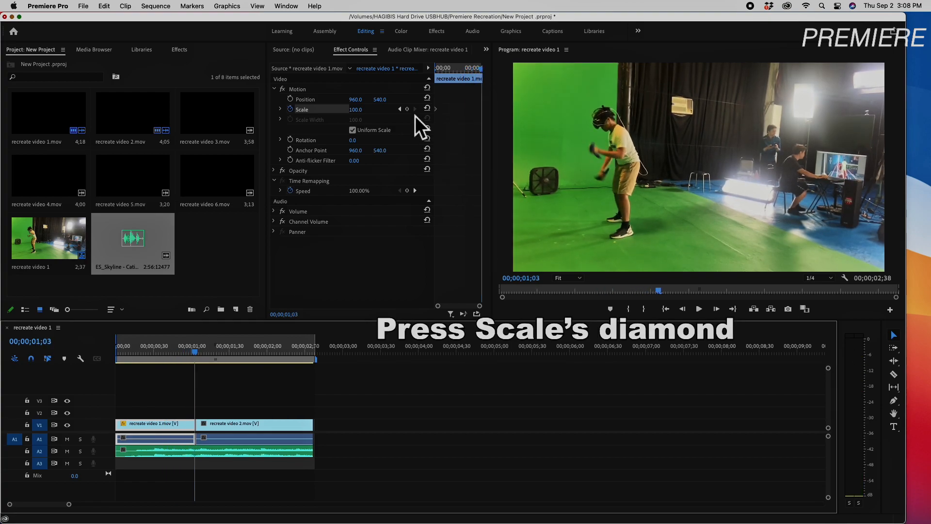
click(408, 109)
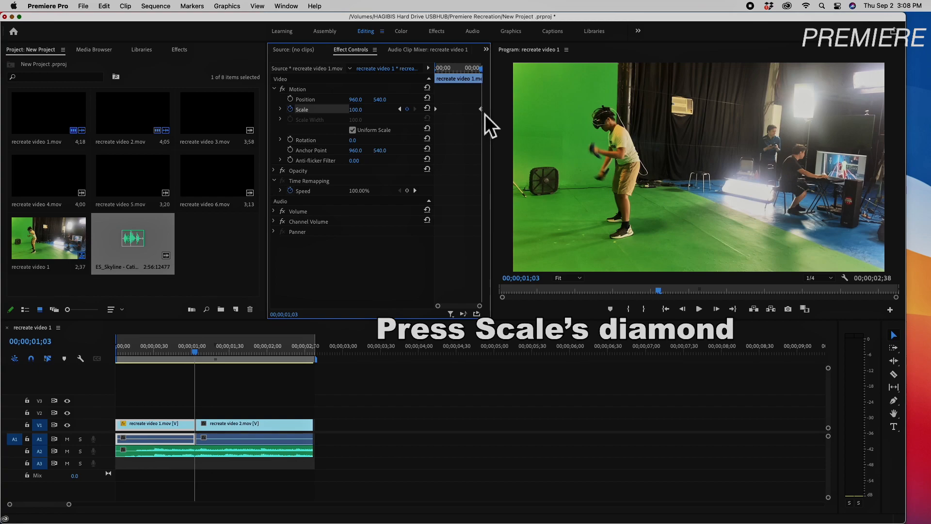
mouse_move(460, 125)
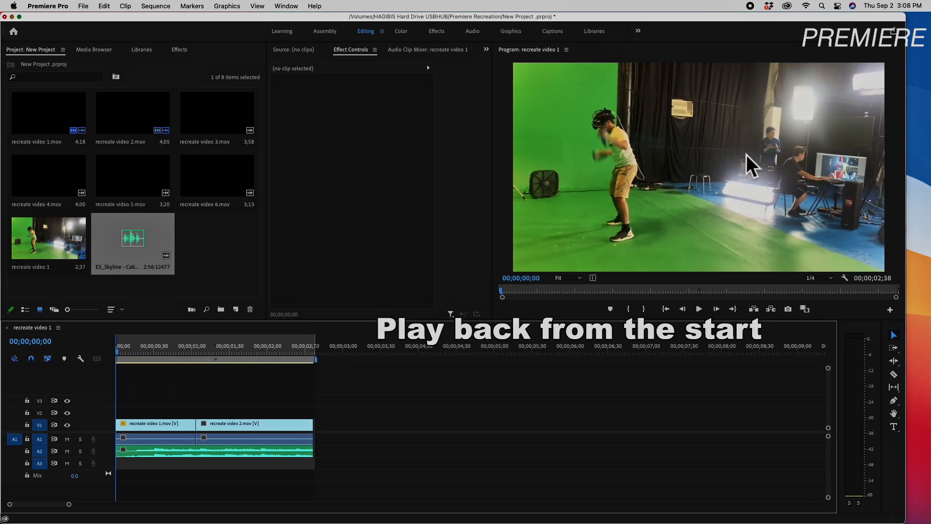
click(699, 308)
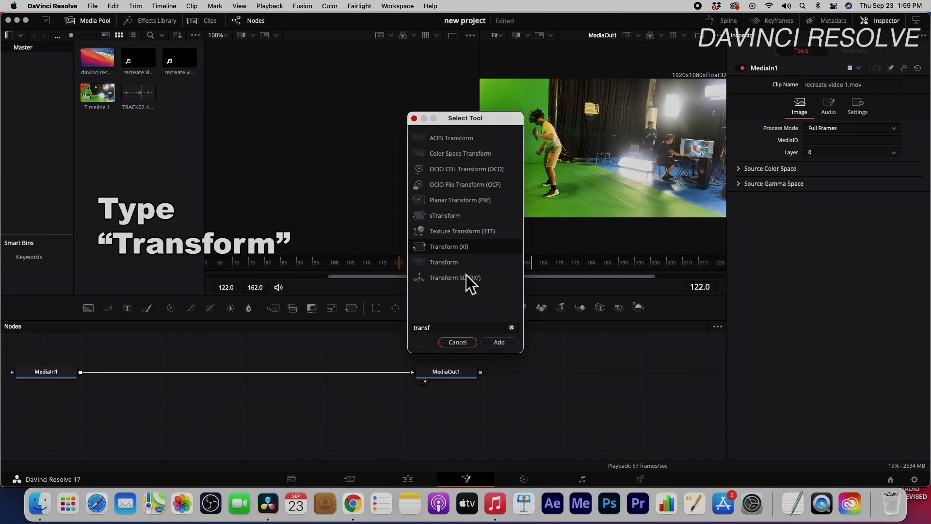
Add a Transform node between MediaIn1 and MediaOut1 and select its Center Y value
click(498, 342)
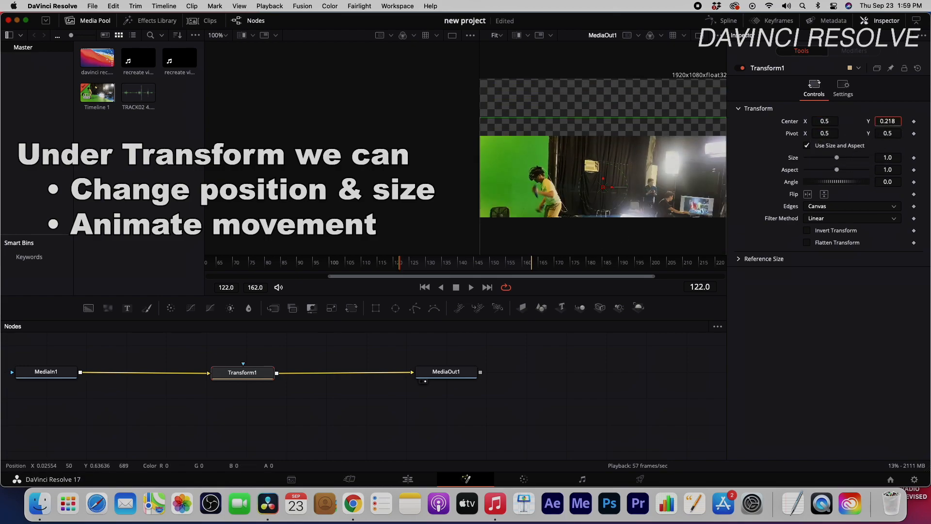
triple_click(887, 121)
text(0.5)
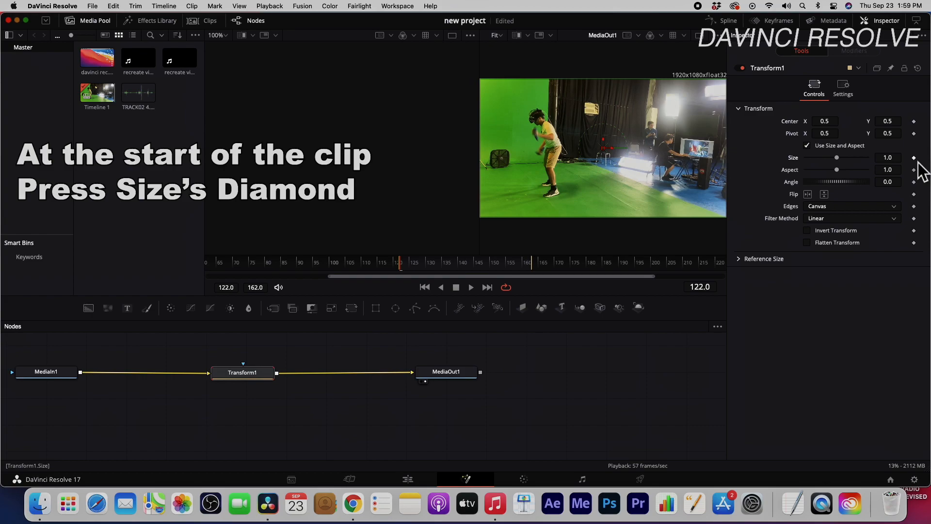
Set Transform Size keyframes at the clip's first and last frames, then play the zoom
click(913, 157)
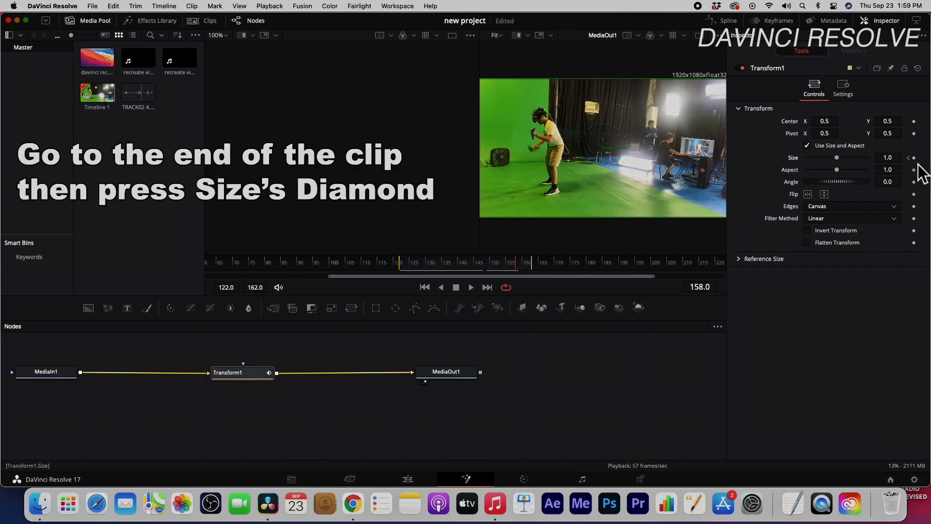
double_click(887, 157)
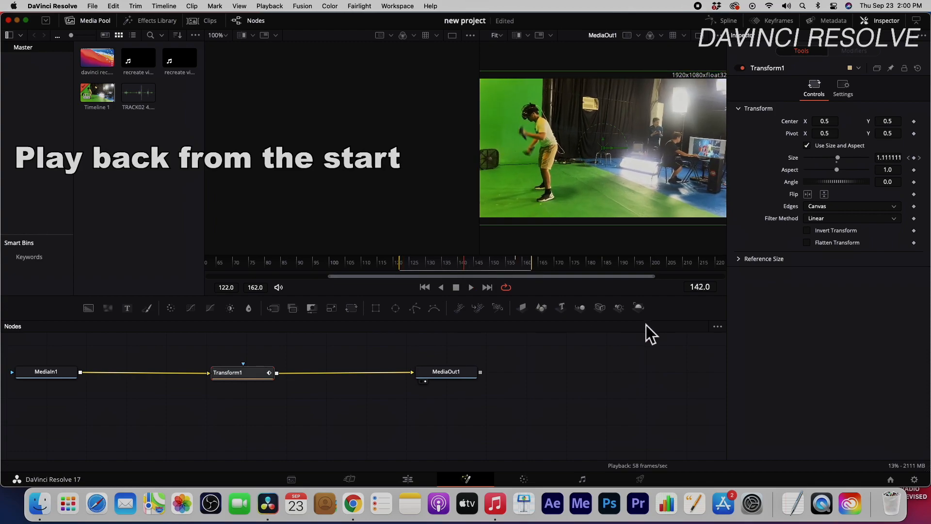
click(349, 479)
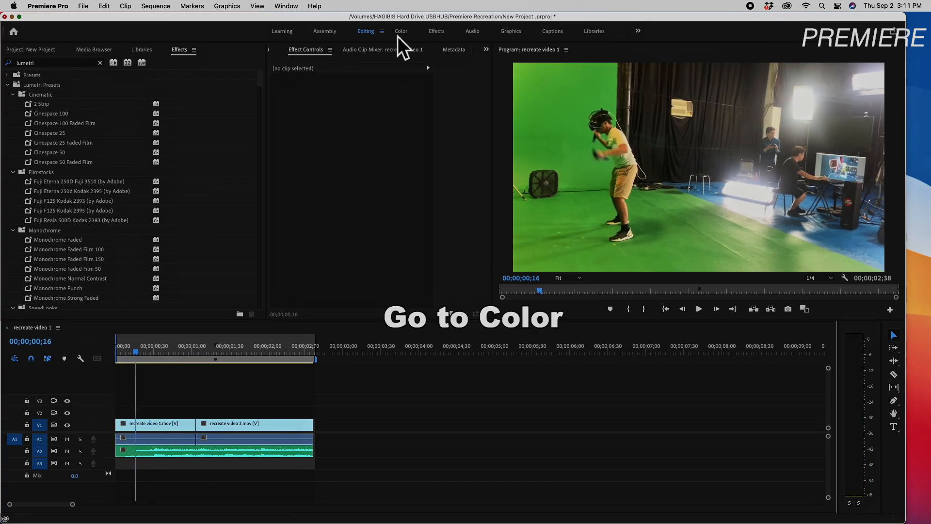
Show the Color workspace with Lumetri Scopes and Lumetri Color for recreate video 1
click(401, 31)
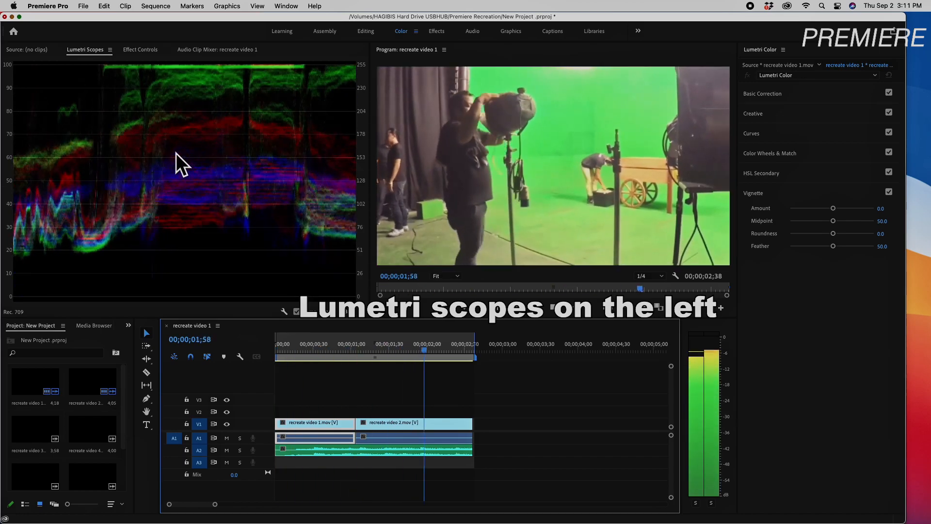
click(285, 349)
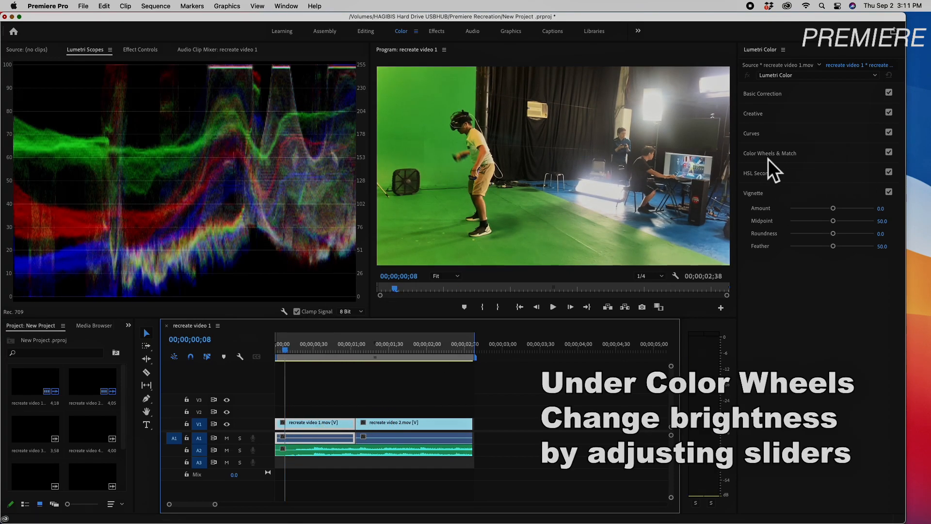
Expand Color Wheels & Match to adjust brightness, then expand the Creative section
click(770, 153)
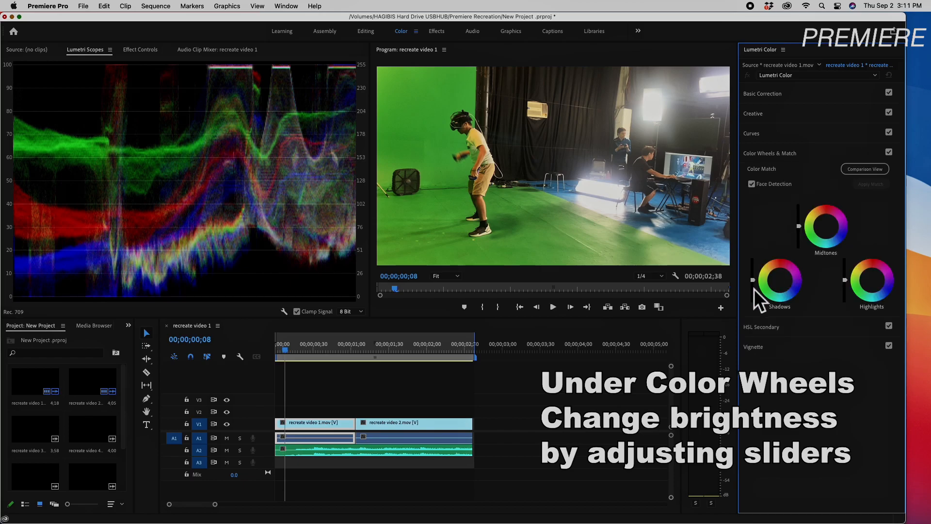
mouse_move(804, 237)
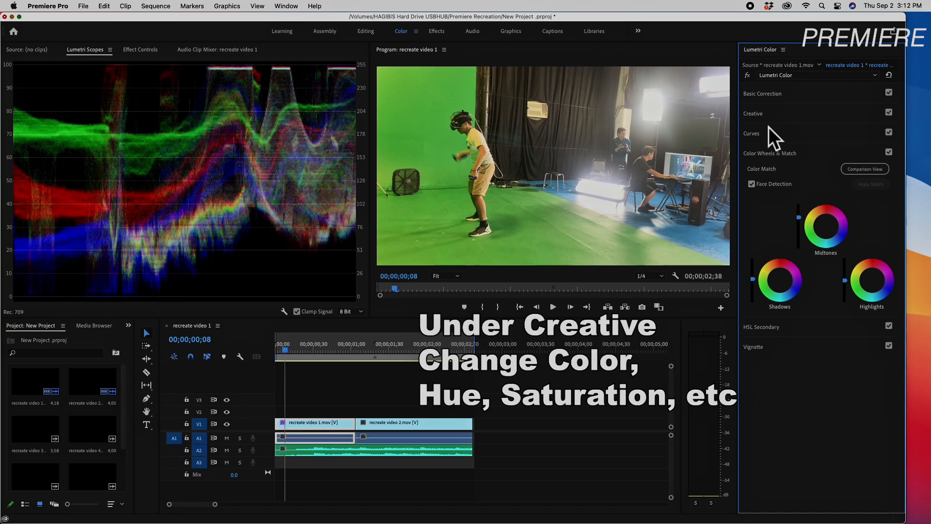
click(753, 113)
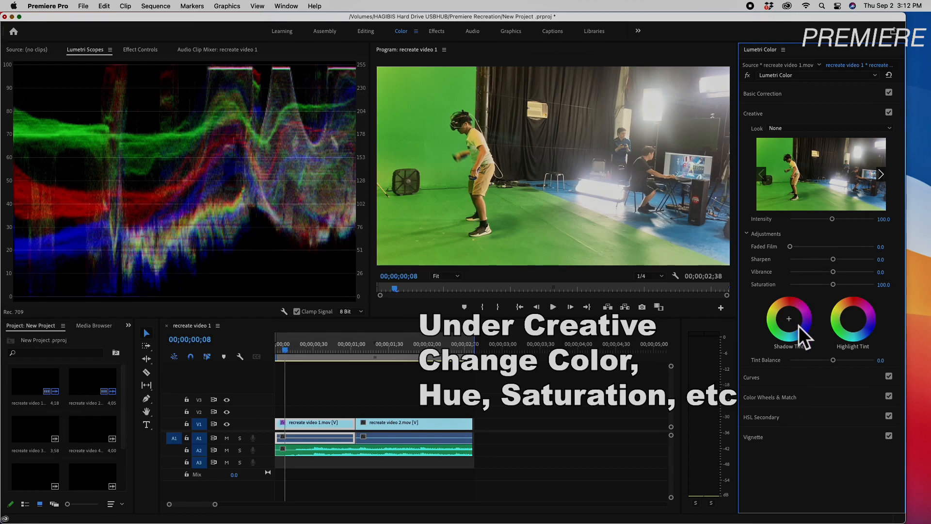
mouse_move(860, 331)
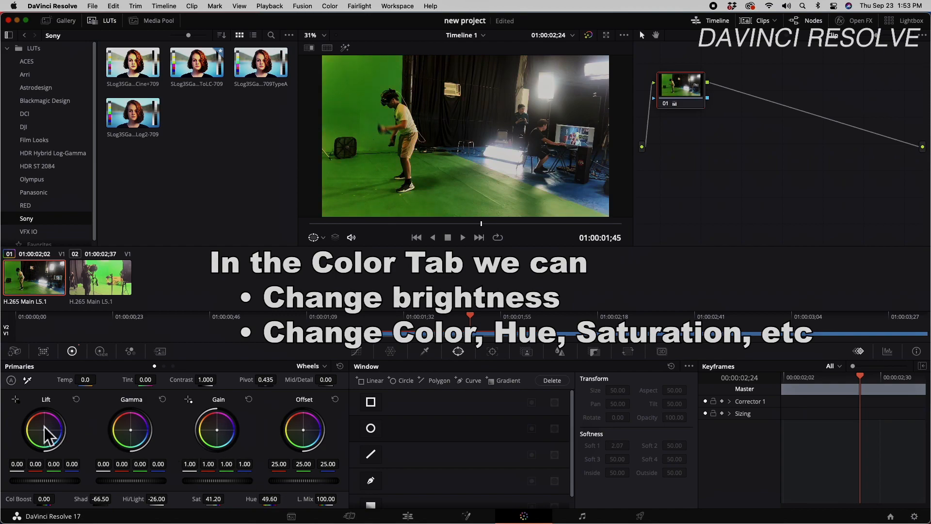
mouse_move(140, 440)
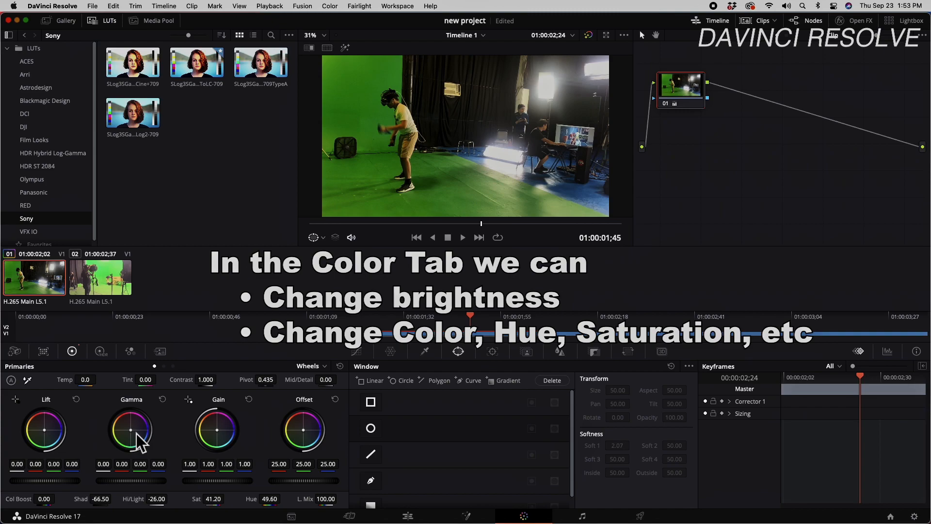